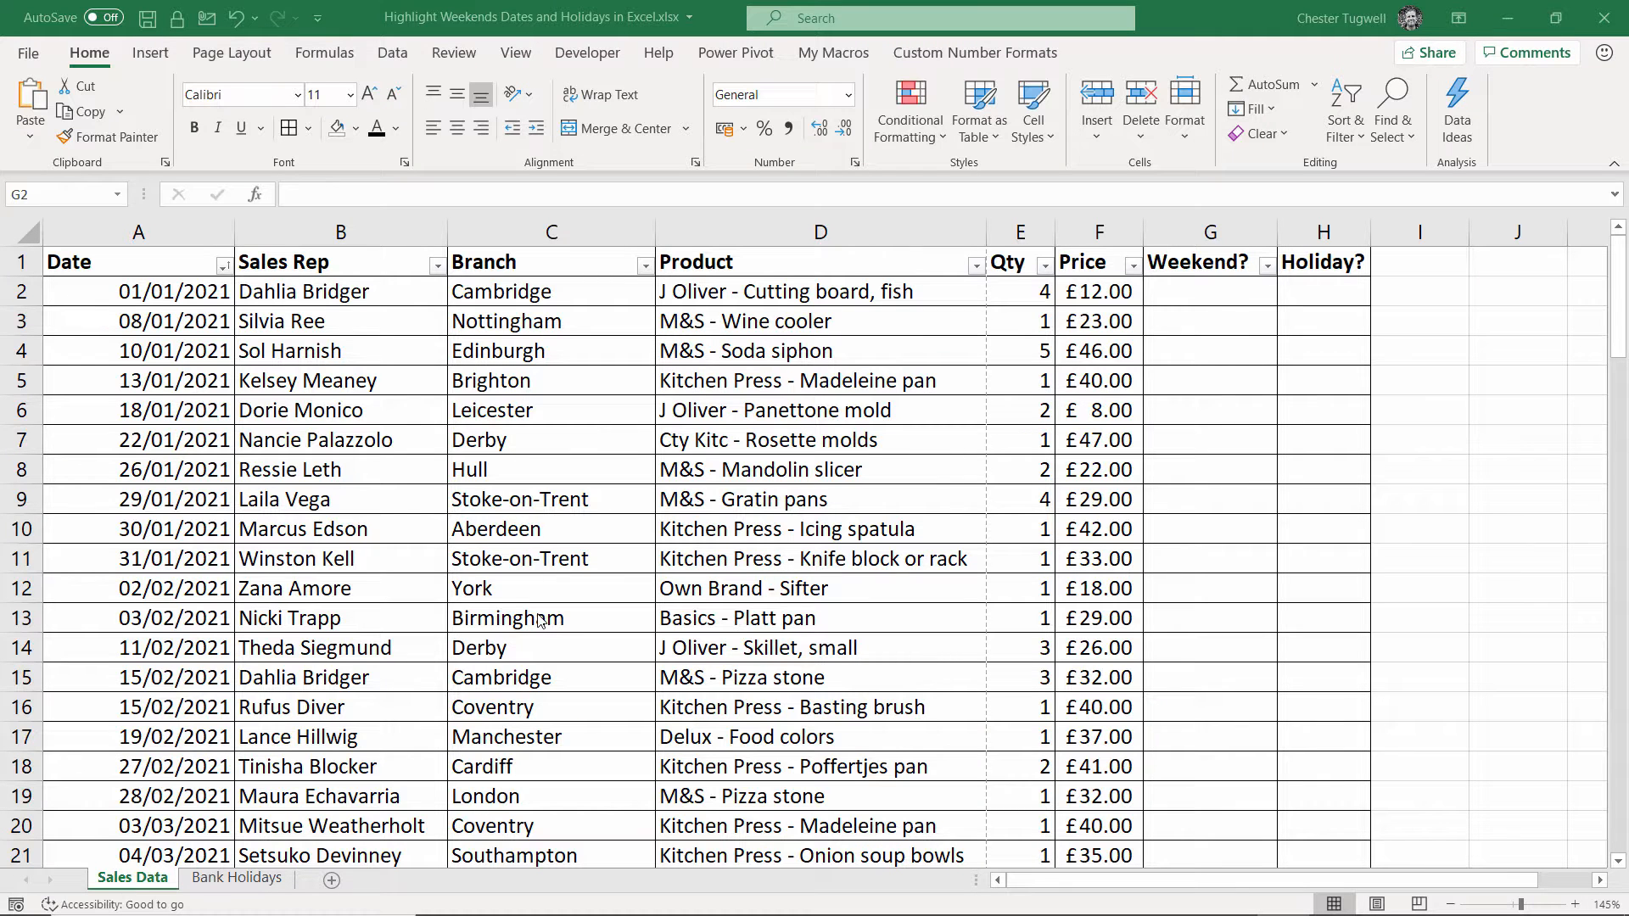
{"action": "mouse_move", "coordinate": [524, 410]}
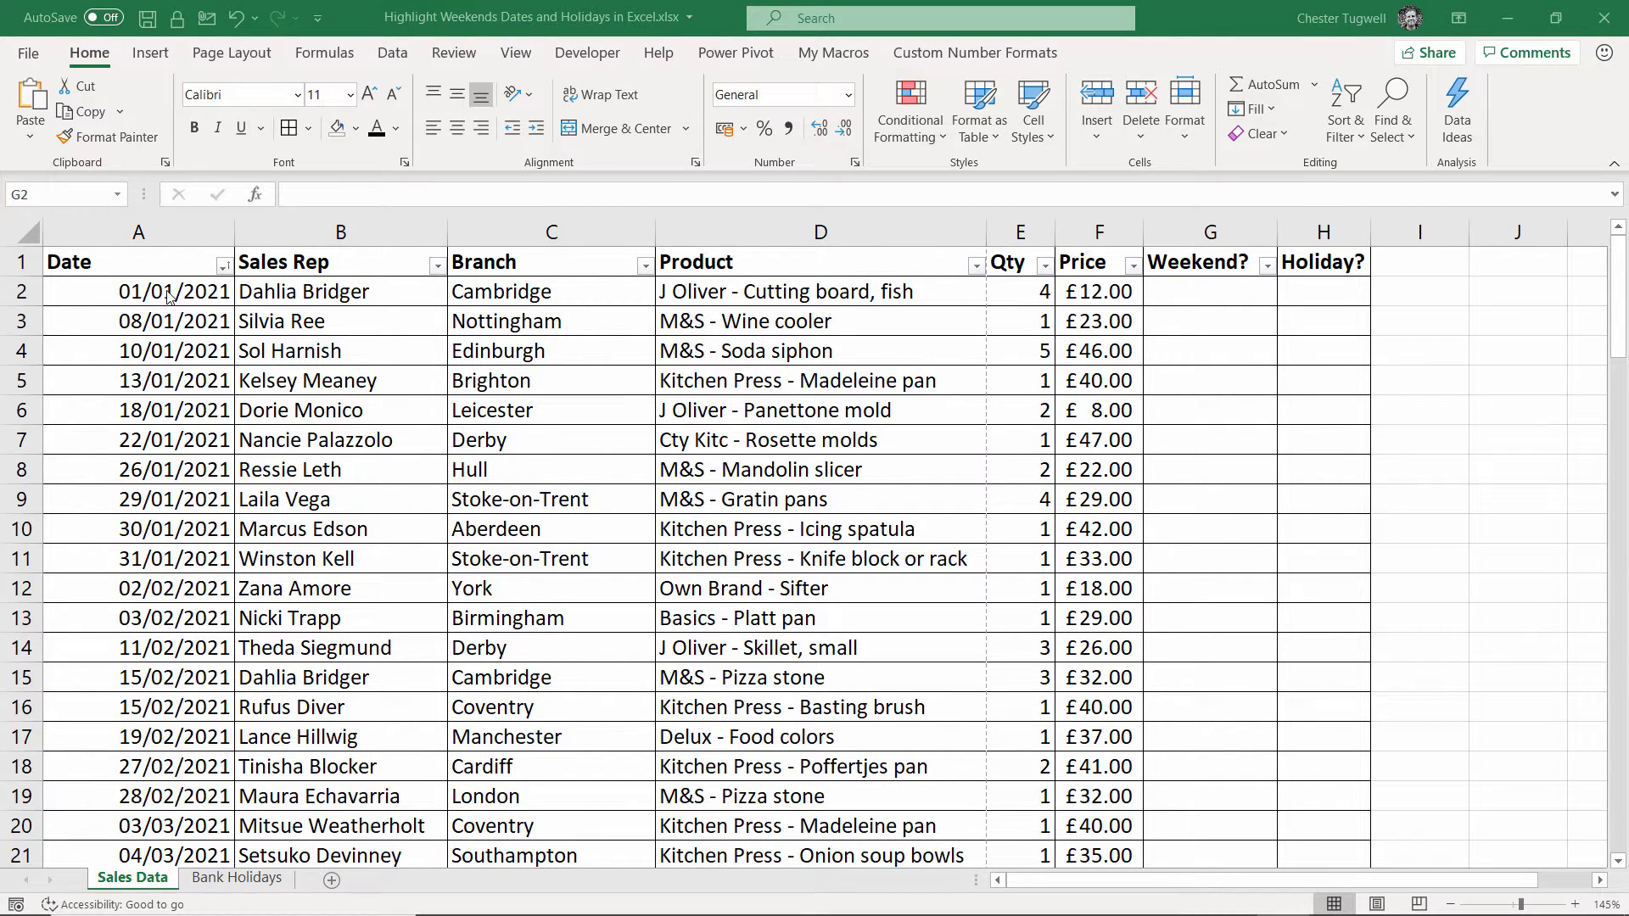
Step: Enter a WEEKDAY formula on the first date (return type 2) in the first Weekend? cell
{"action": "left_click", "coordinate": [1210, 232]}
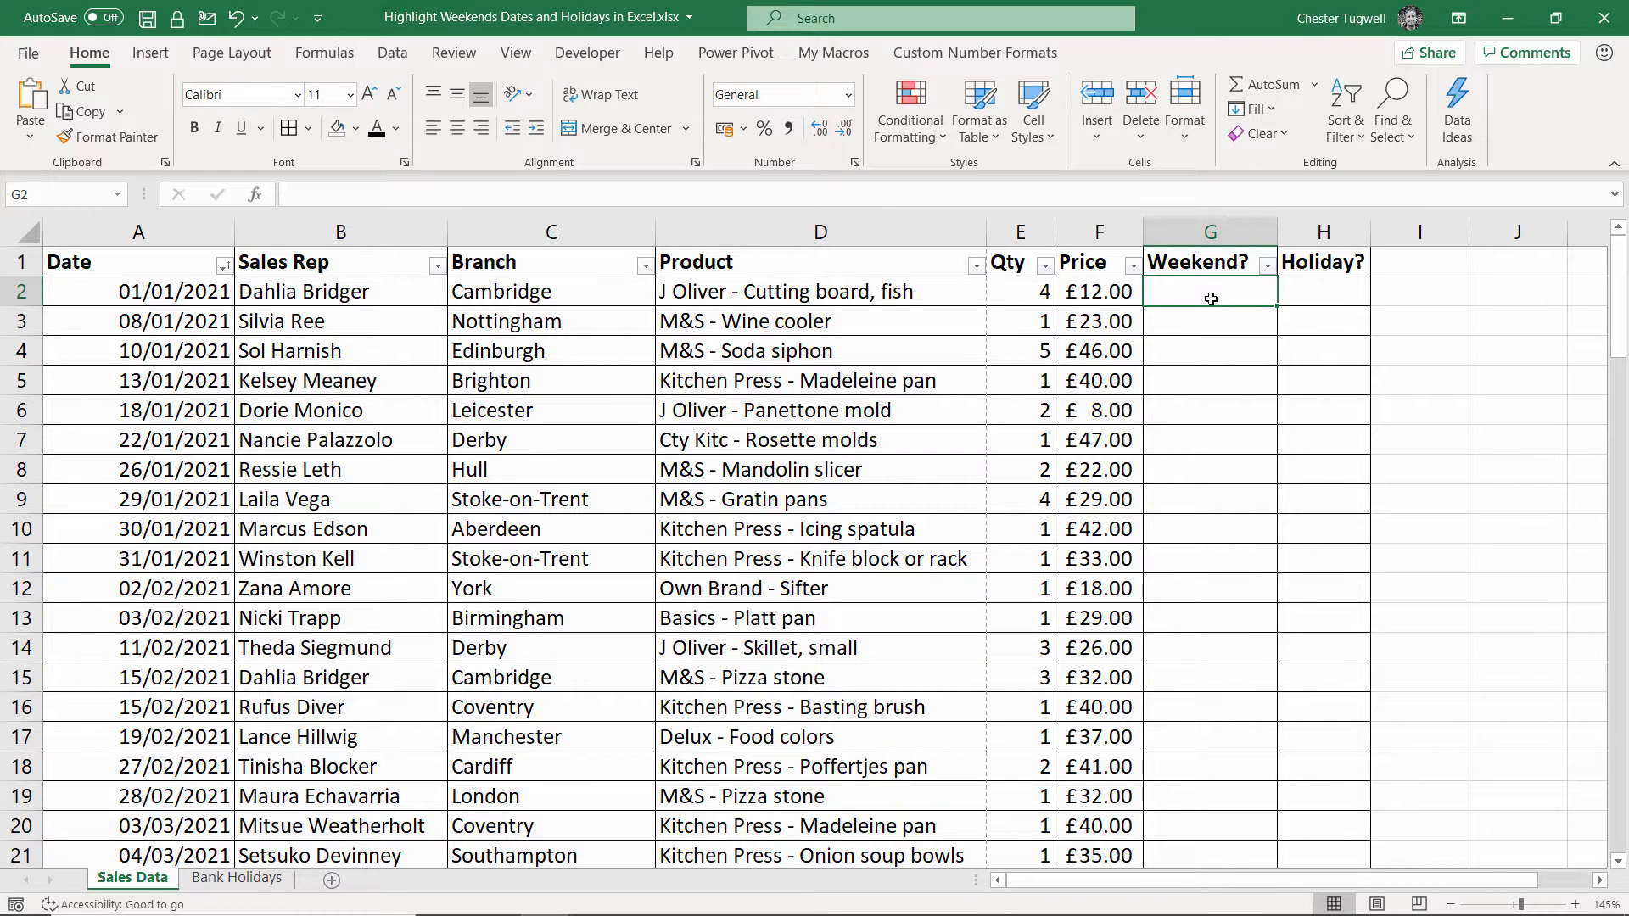
{"action": "type", "text": "=wee"}
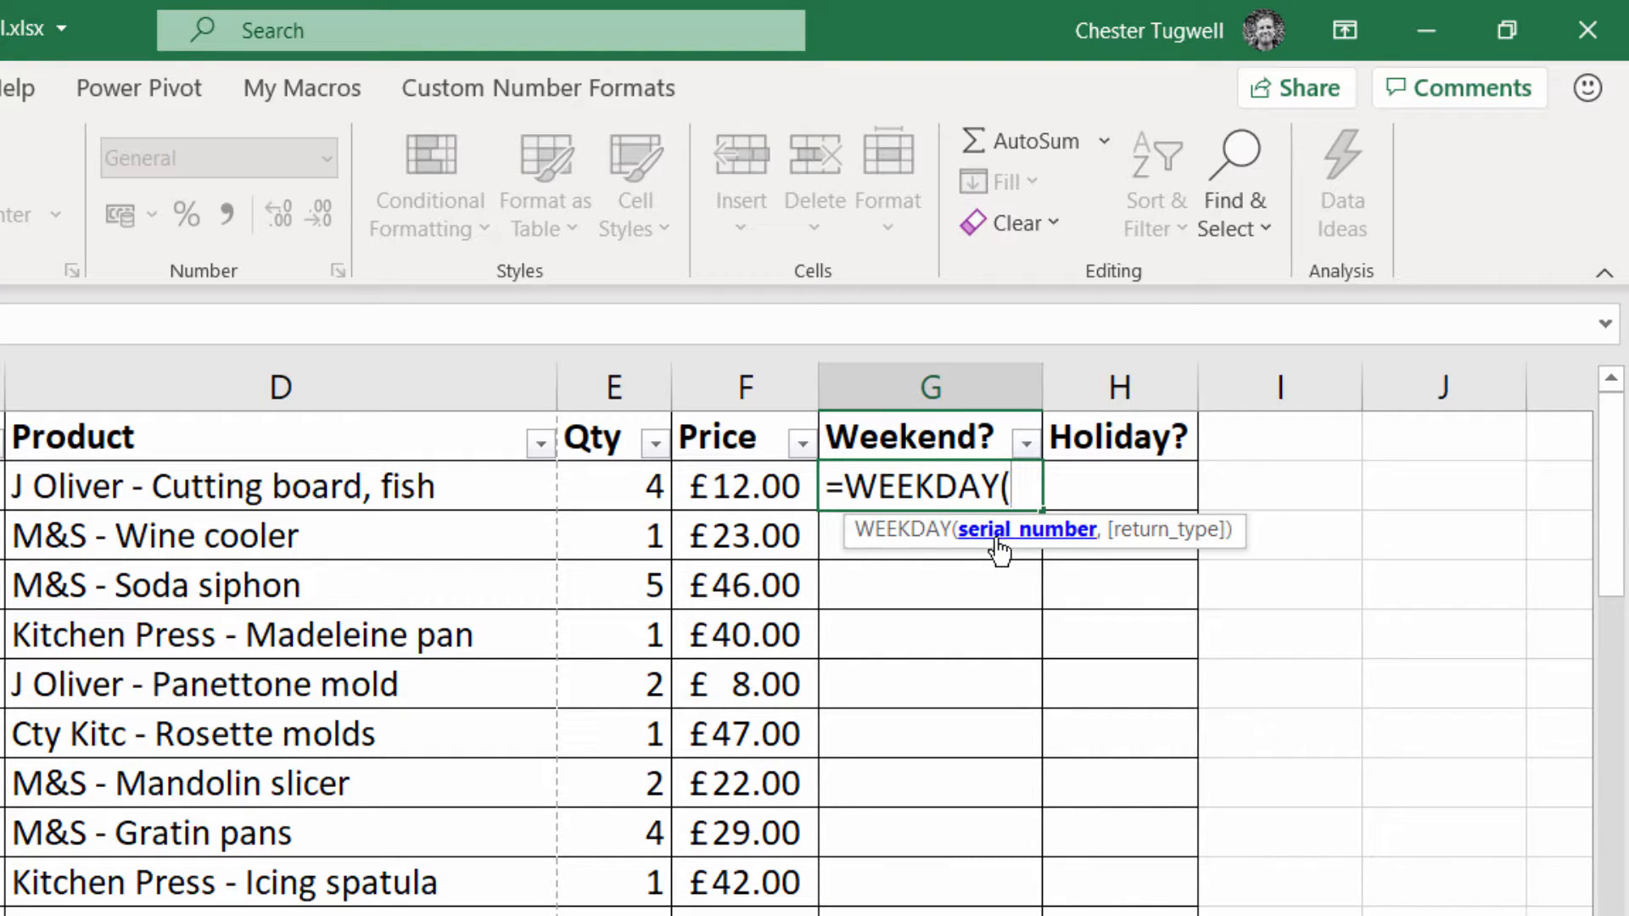
{"action": "mouse_move", "coordinate": [1023, 548]}
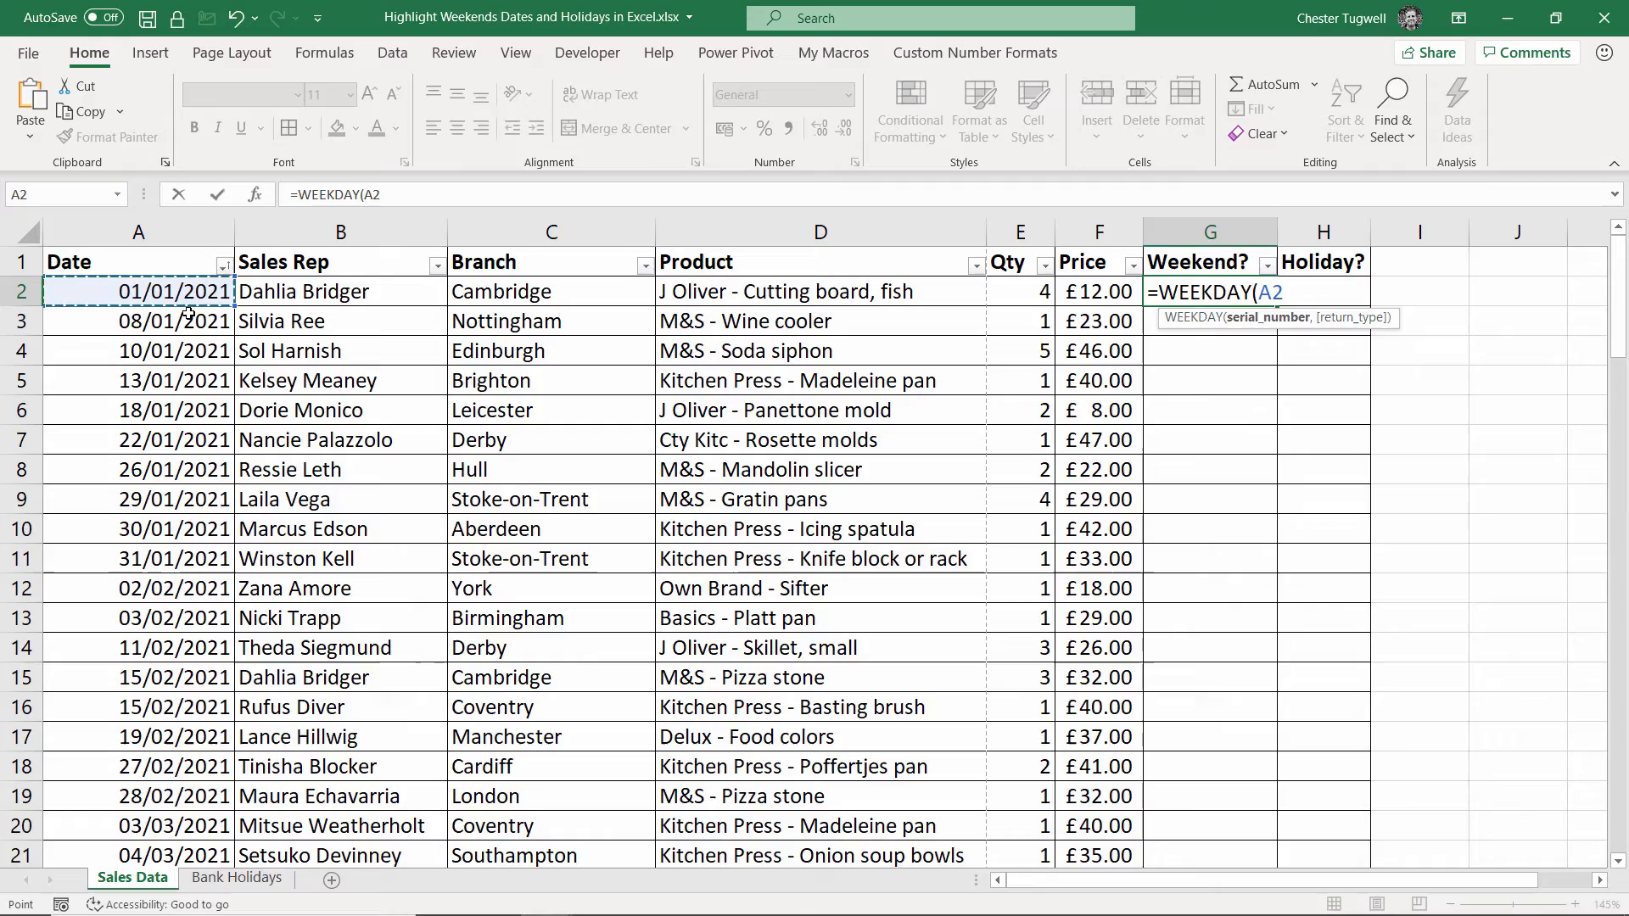
{"action": "type", "text": ","}
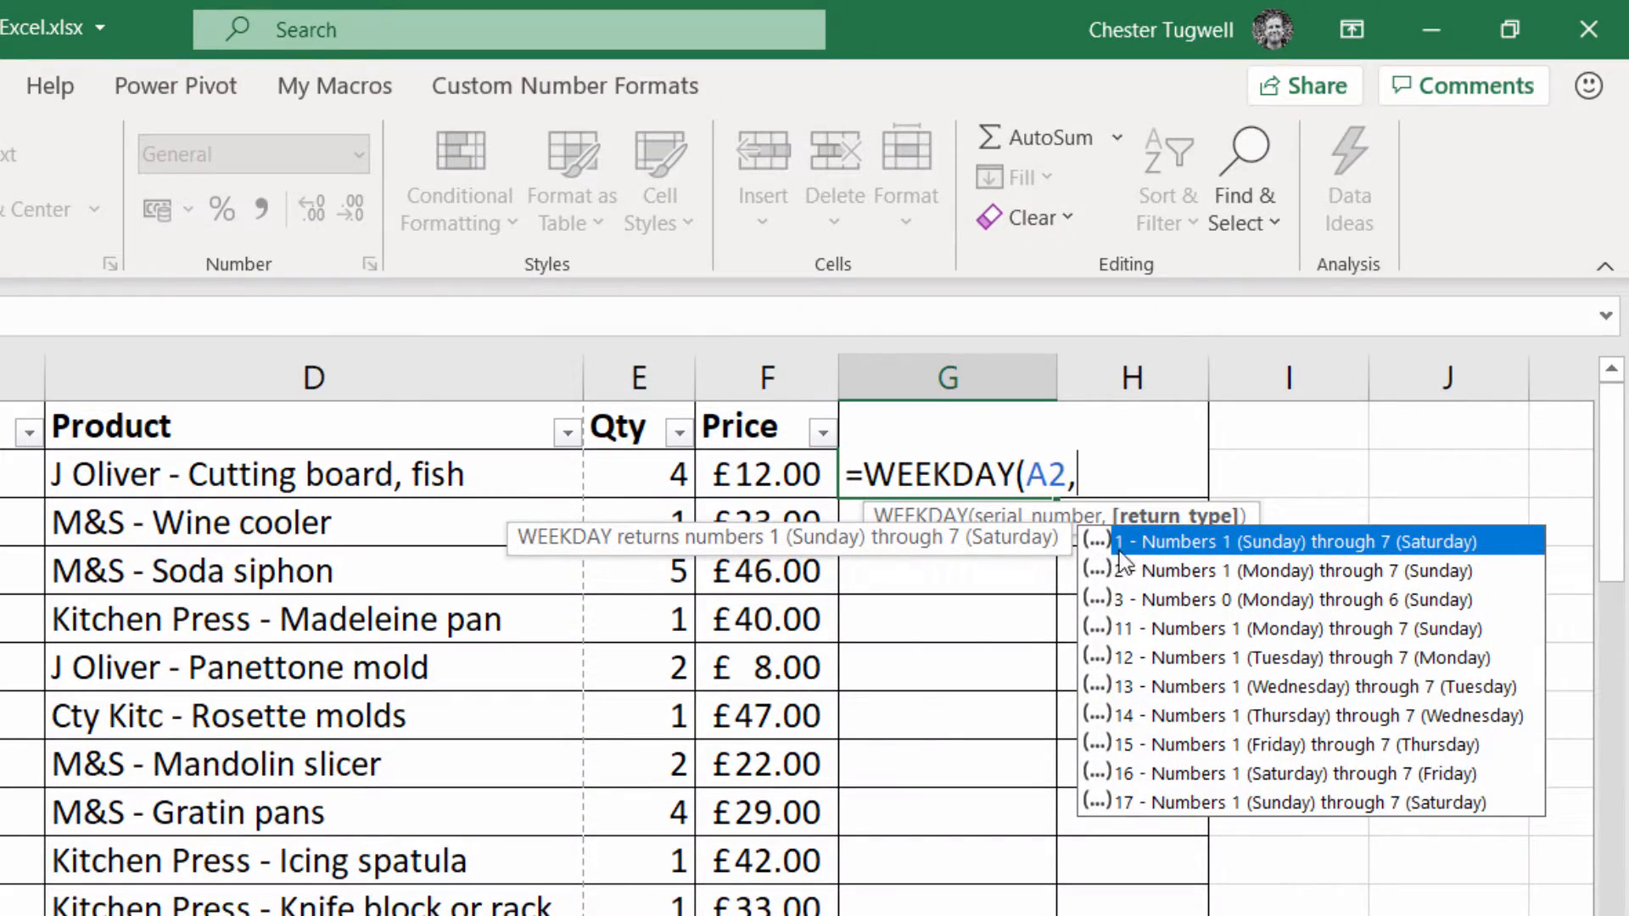
{"action": "mouse_move", "coordinate": [1159, 550]}
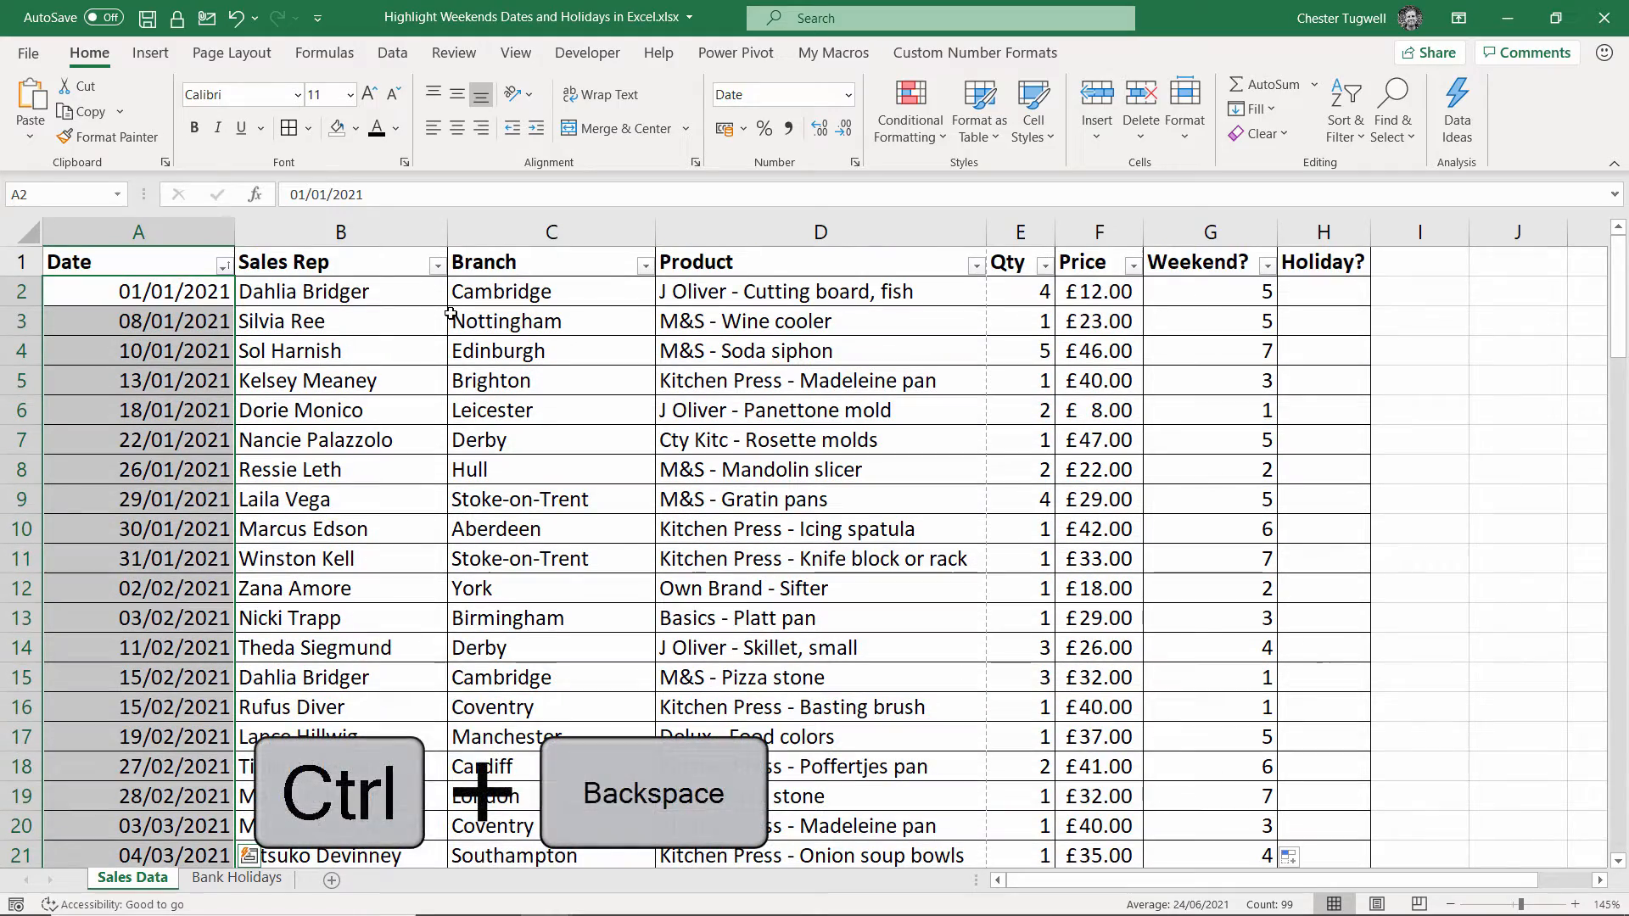
Step: Give the dates the custom number format dddd/mm/yyyy so day names show
{"action": "key", "text": "ctrl+1"}
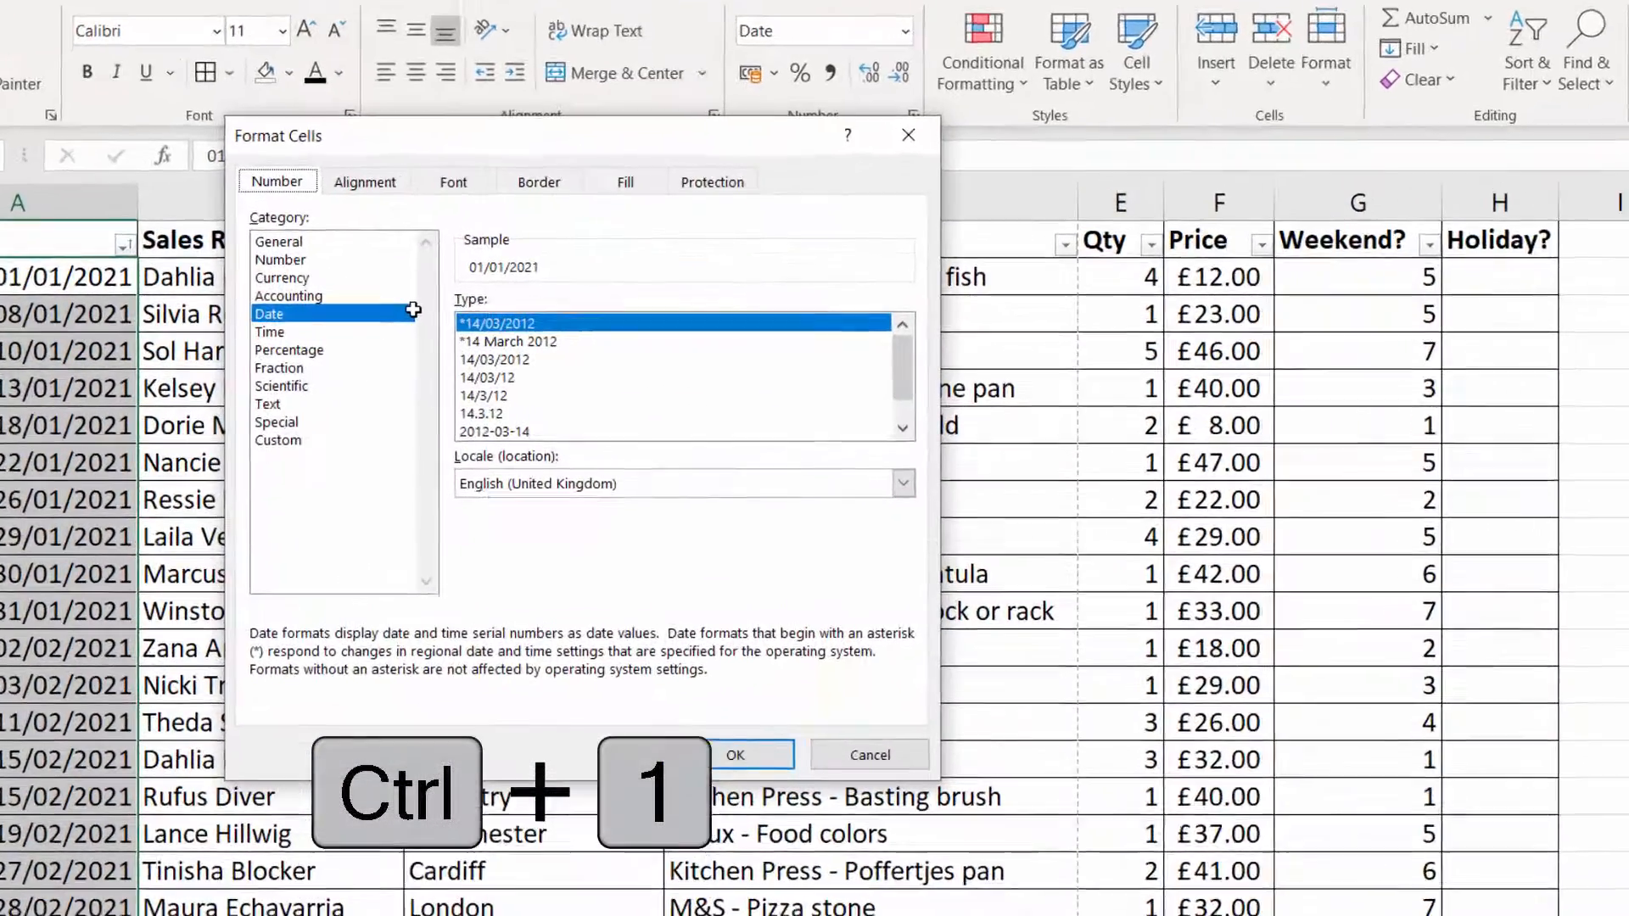
{"action": "left_click", "coordinate": [276, 439]}
{"action": "type", "text": "dddd/mm/yyyy"}
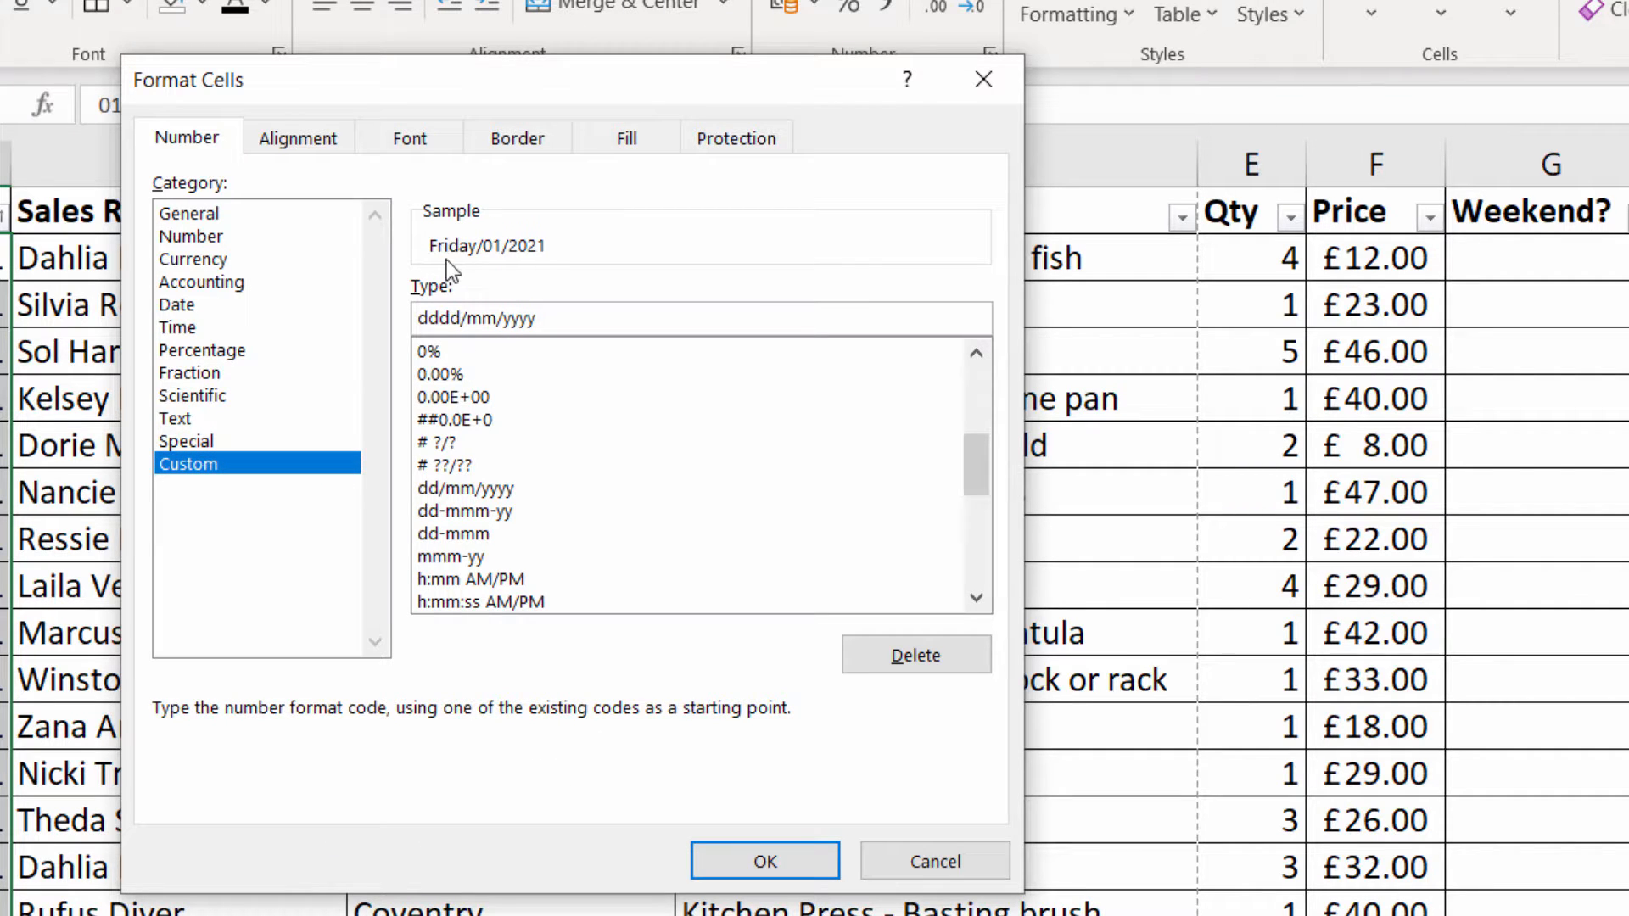
{"action": "left_click", "coordinate": [765, 862]}
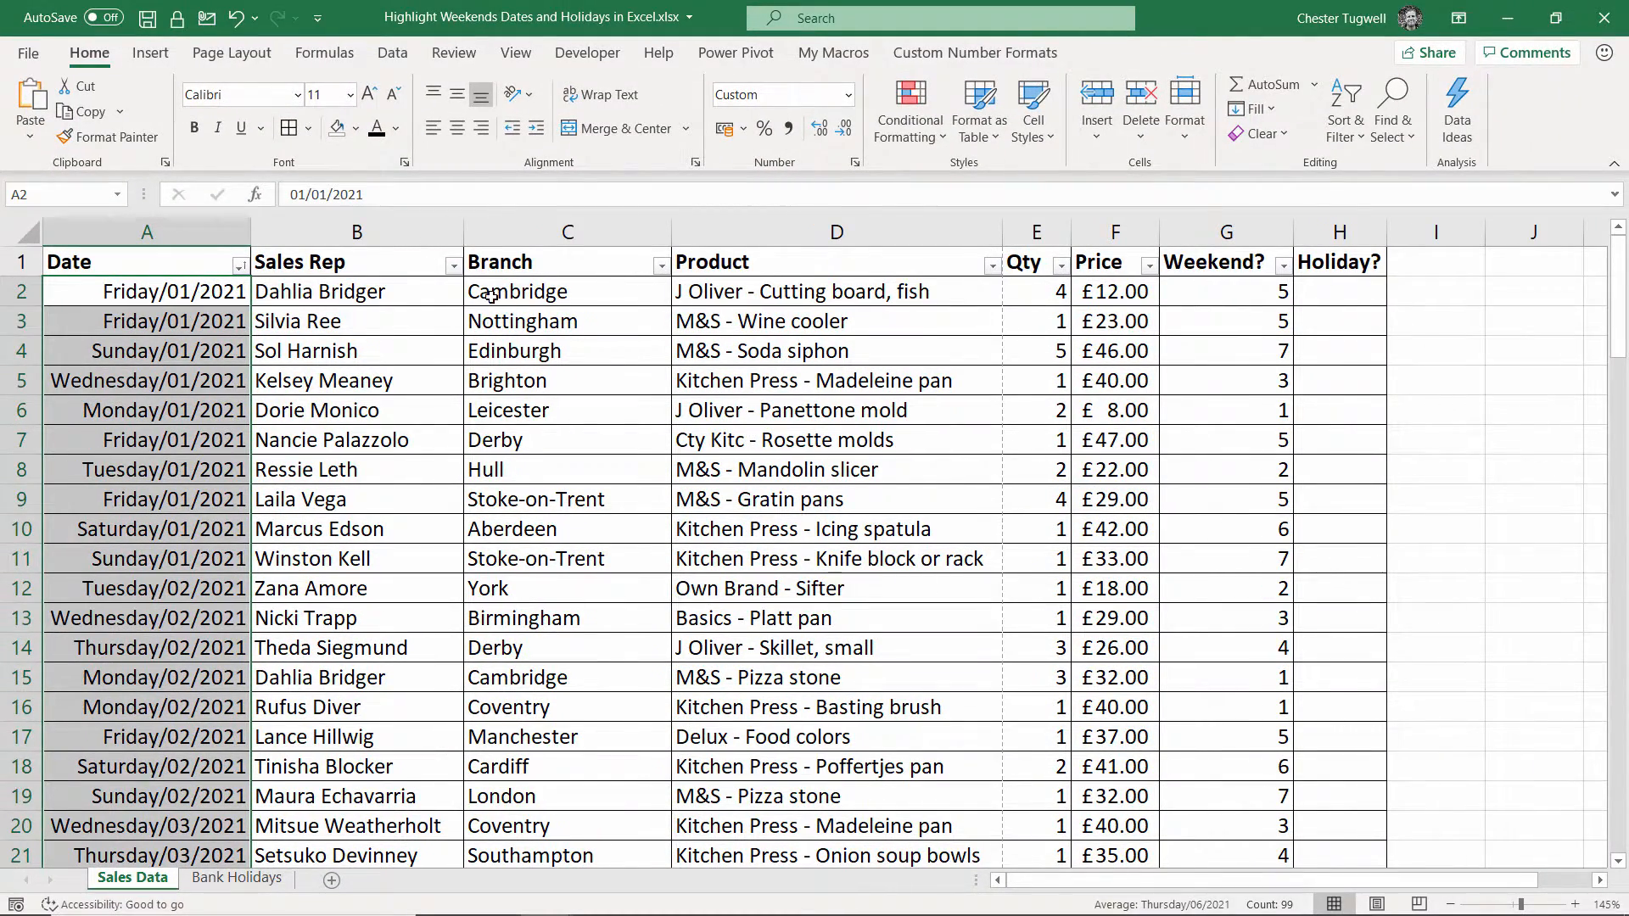
{"action": "left_click", "coordinate": [146, 290]}
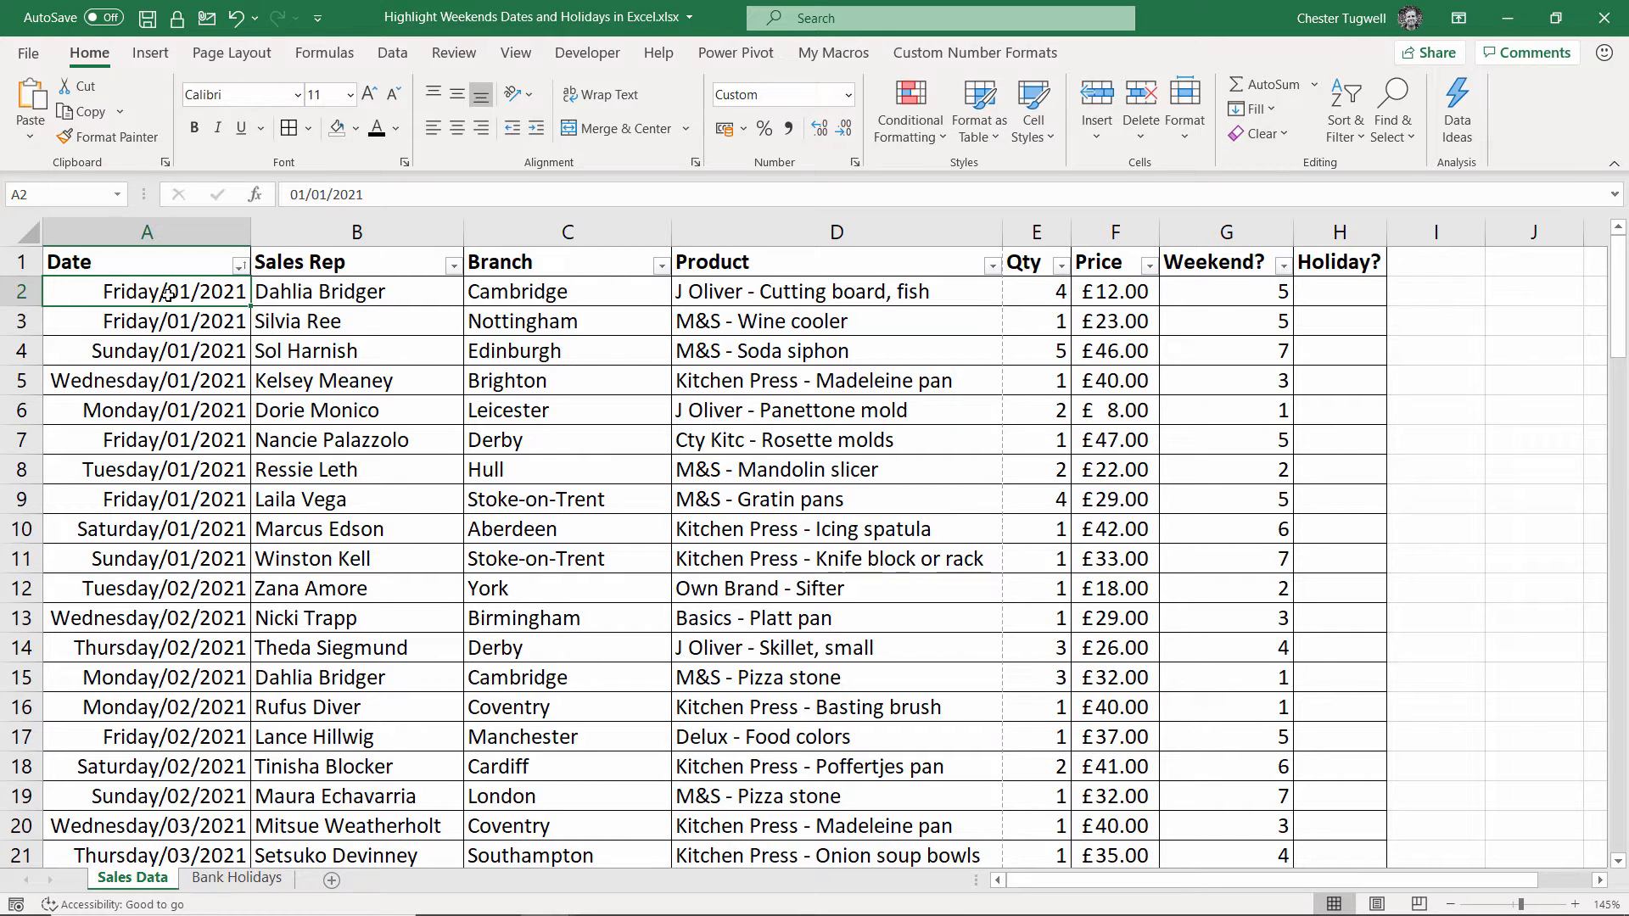
Step: Change G2 to =WEEKDAY(A2,2)>5 so Weekend? returns TRUE/FALSE for every row
{"action": "left_click", "coordinate": [1225, 292]}
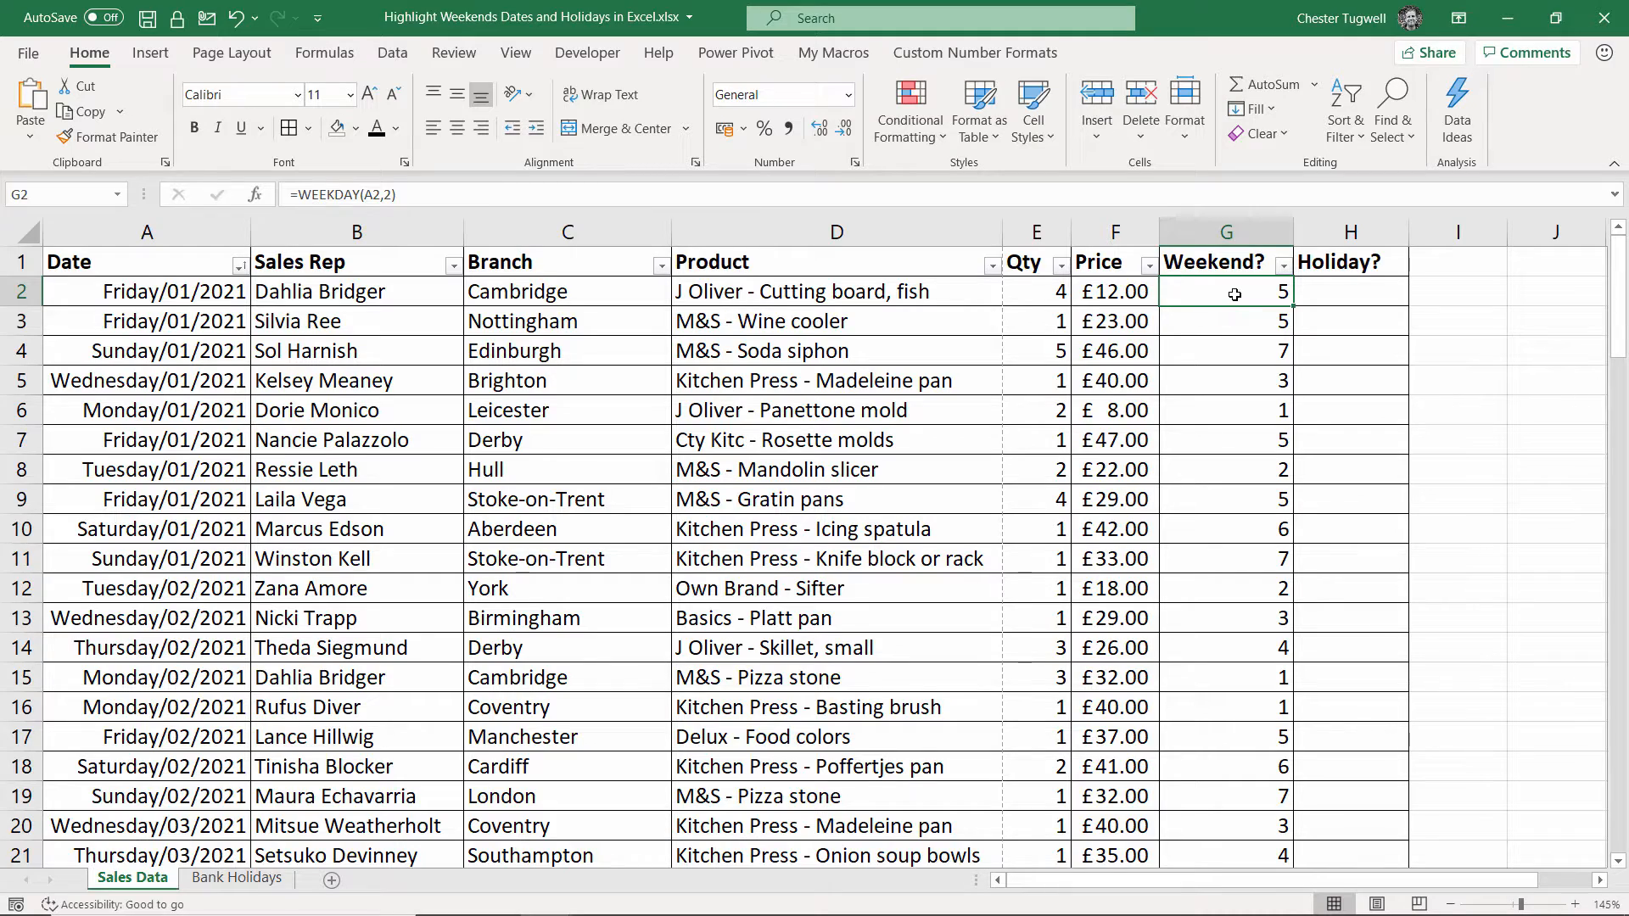
{"action": "left_click", "coordinate": [567, 230]}
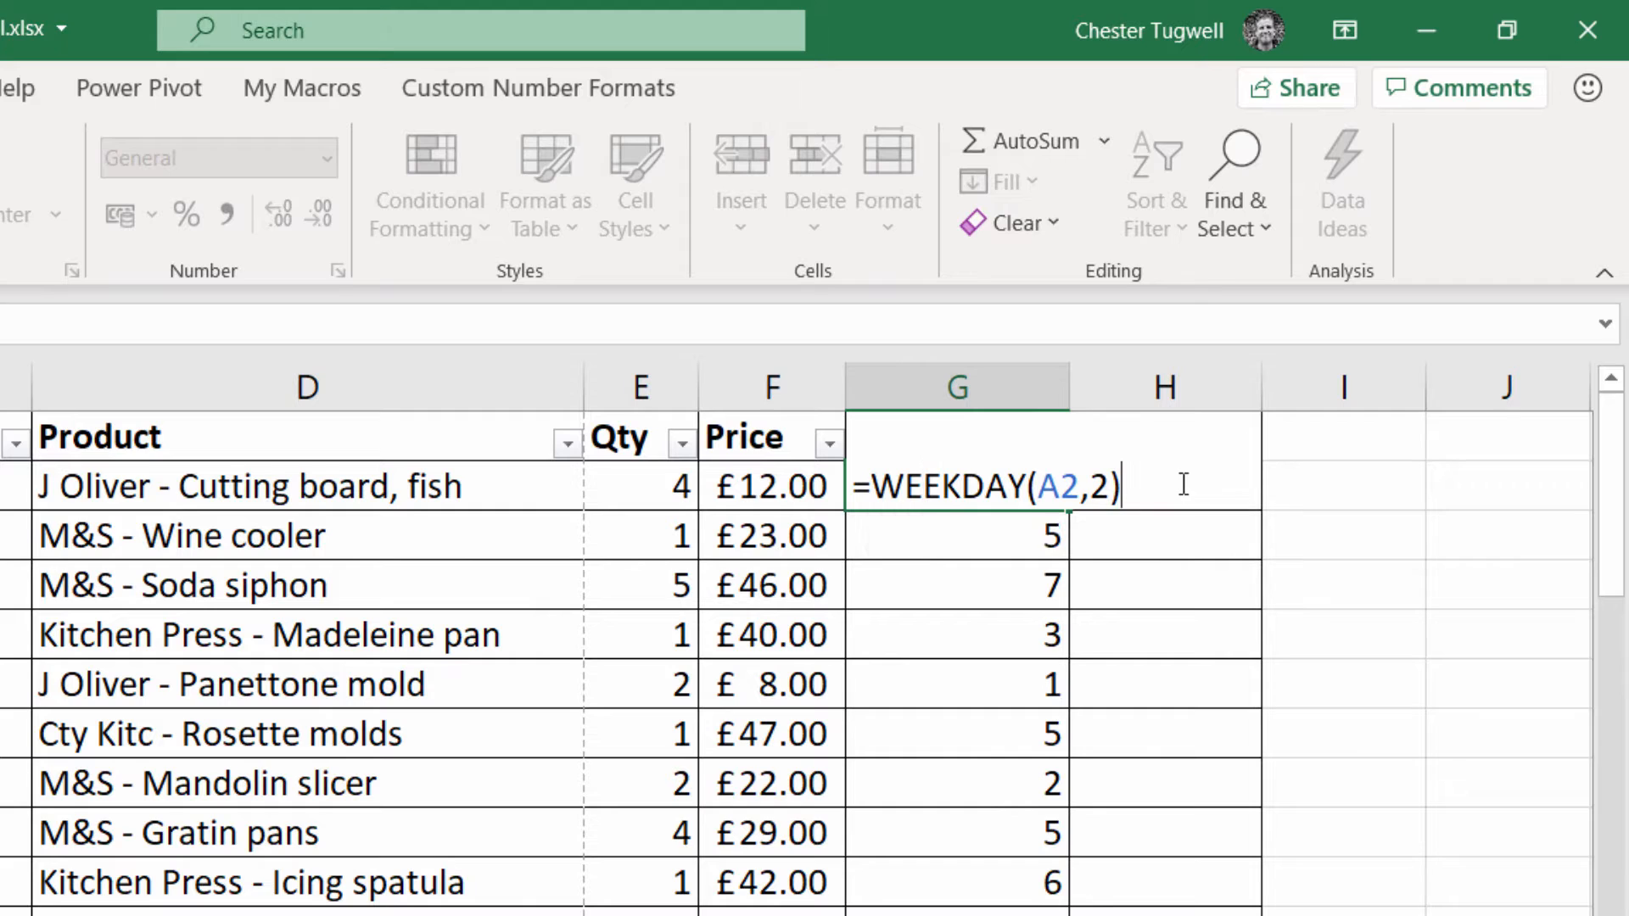
{"action": "type", "text": ">5"}
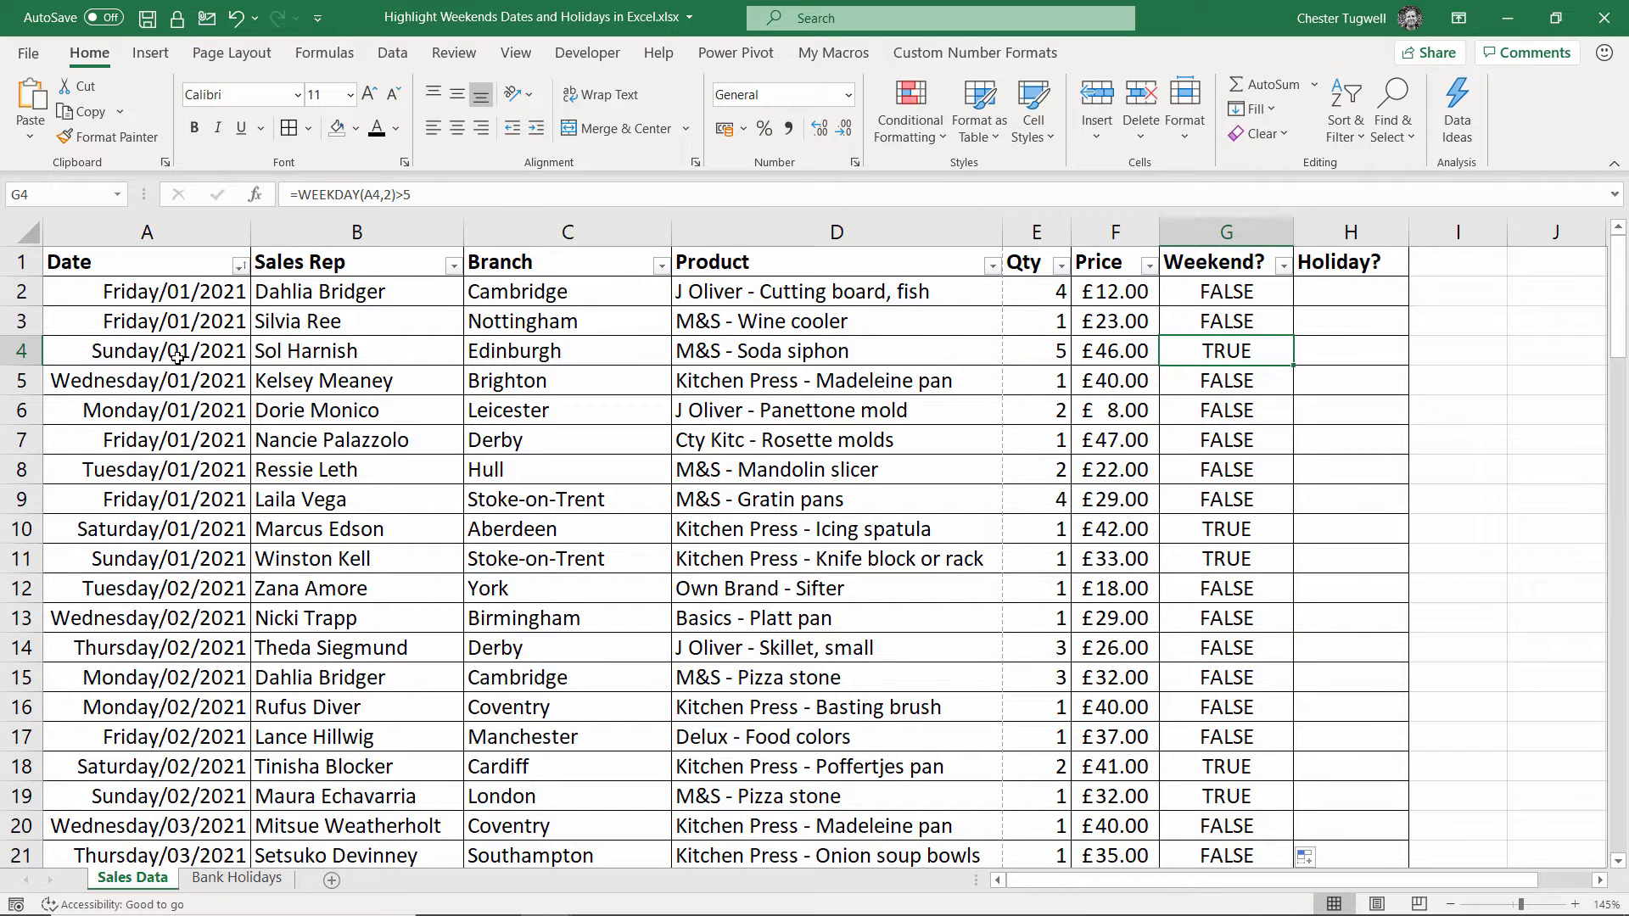
{"action": "mouse_move", "coordinate": [1263, 358]}
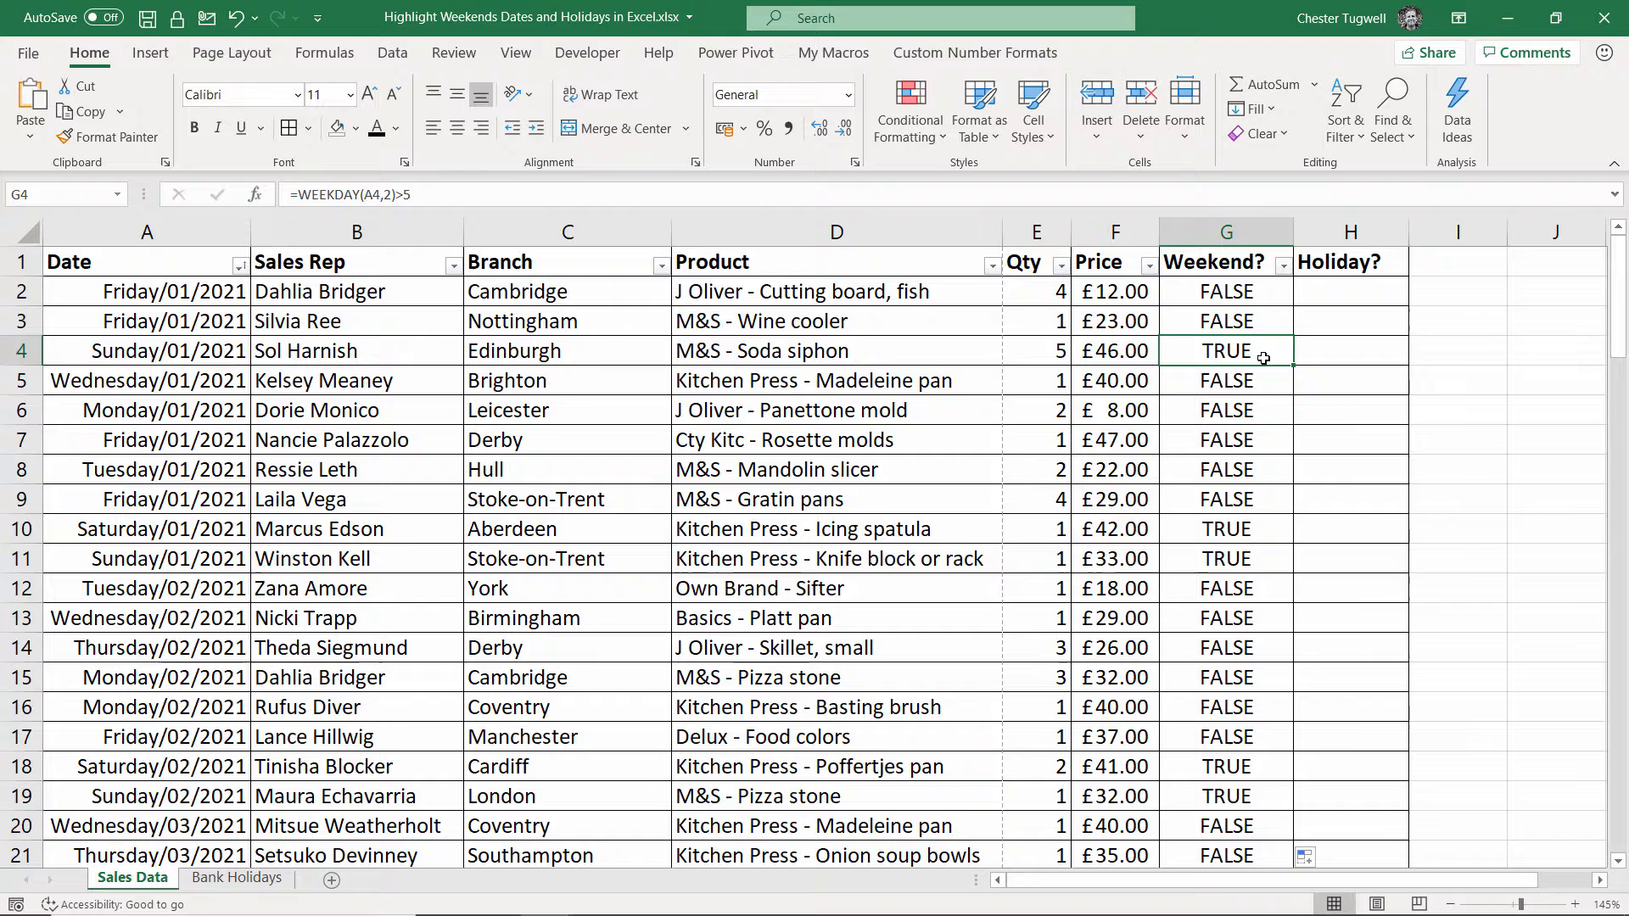
{"action": "double_click", "coordinate": [1225, 291]}
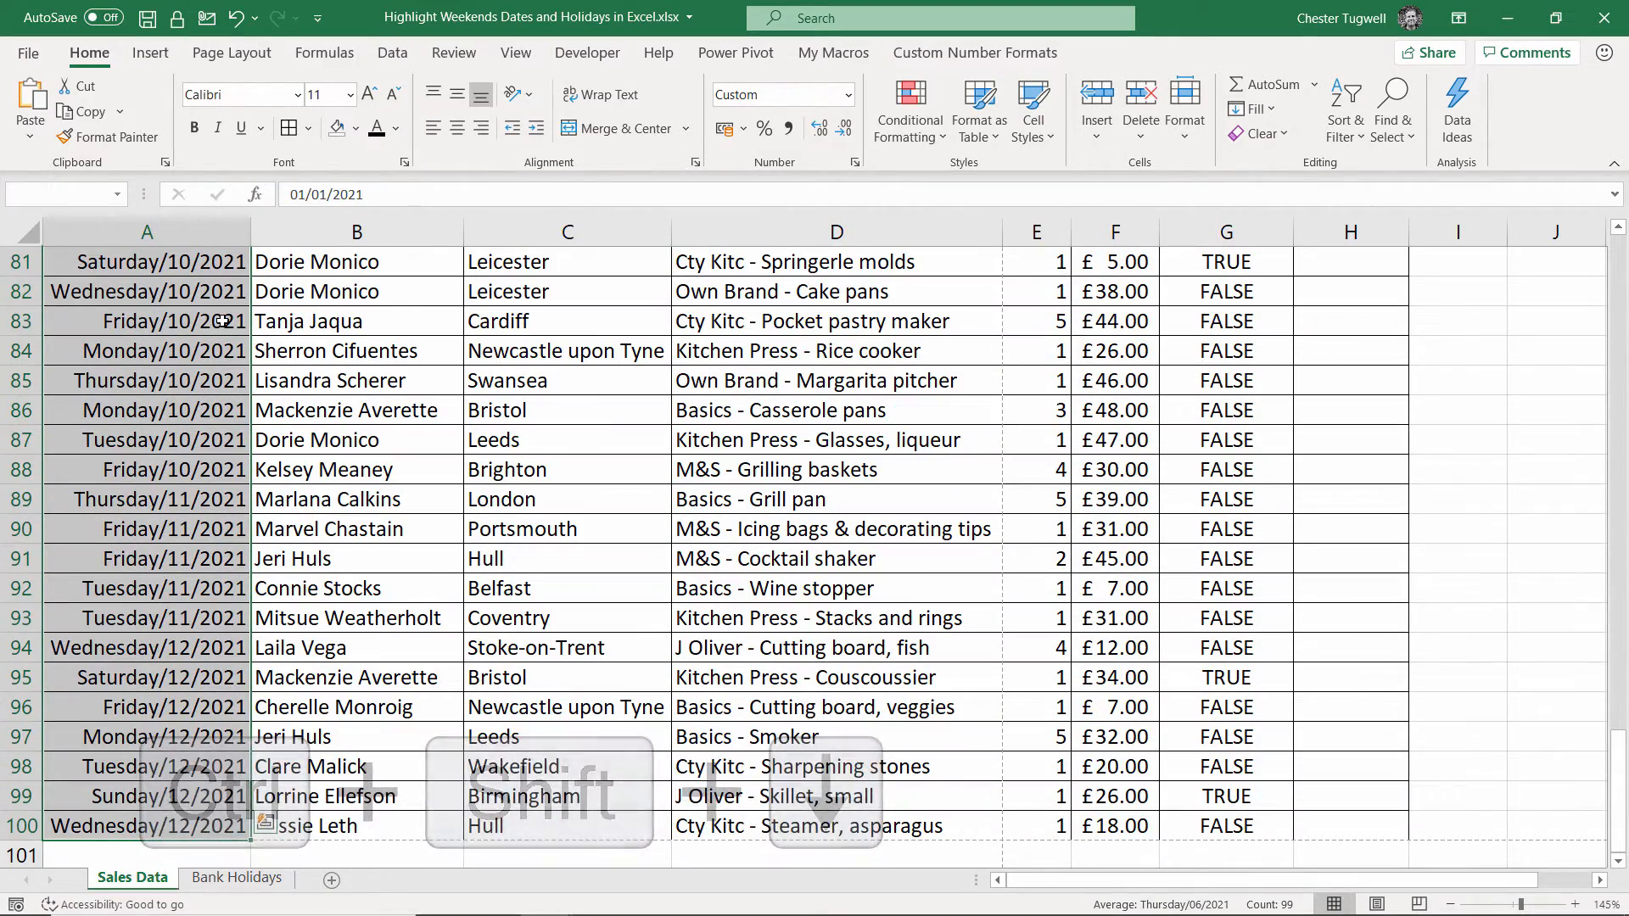
Step: Add a formula rule =WEEKDAY(A2,2)>5 with gold fill to the Date column
{"action": "key", "text": "ctrl+backspace"}
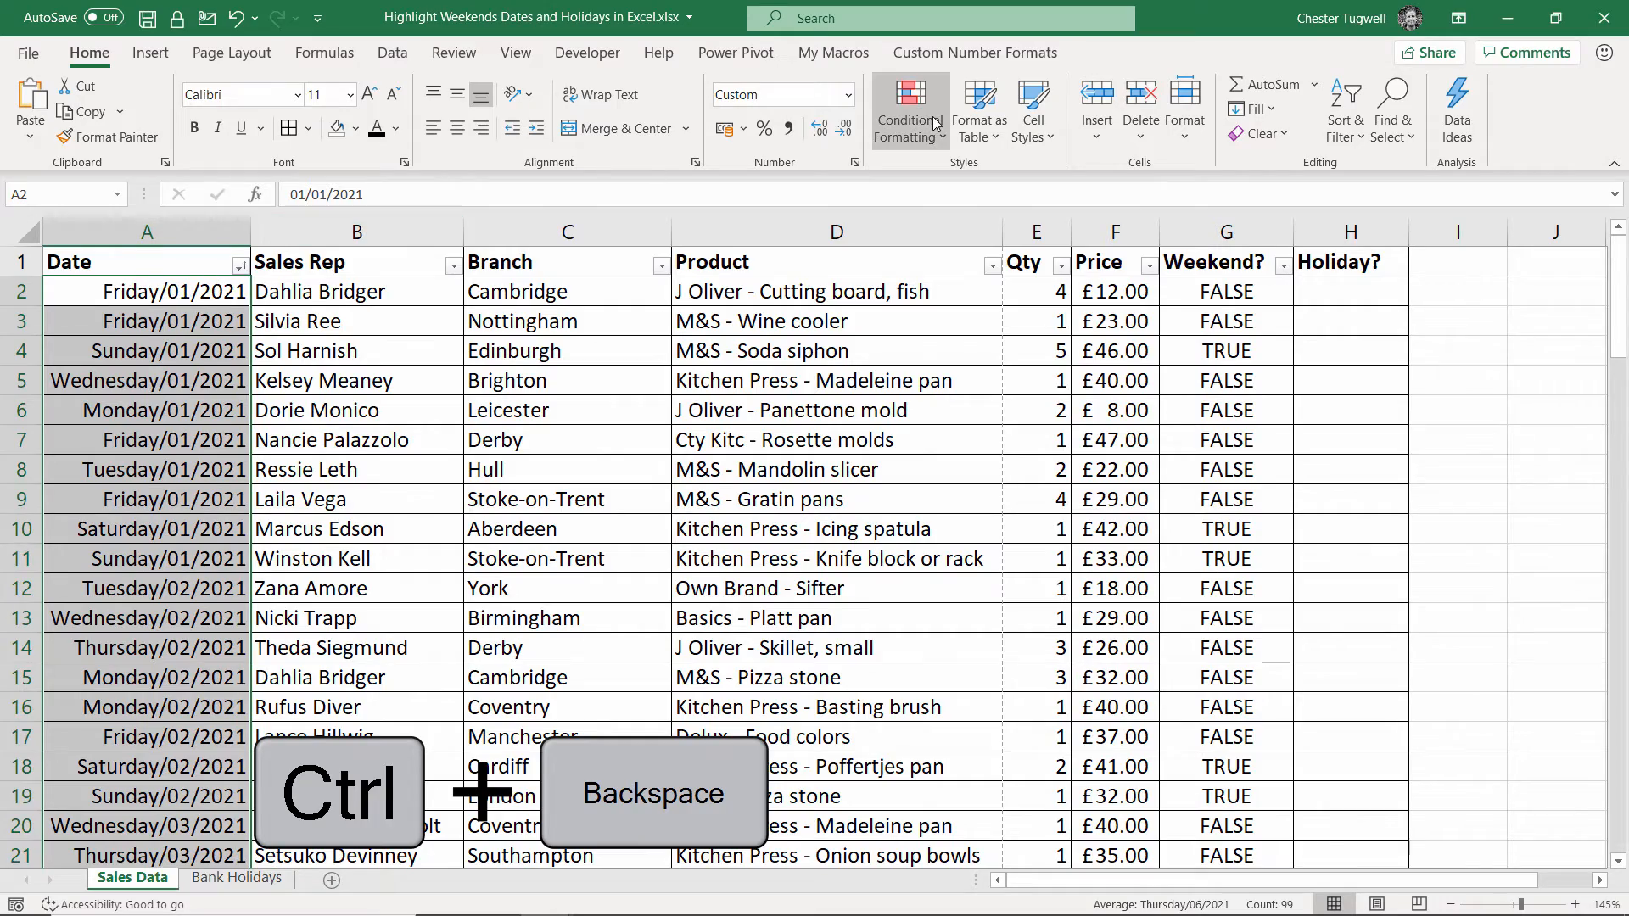
{"action": "left_click", "coordinate": [906, 112]}
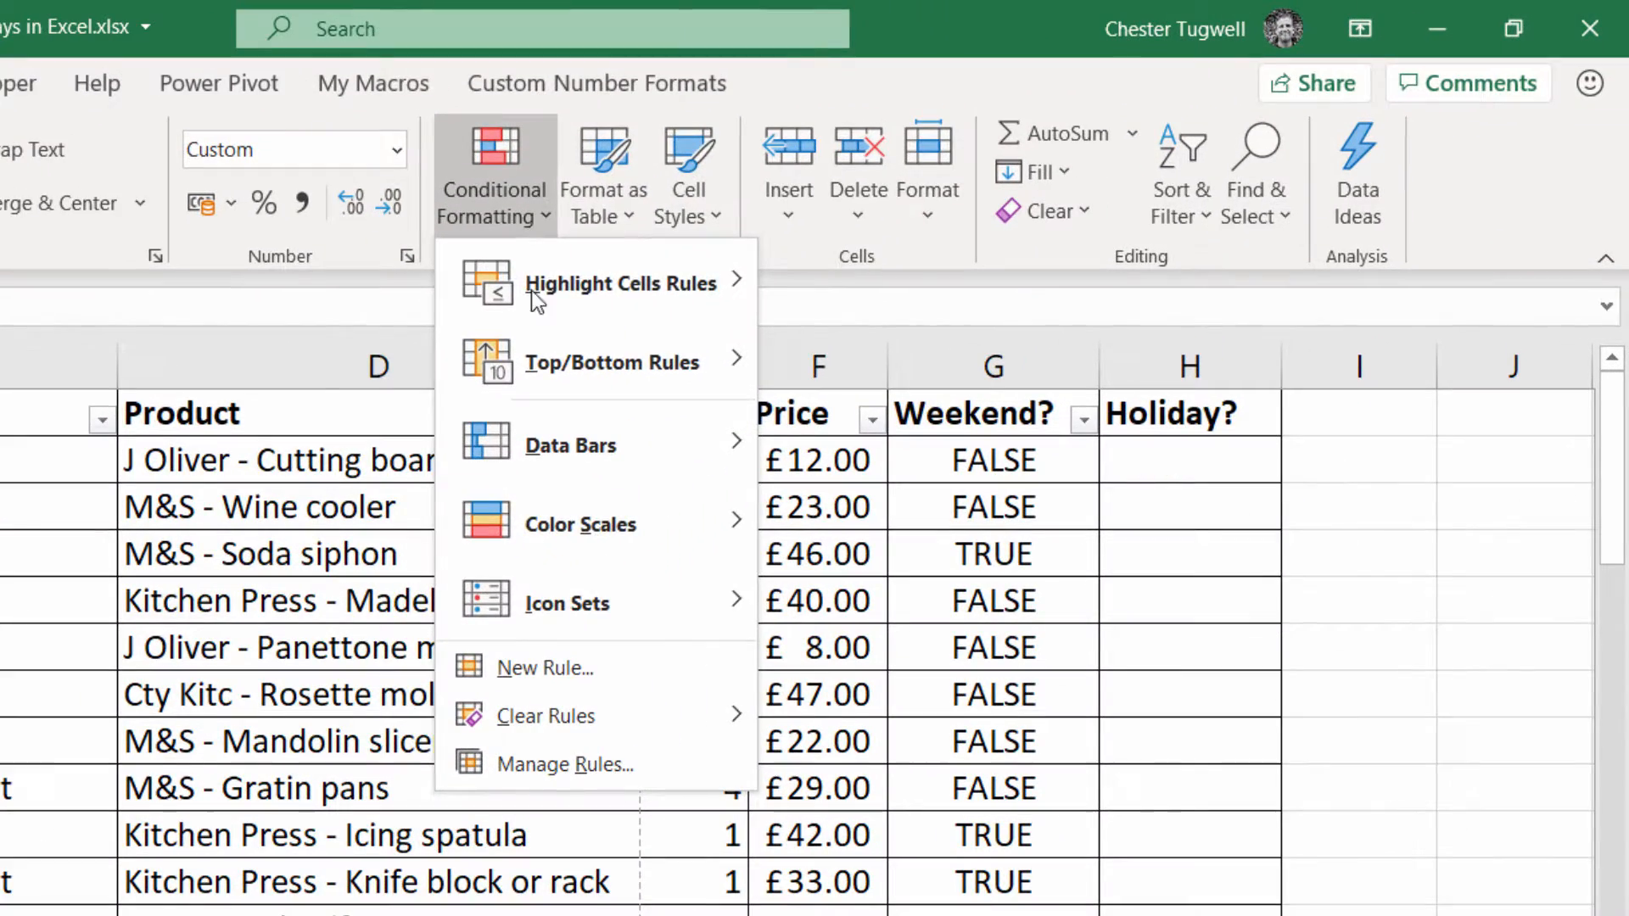
{"action": "left_click", "coordinate": [545, 667]}
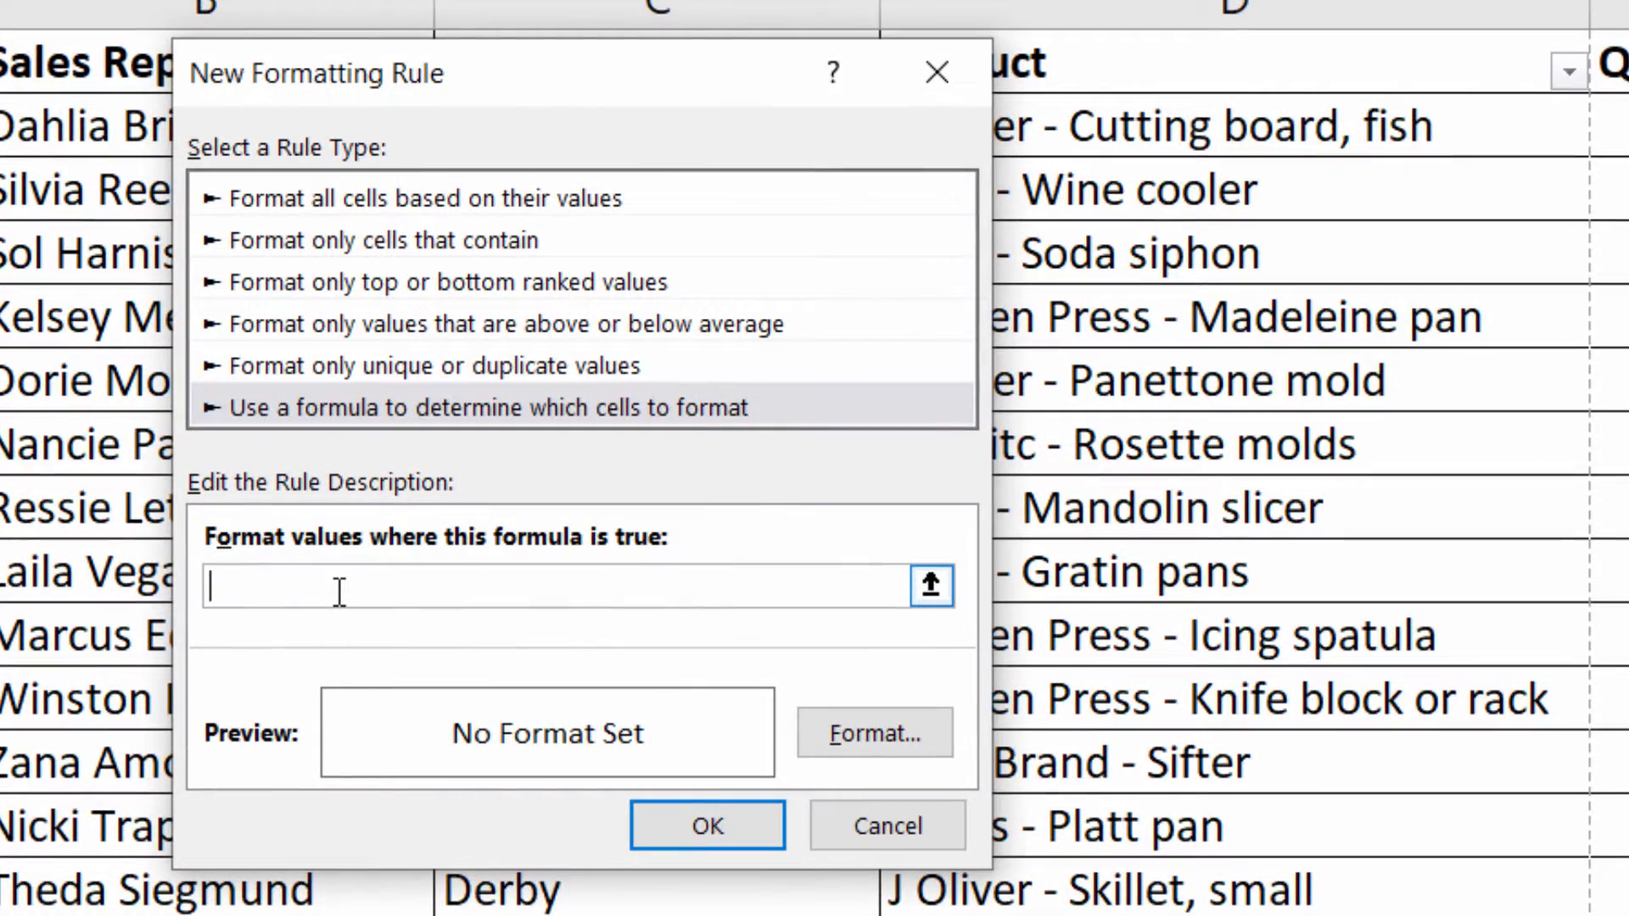
{"action": "key", "text": "ctrl+v"}
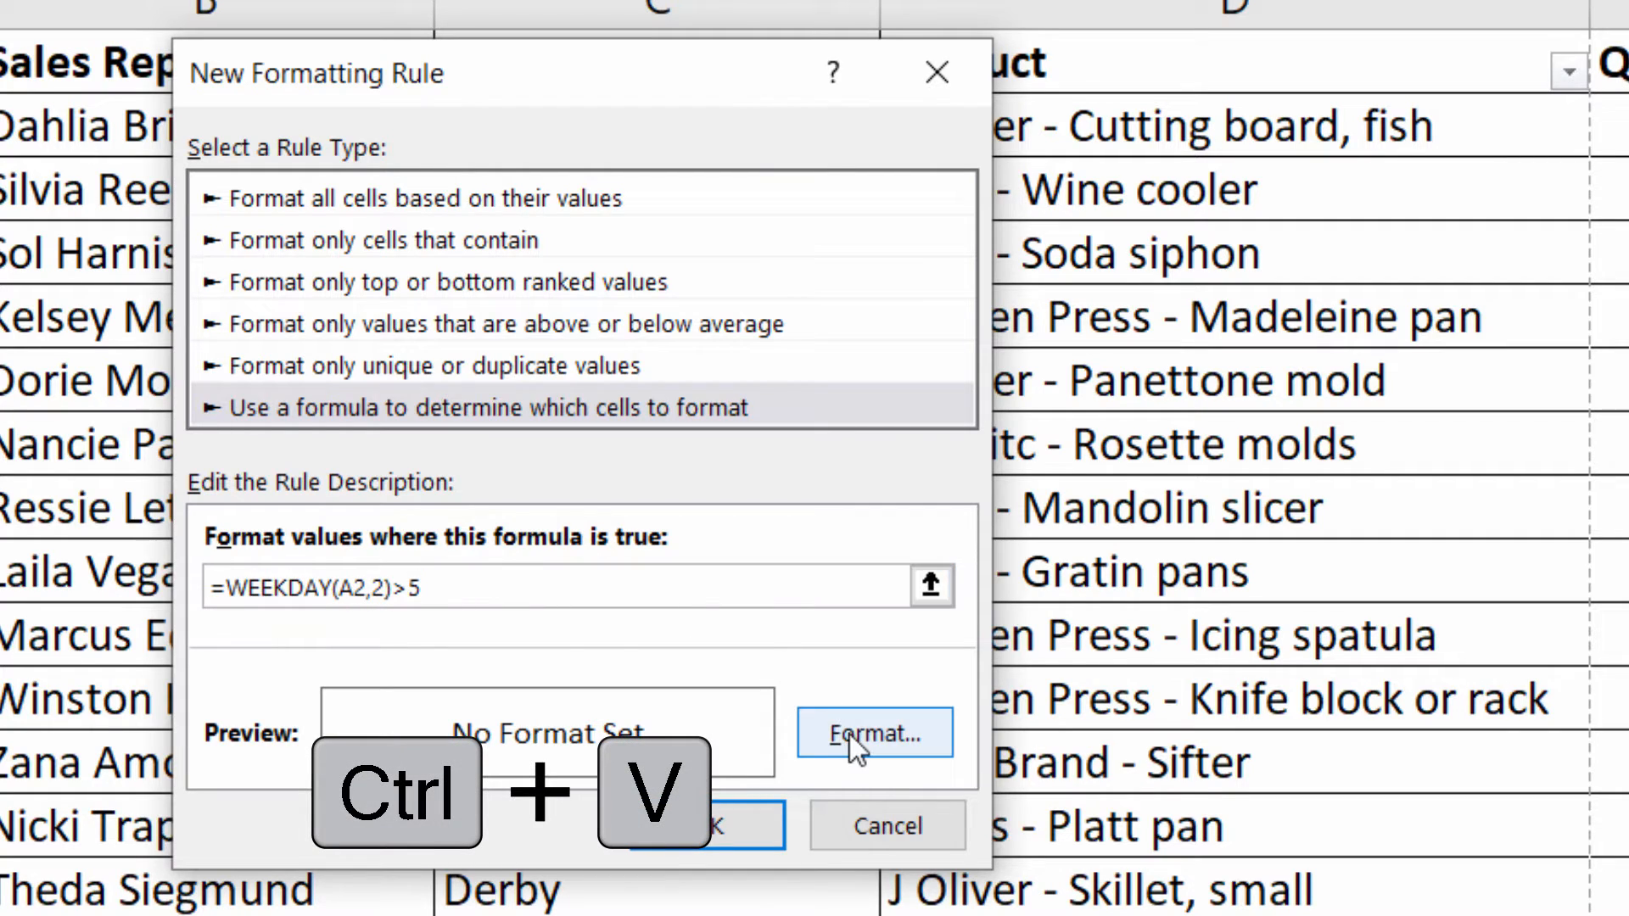
{"action": "left_click", "coordinate": [874, 733]}
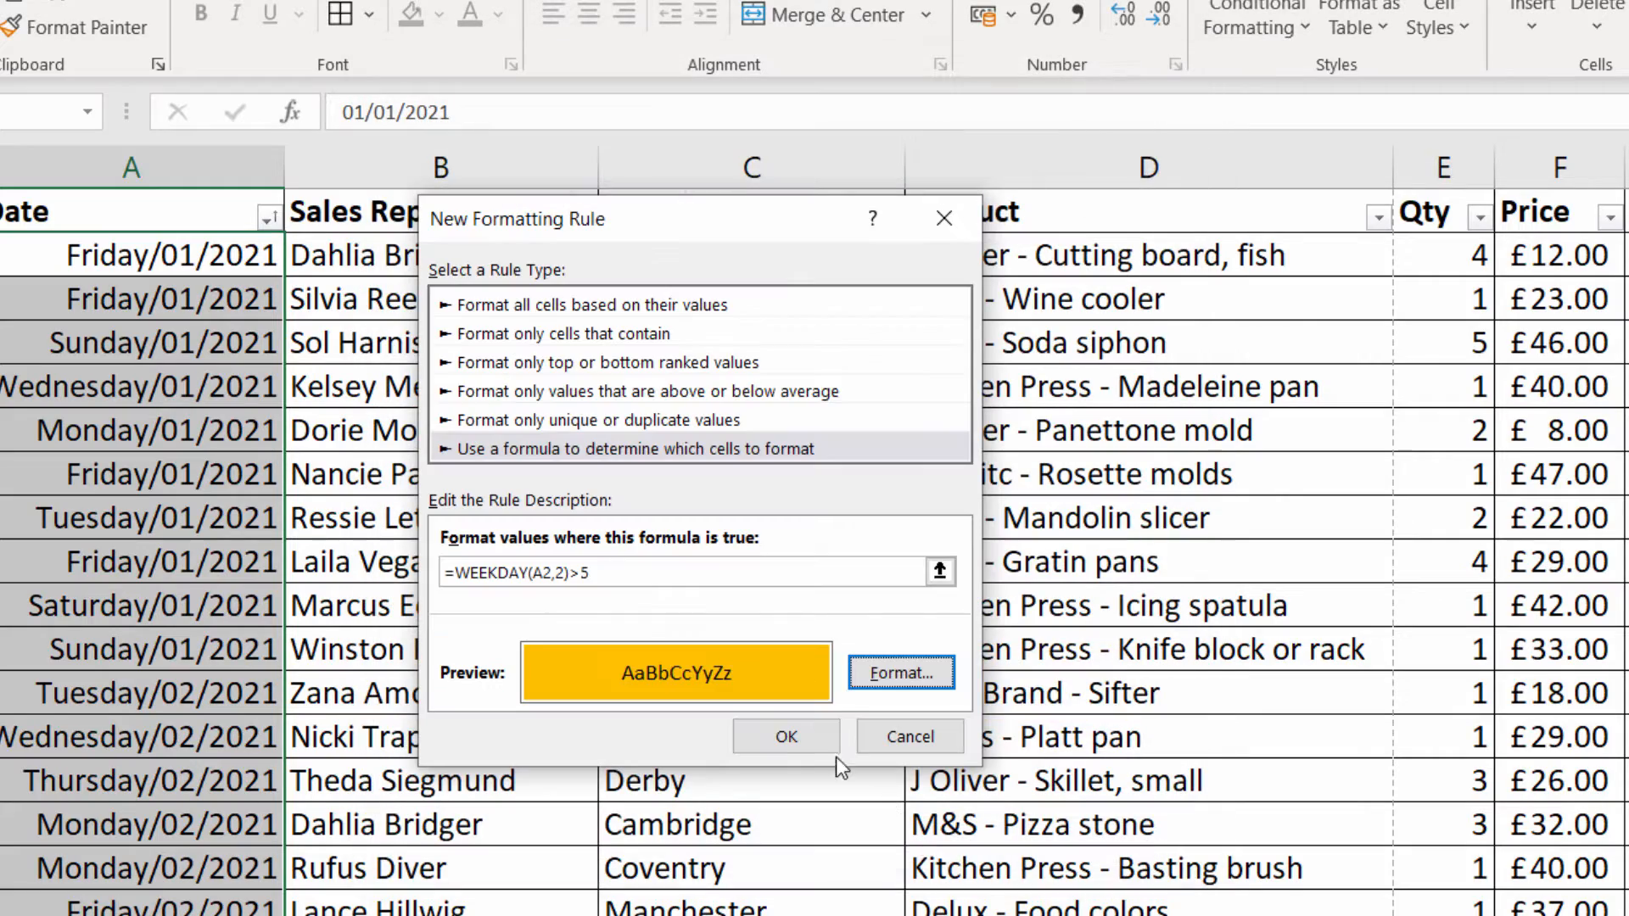
{"action": "left_click", "coordinate": [786, 736]}
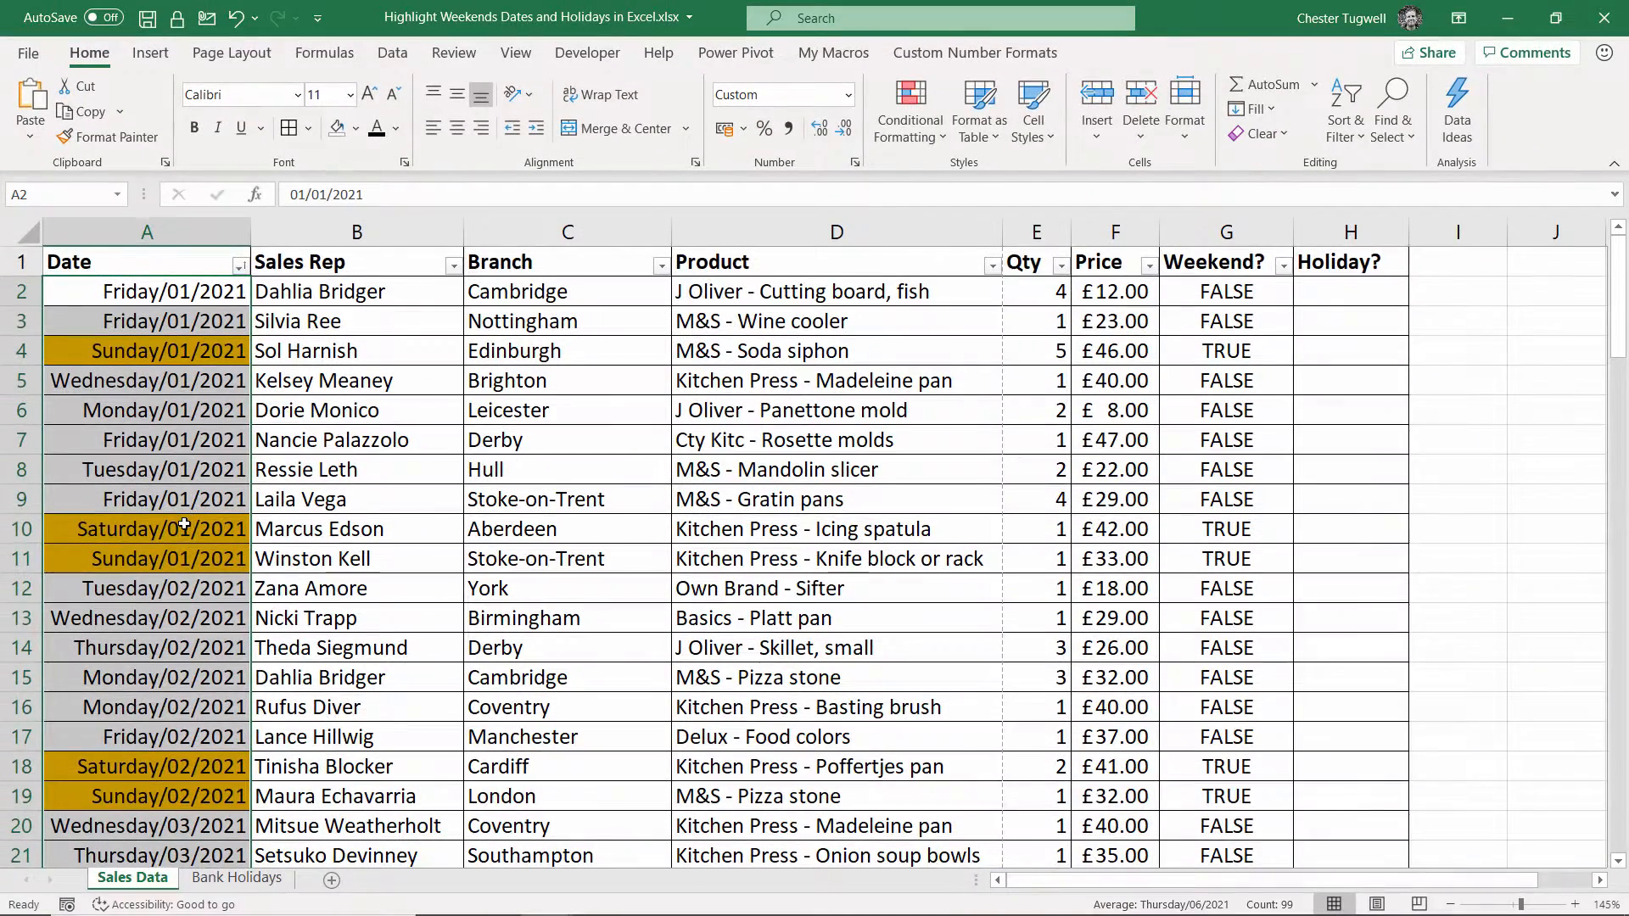
{"action": "scroll", "scroll_direction": "down", "scroll_amount": 3}
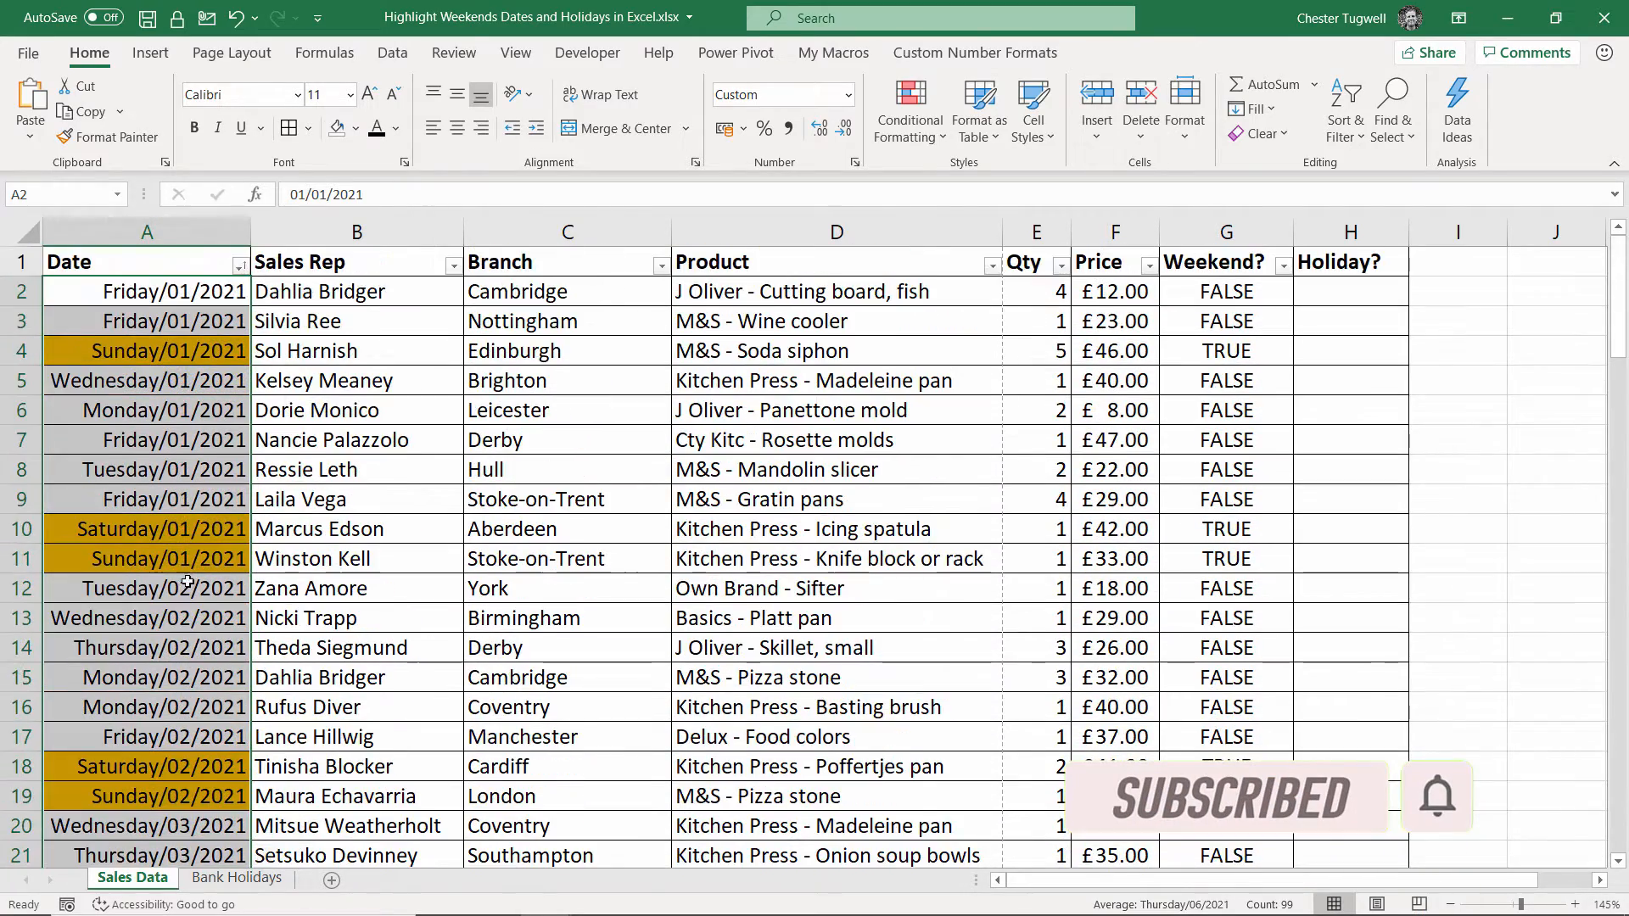
Step: Reopen the weekend formula in G2 for editing to copy it
{"action": "left_click", "coordinate": [1226, 290]}
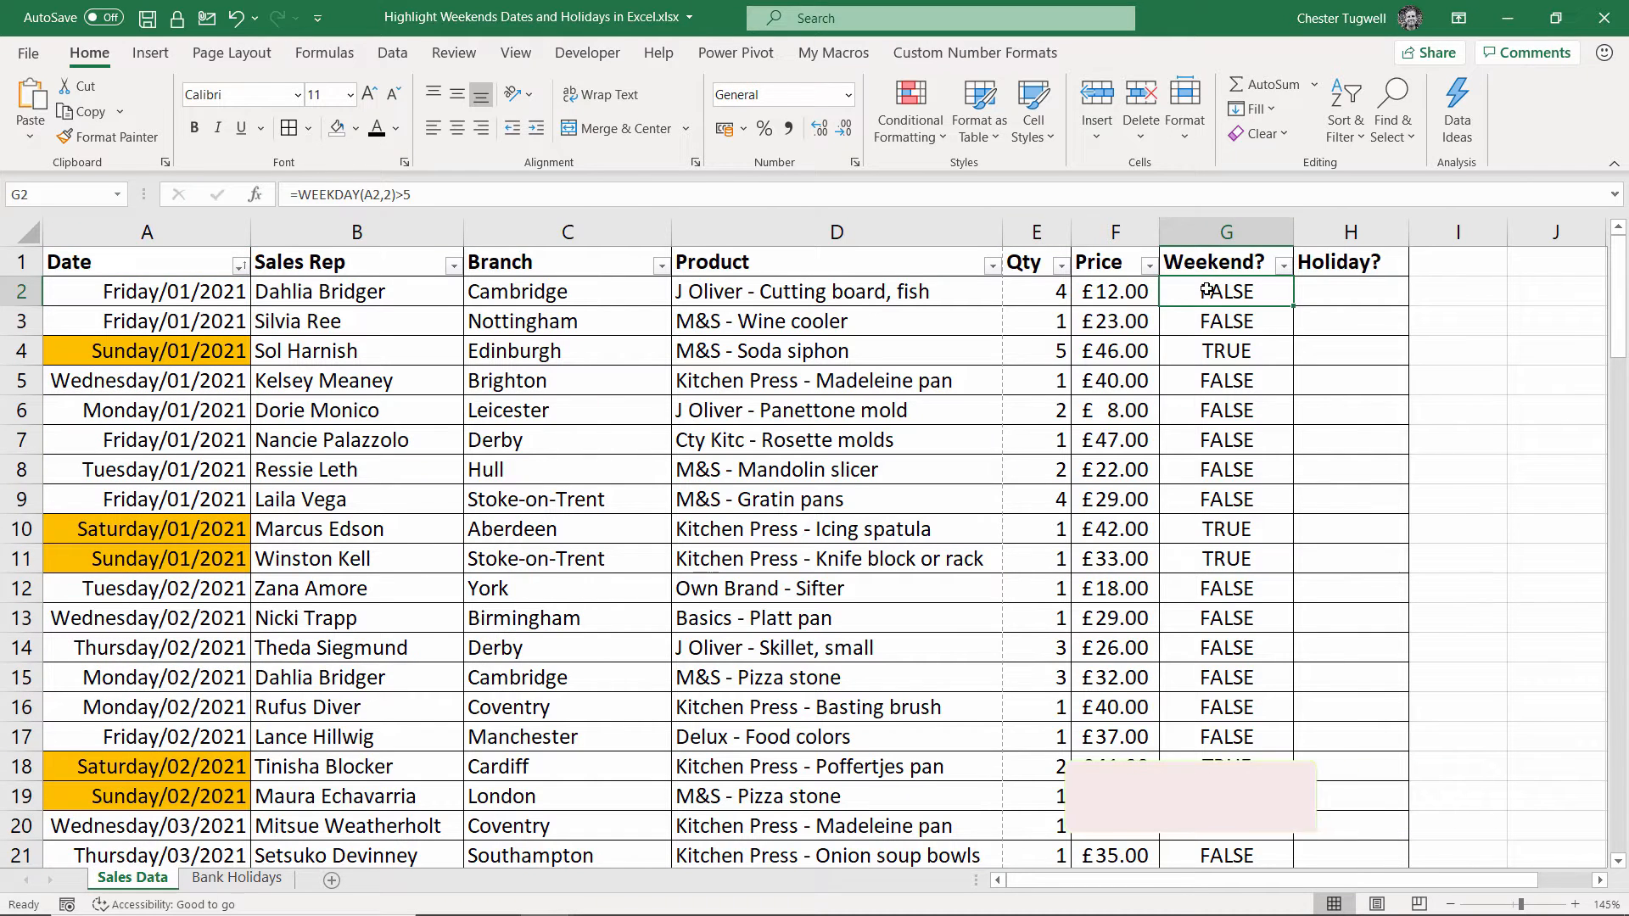
{"action": "double_click", "coordinate": [1225, 290]}
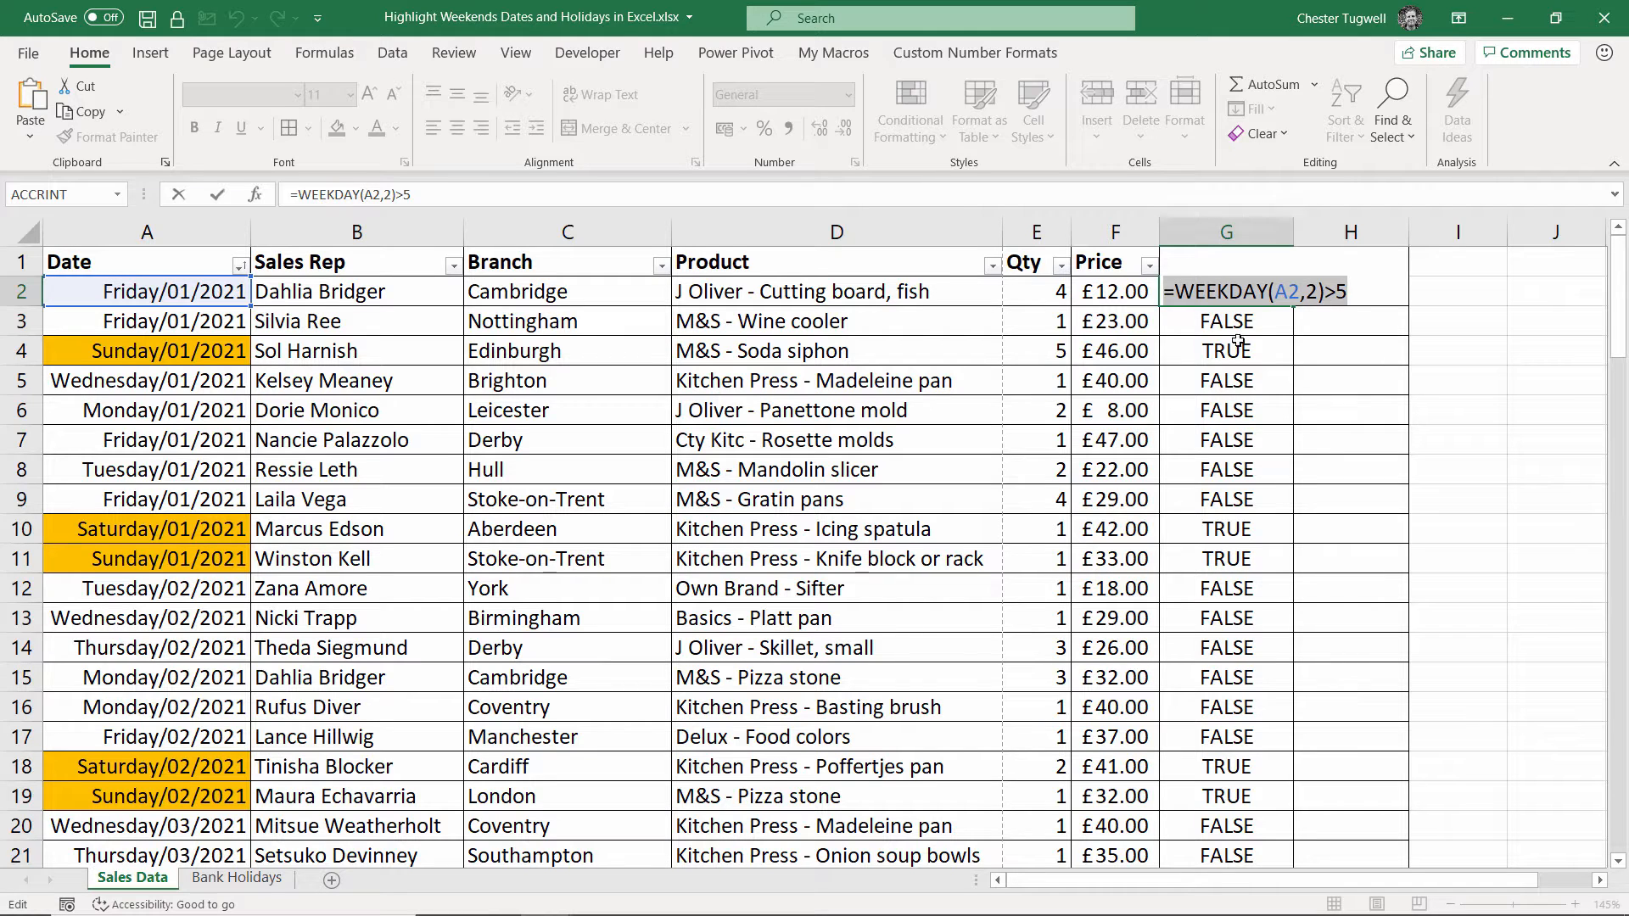
{"action": "mouse_move", "coordinate": [1254, 326]}
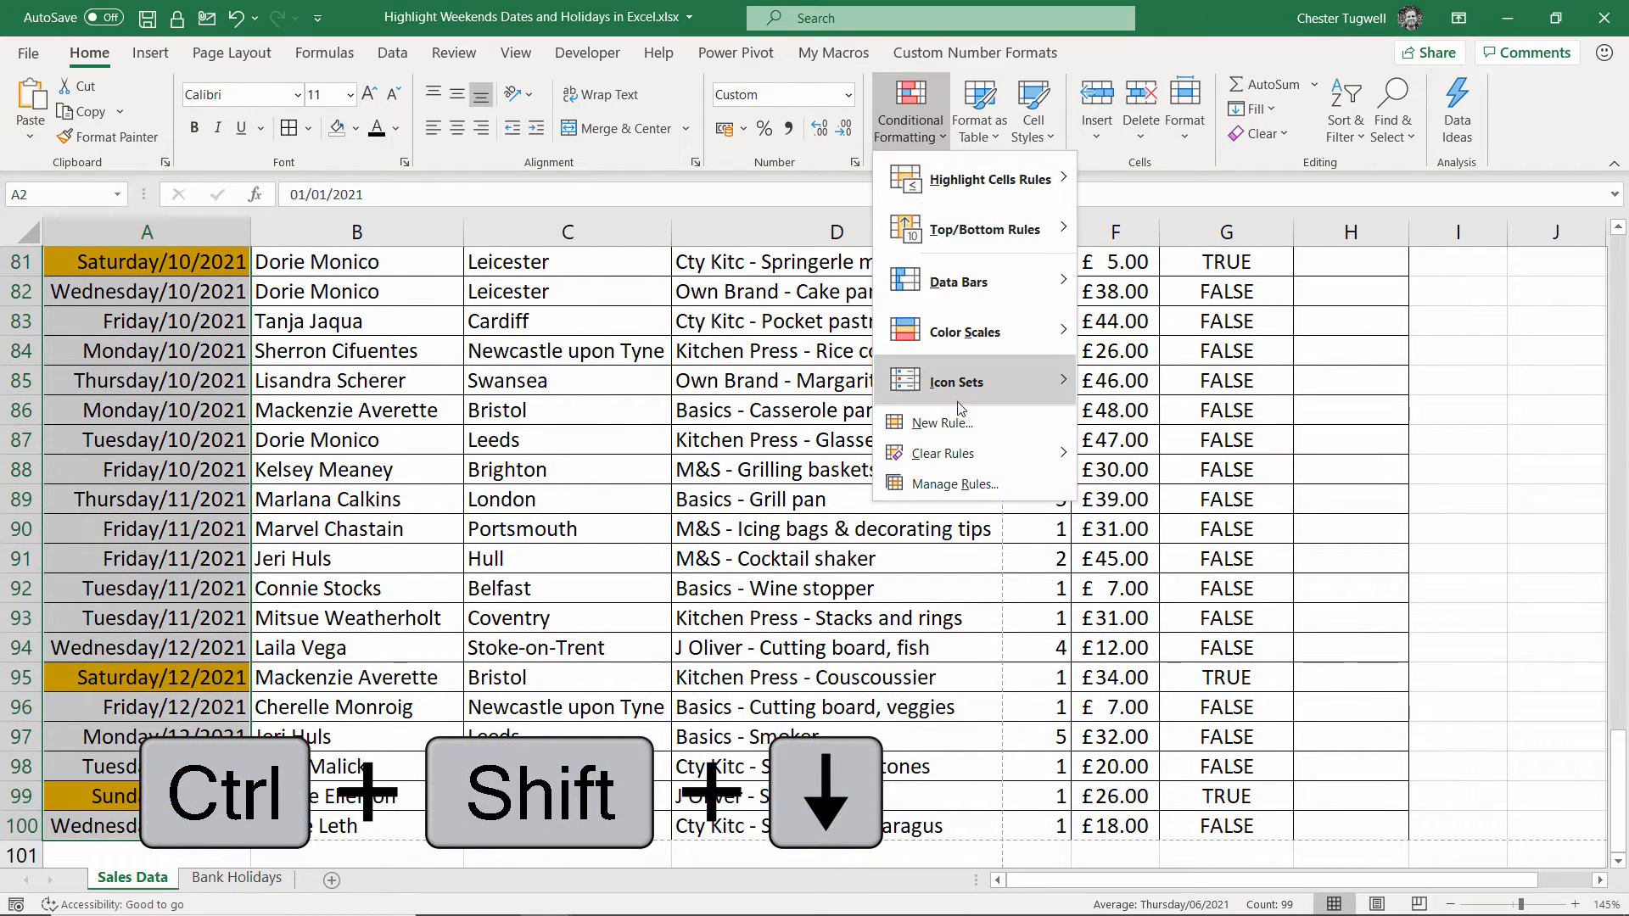
Step: Select all data rows of the sales table from A2 across and down
{"action": "left_click", "coordinate": [908, 109]}
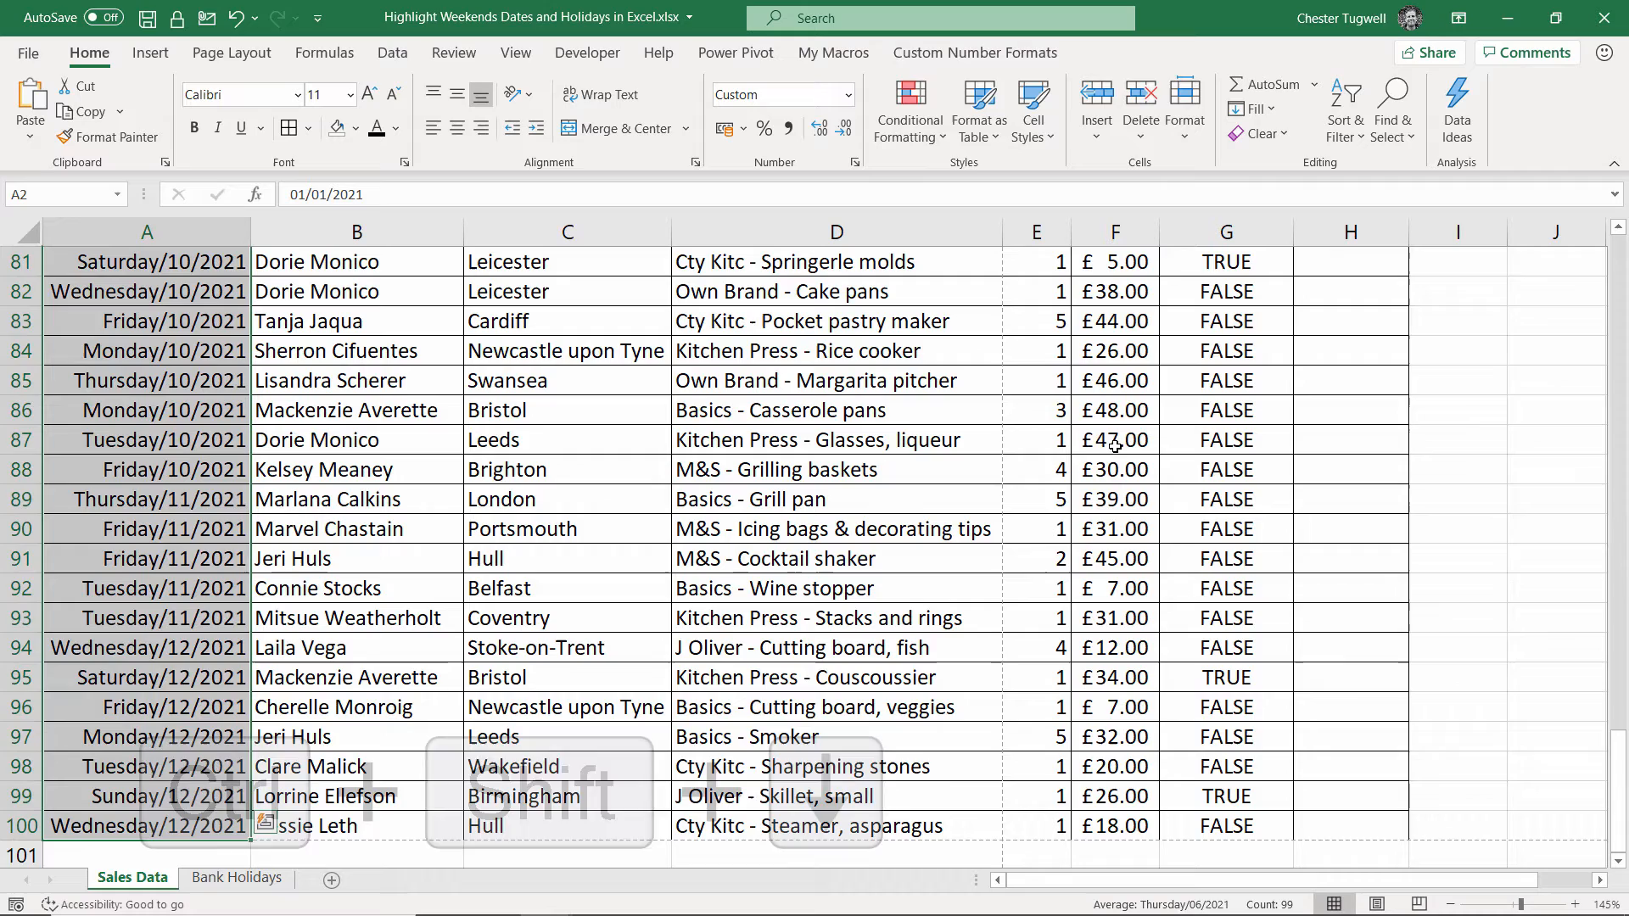
{"action": "key", "text": "Ctrl+Home"}
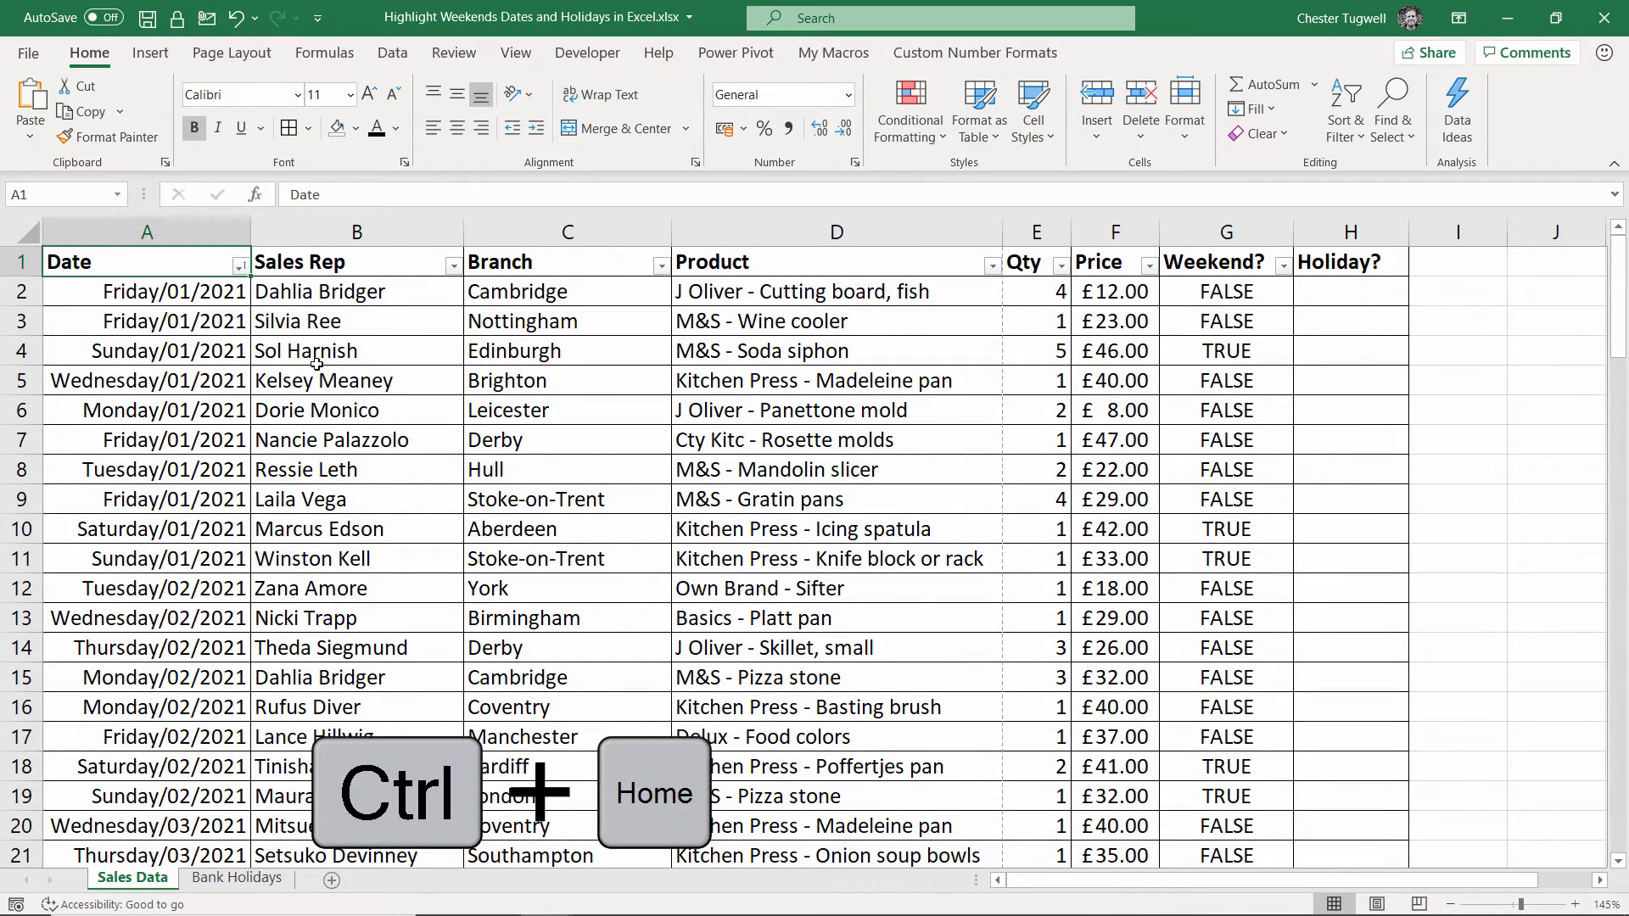
{"action": "left_click_drag", "start_coordinate": [146, 290], "coordinate": [837, 290]}
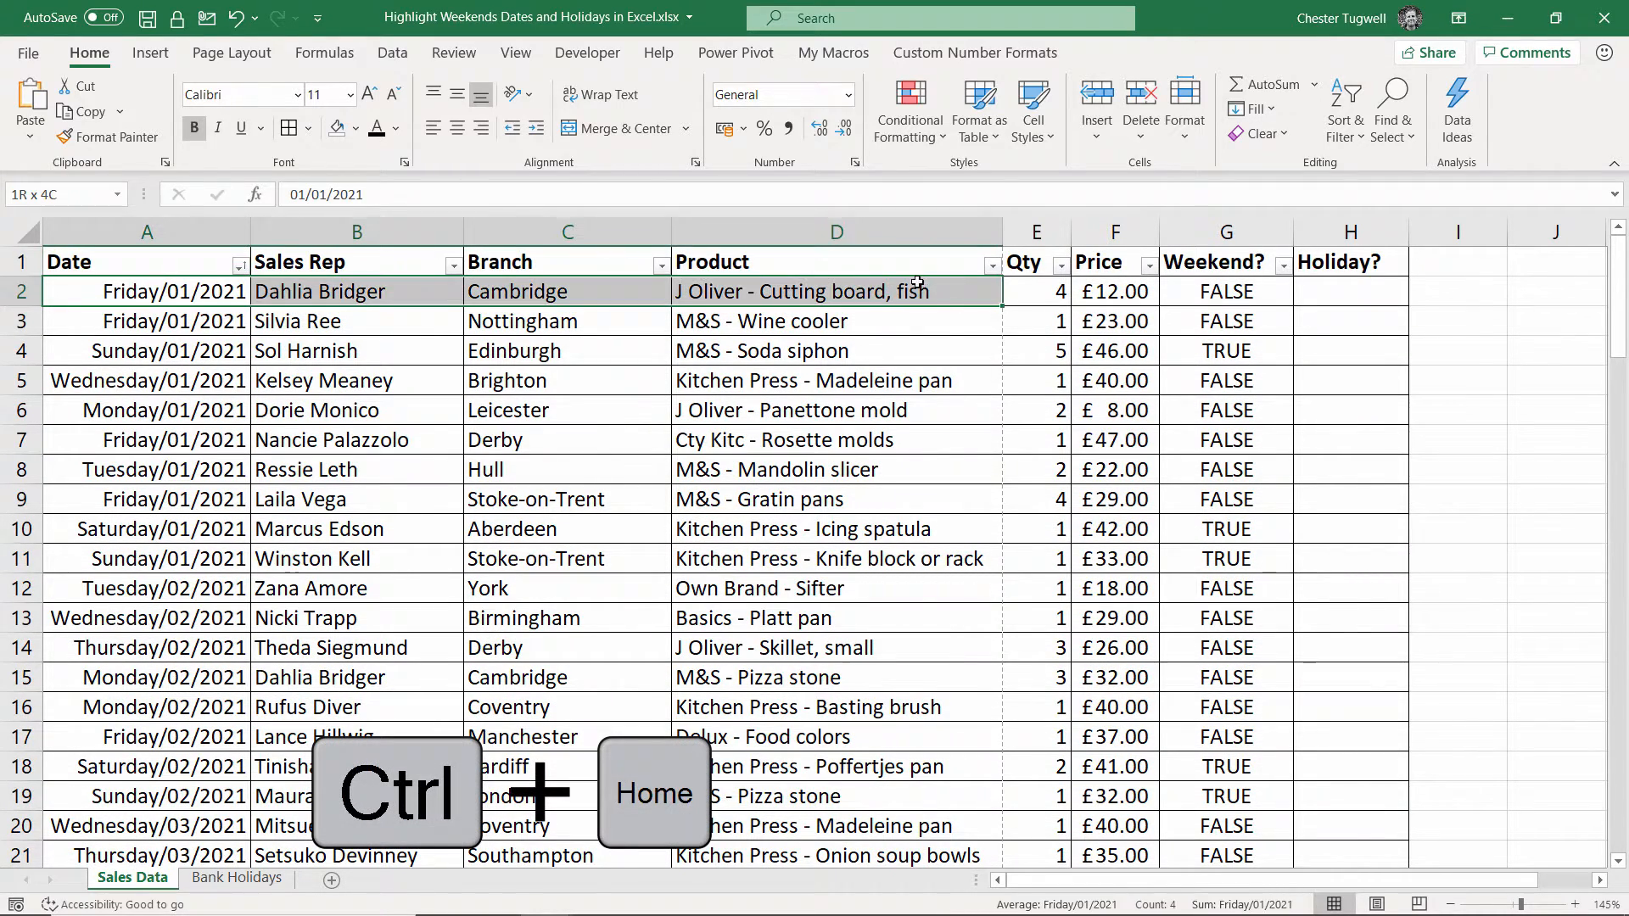
{"action": "key", "text": "ctrl+Home"}
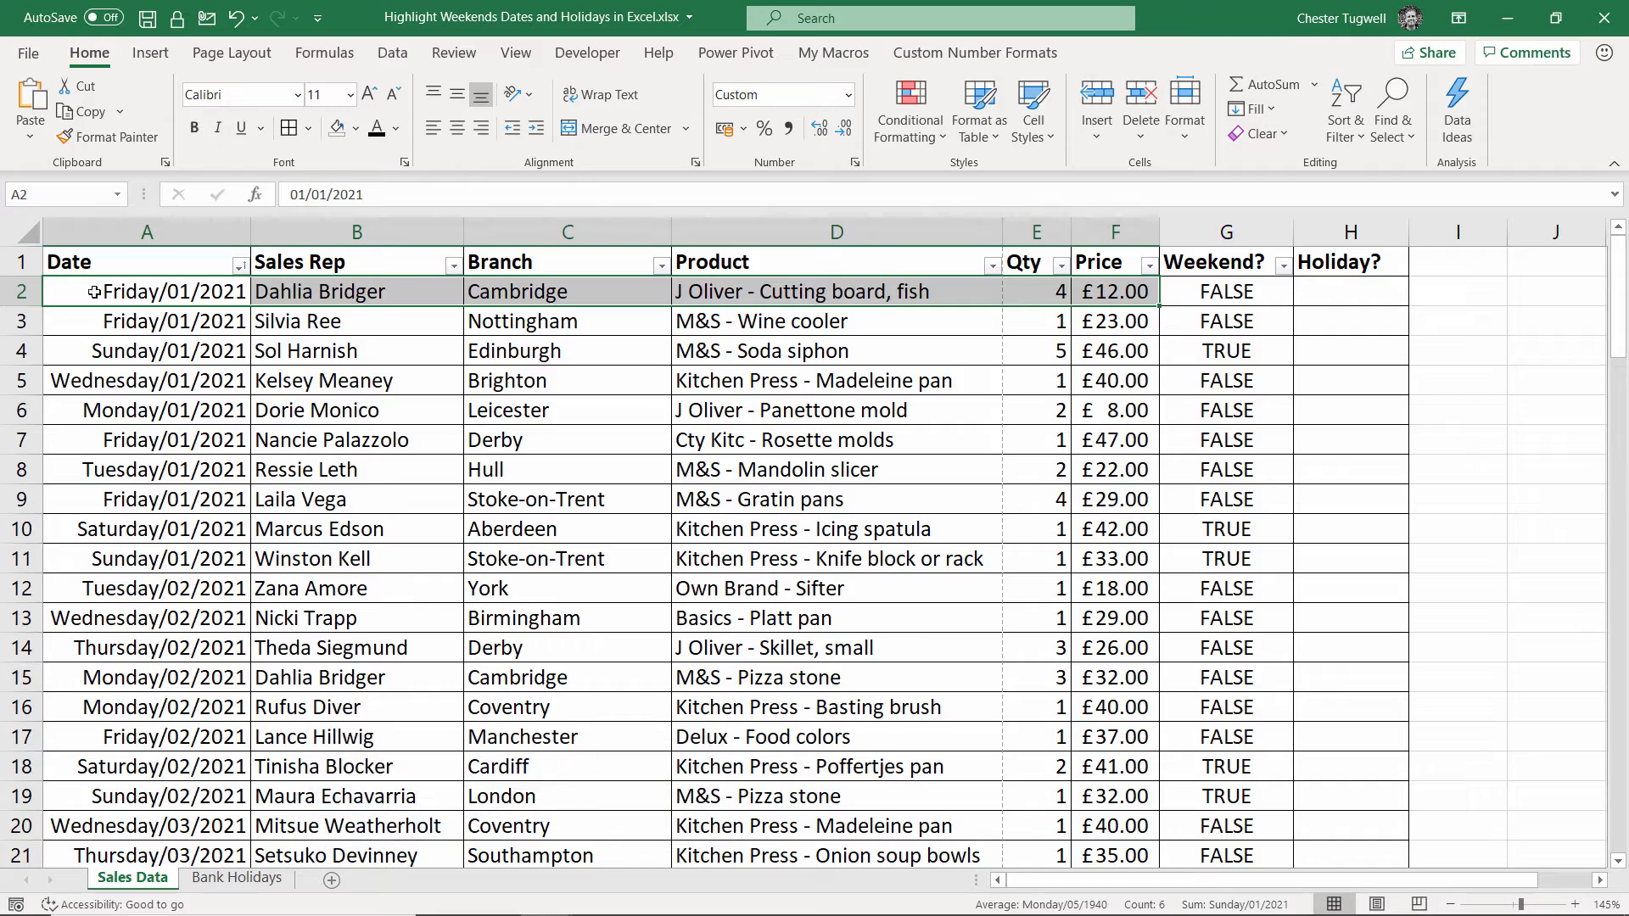
{"action": "key", "text": "ctrl+shift+down"}
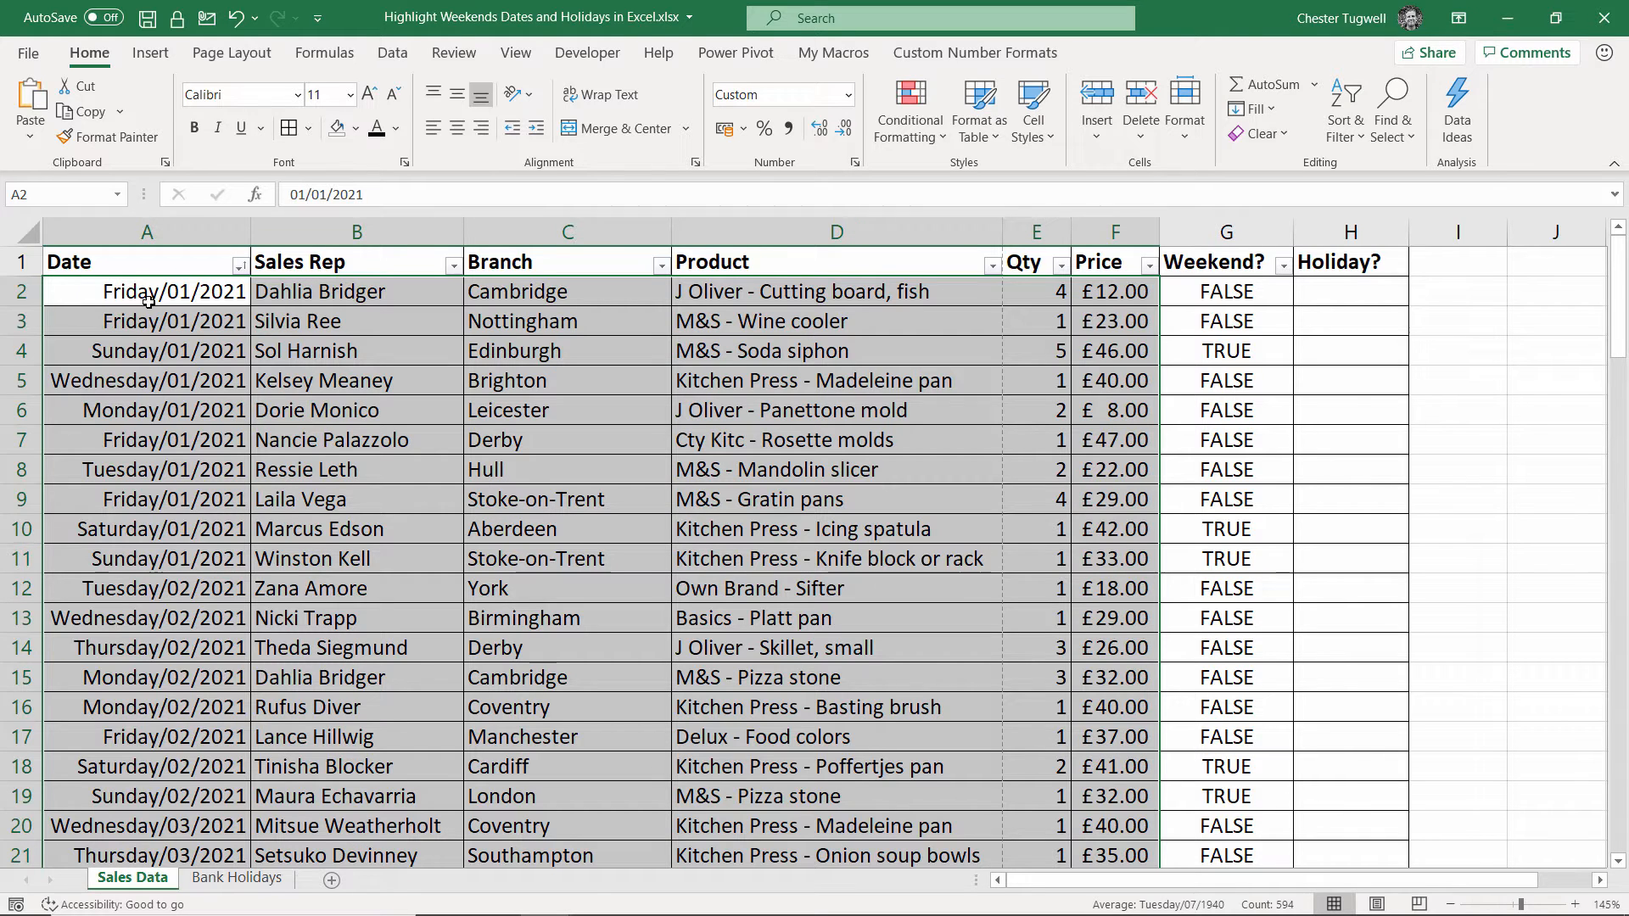
{"action": "mouse_move", "coordinate": [113, 292]}
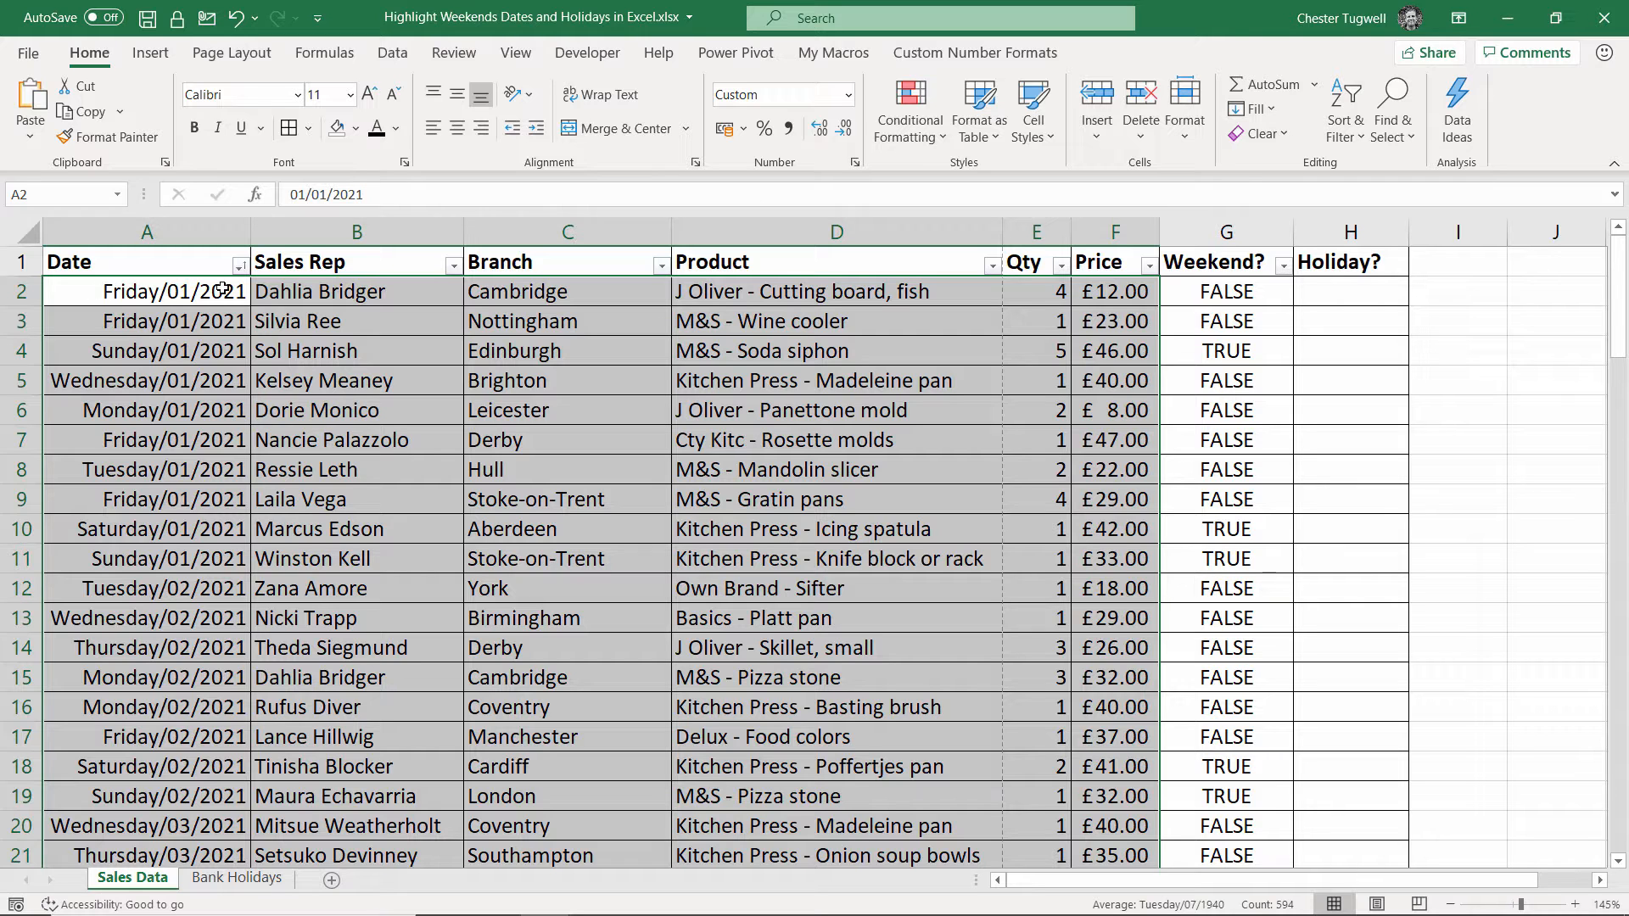
{"action": "mouse_move", "coordinate": [377, 332]}
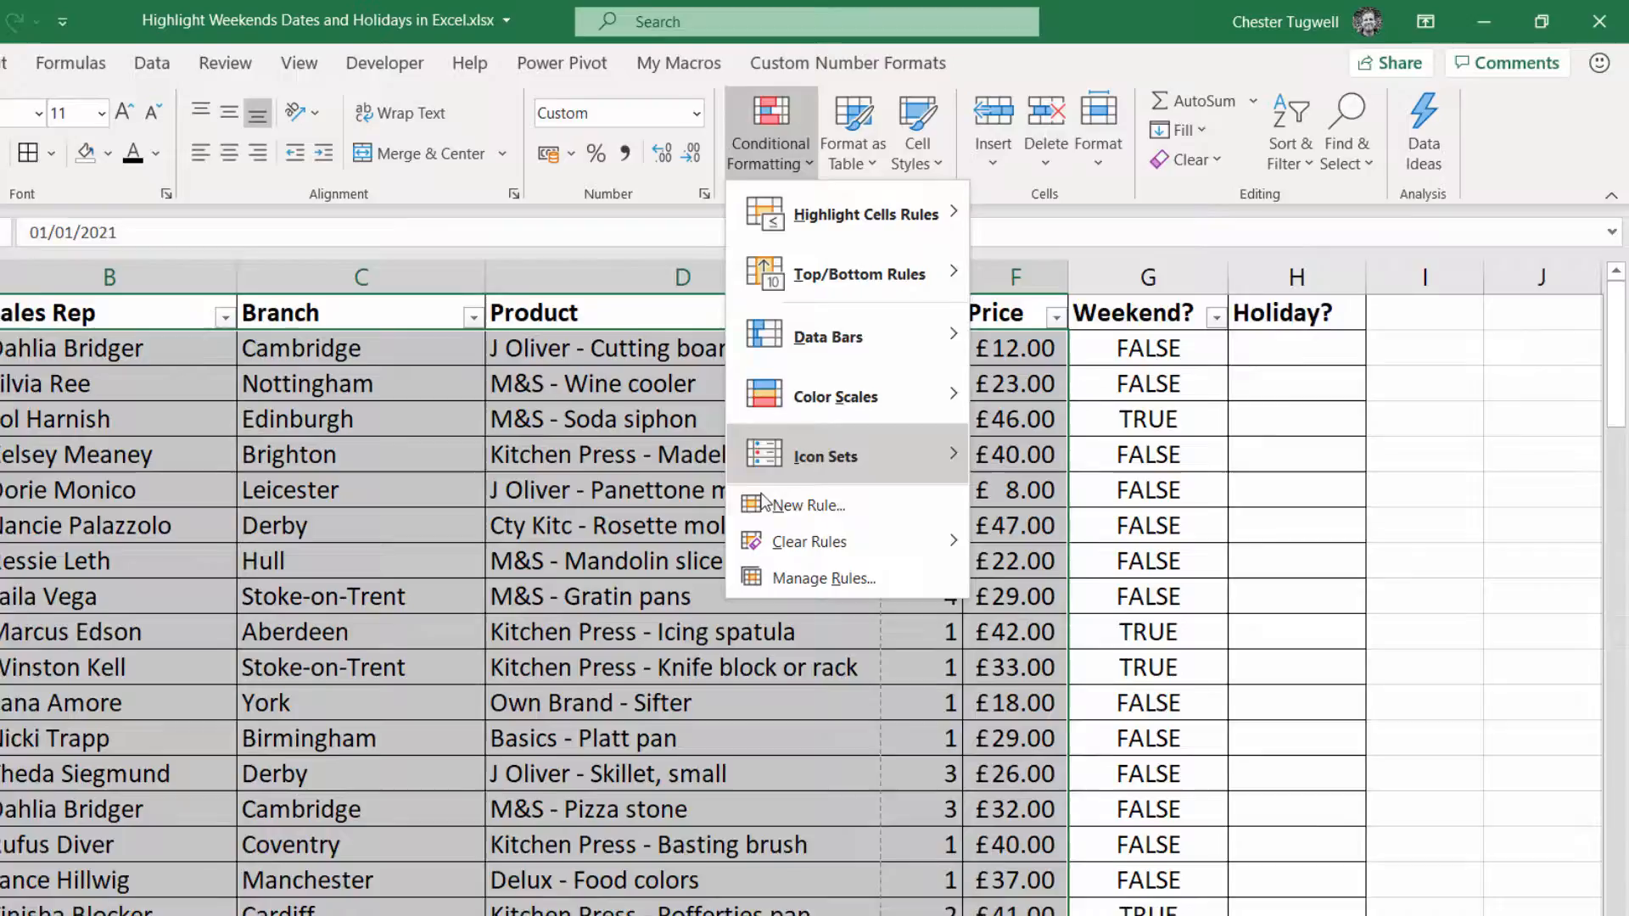
Step: Add a formula rule =WEEKDAY($A2,2)>5 with gold fill to the whole rows
{"action": "left_click", "coordinate": [807, 506]}
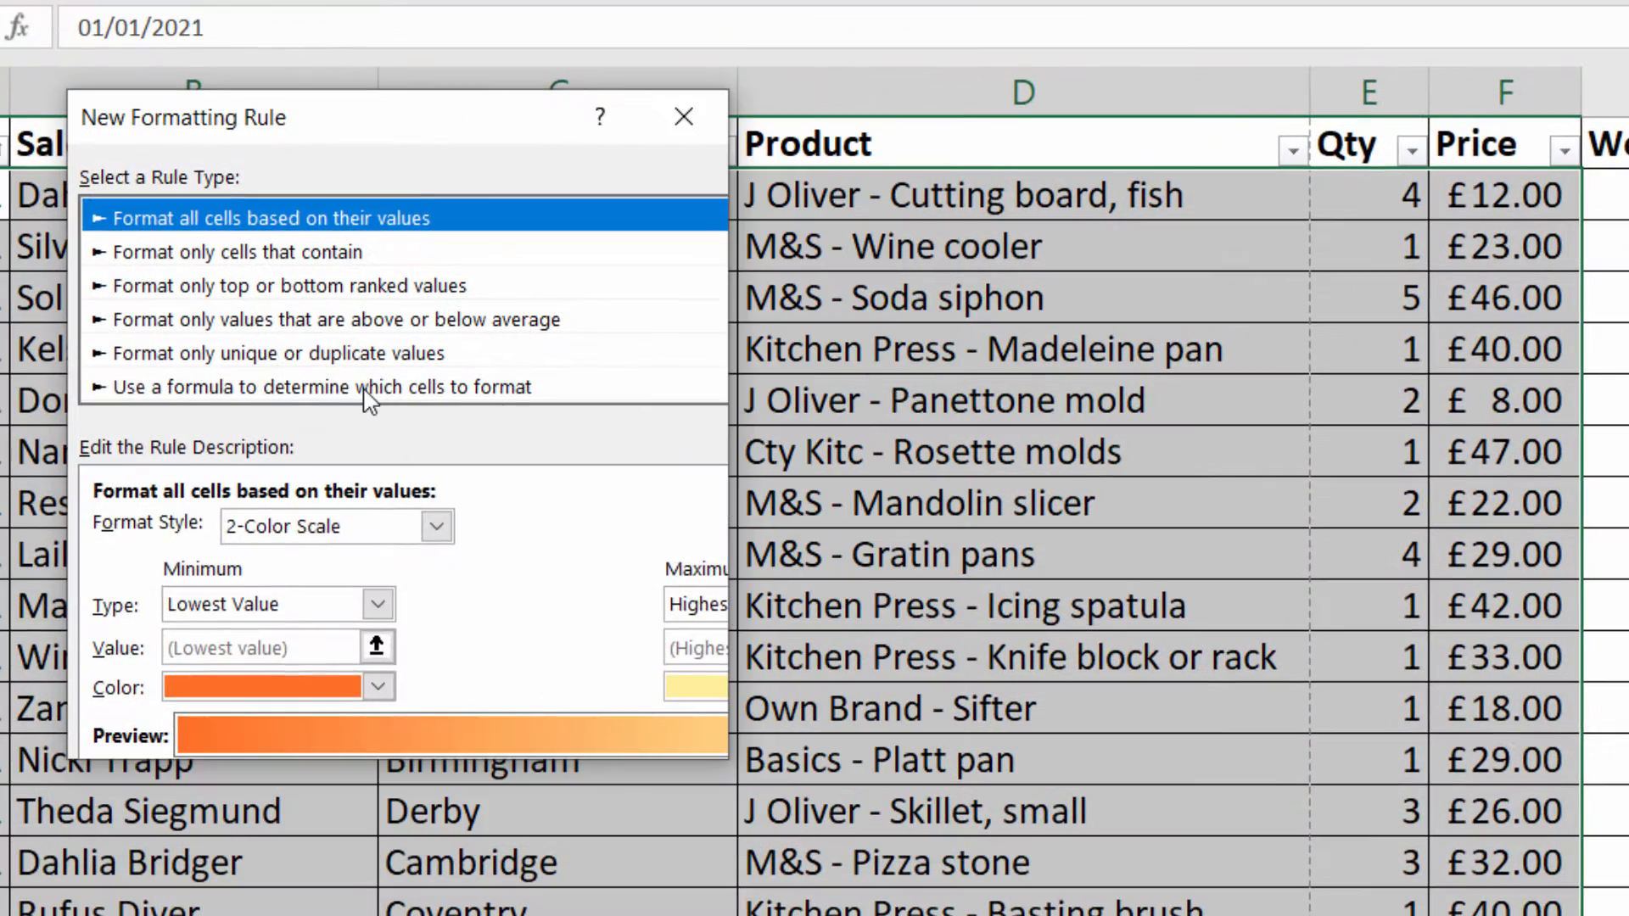
{"action": "left_click", "coordinate": [333, 387]}
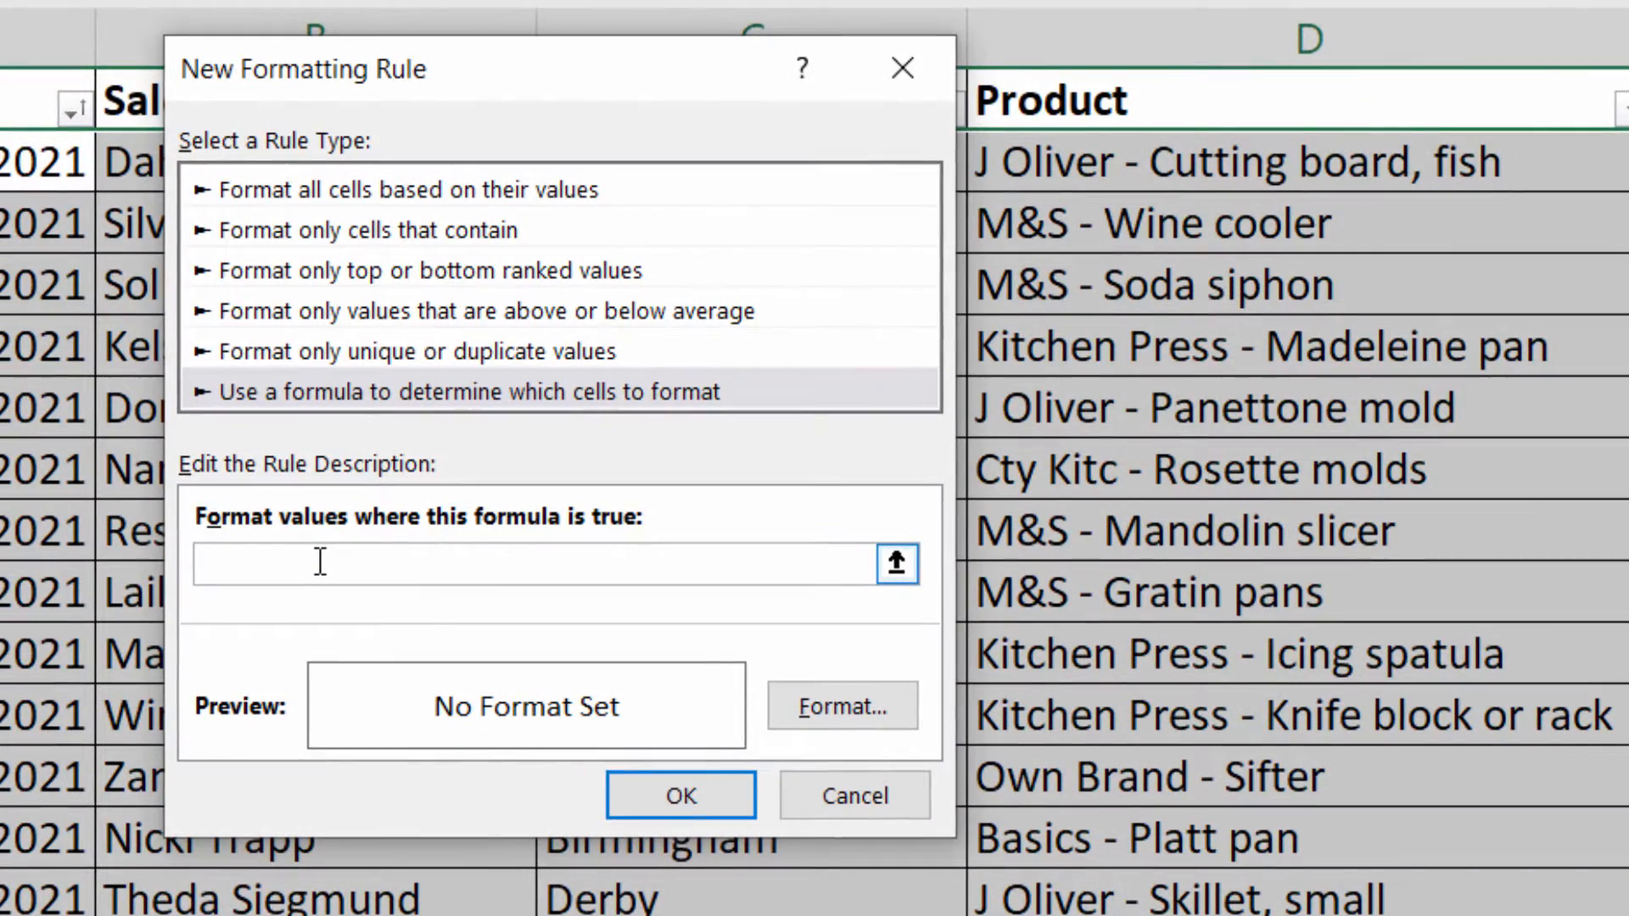
{"action": "key", "text": "ctrl+v"}
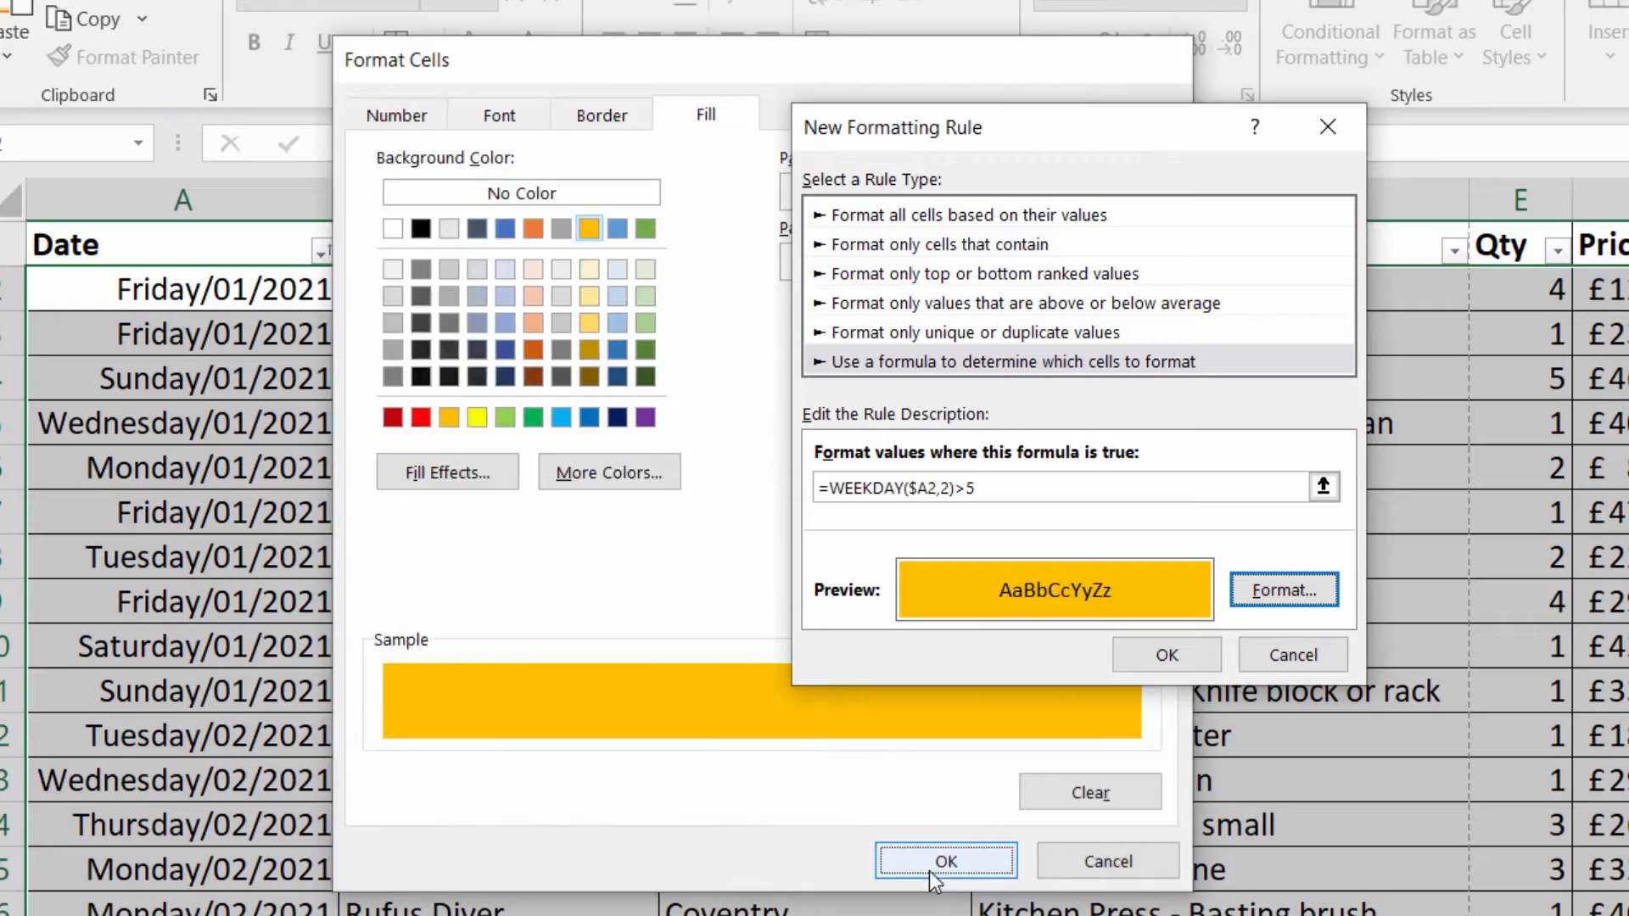
{"action": "left_click", "coordinate": [946, 862]}
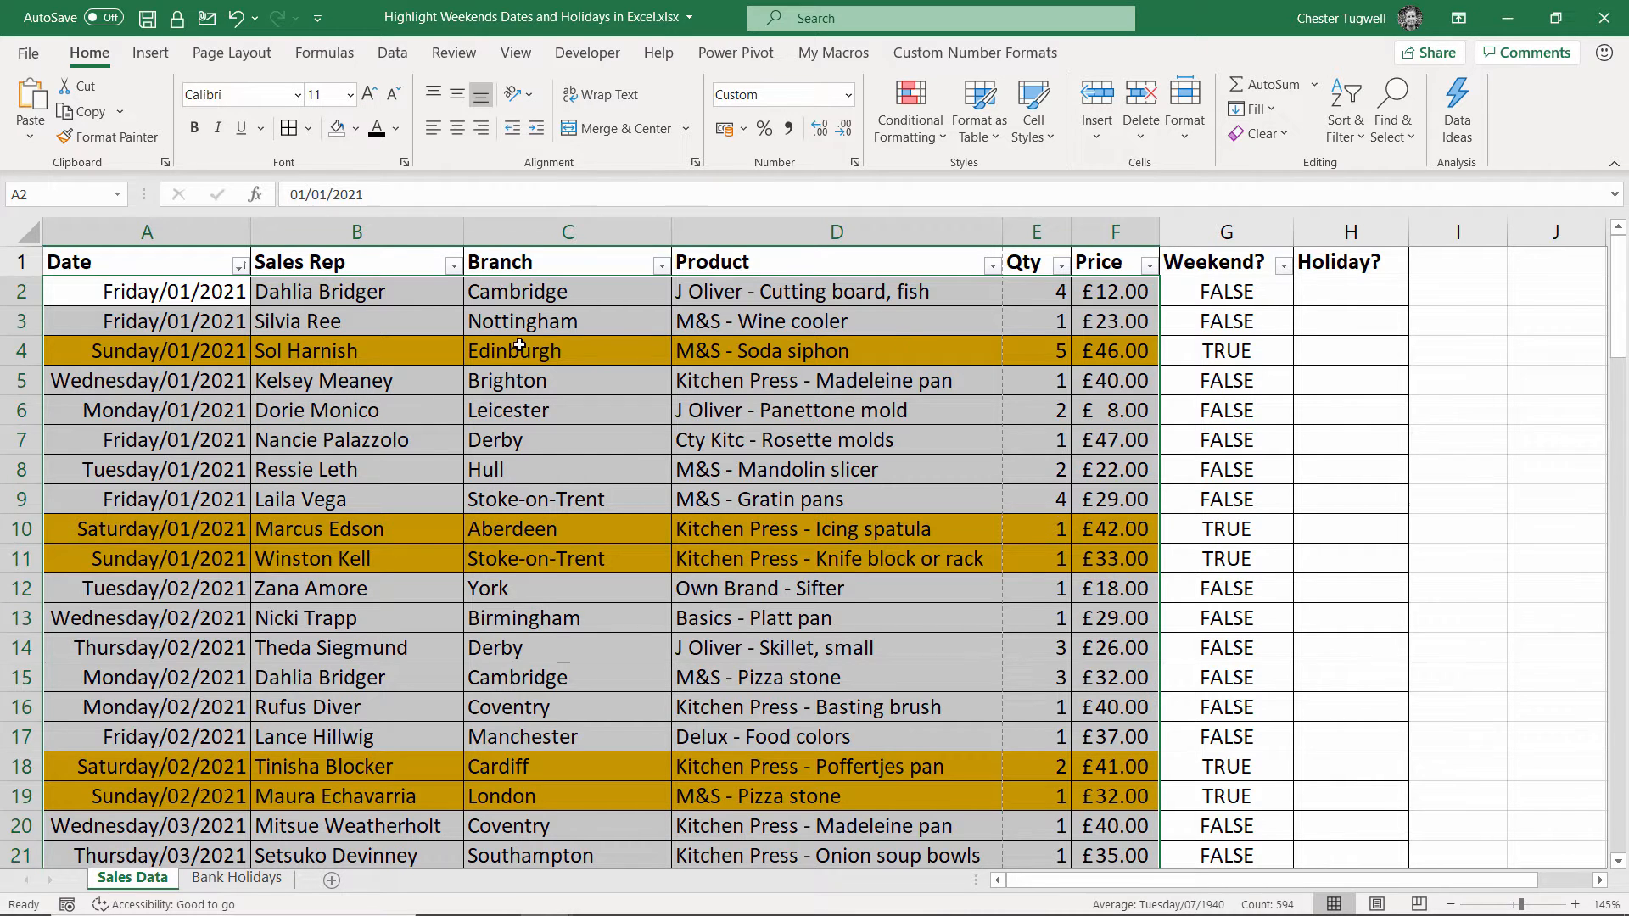
Step: Name the holiday dates A2:A9 on the Bank Holidays sheet Bank_holidays
{"action": "left_click", "coordinate": [324, 53]}
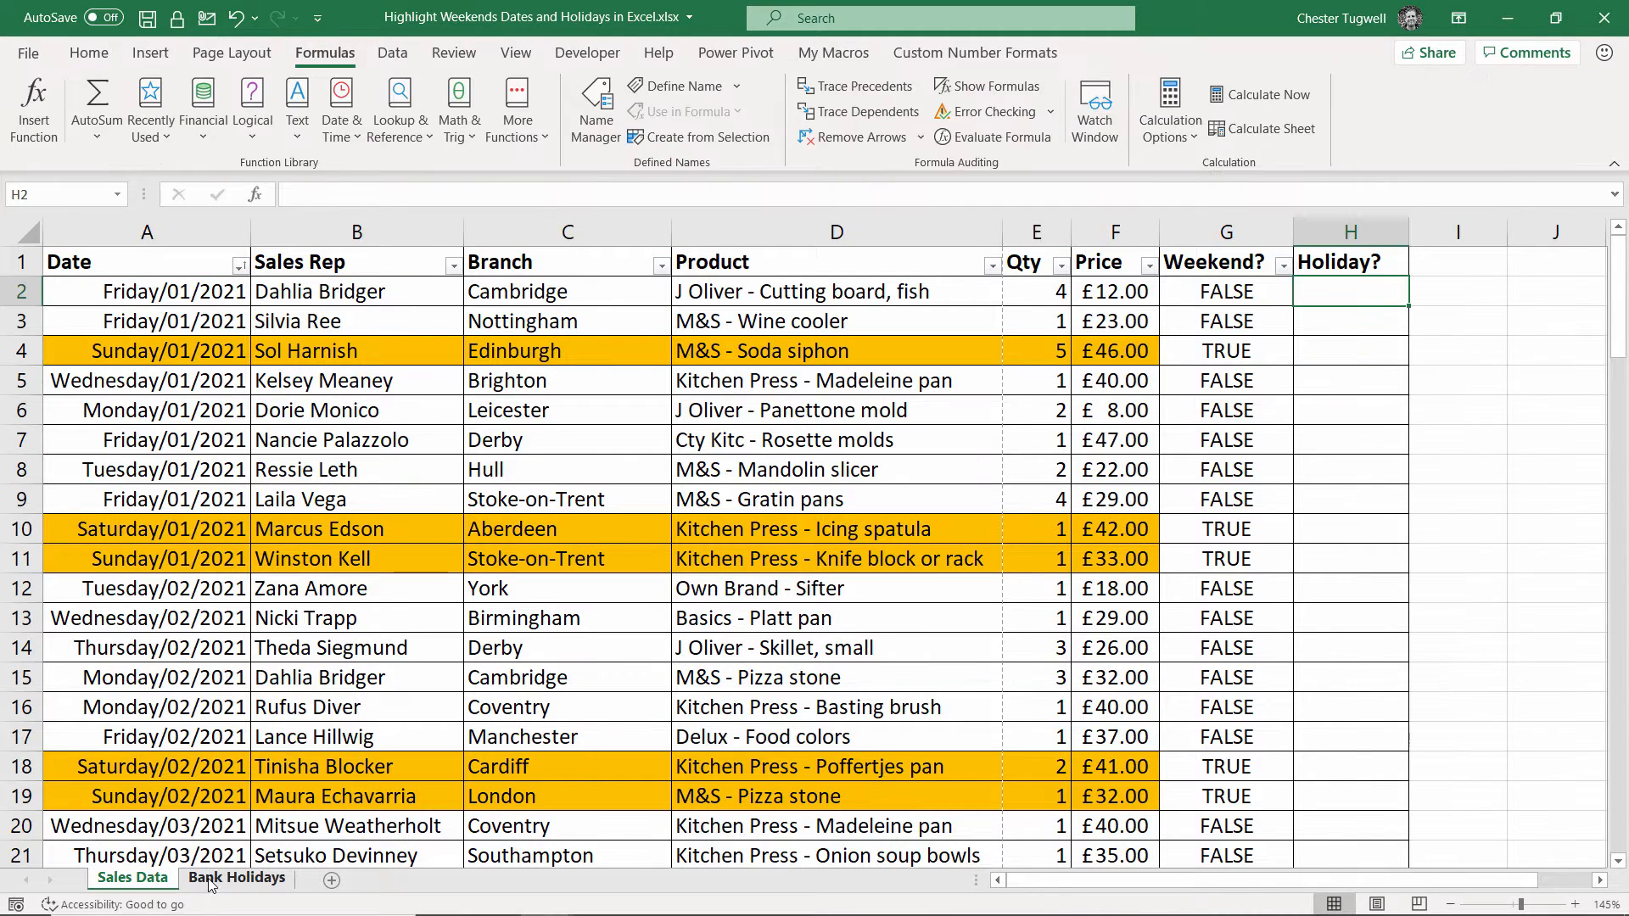
{"action": "left_click", "coordinate": [238, 878]}
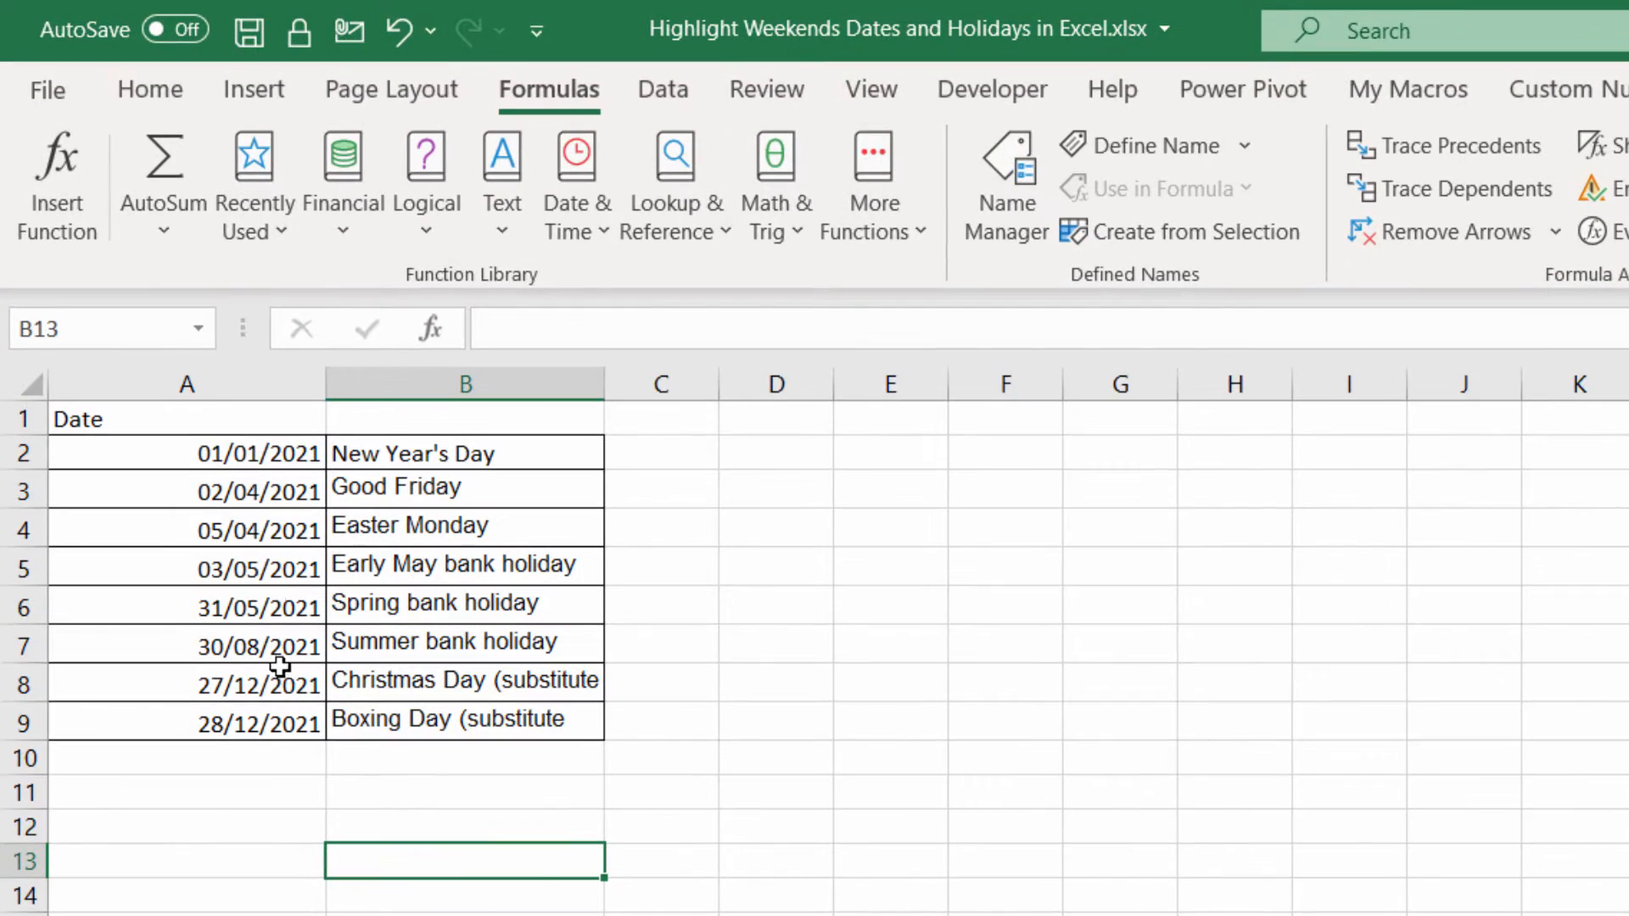
{"action": "mouse_move", "coordinate": [1124, 693]}
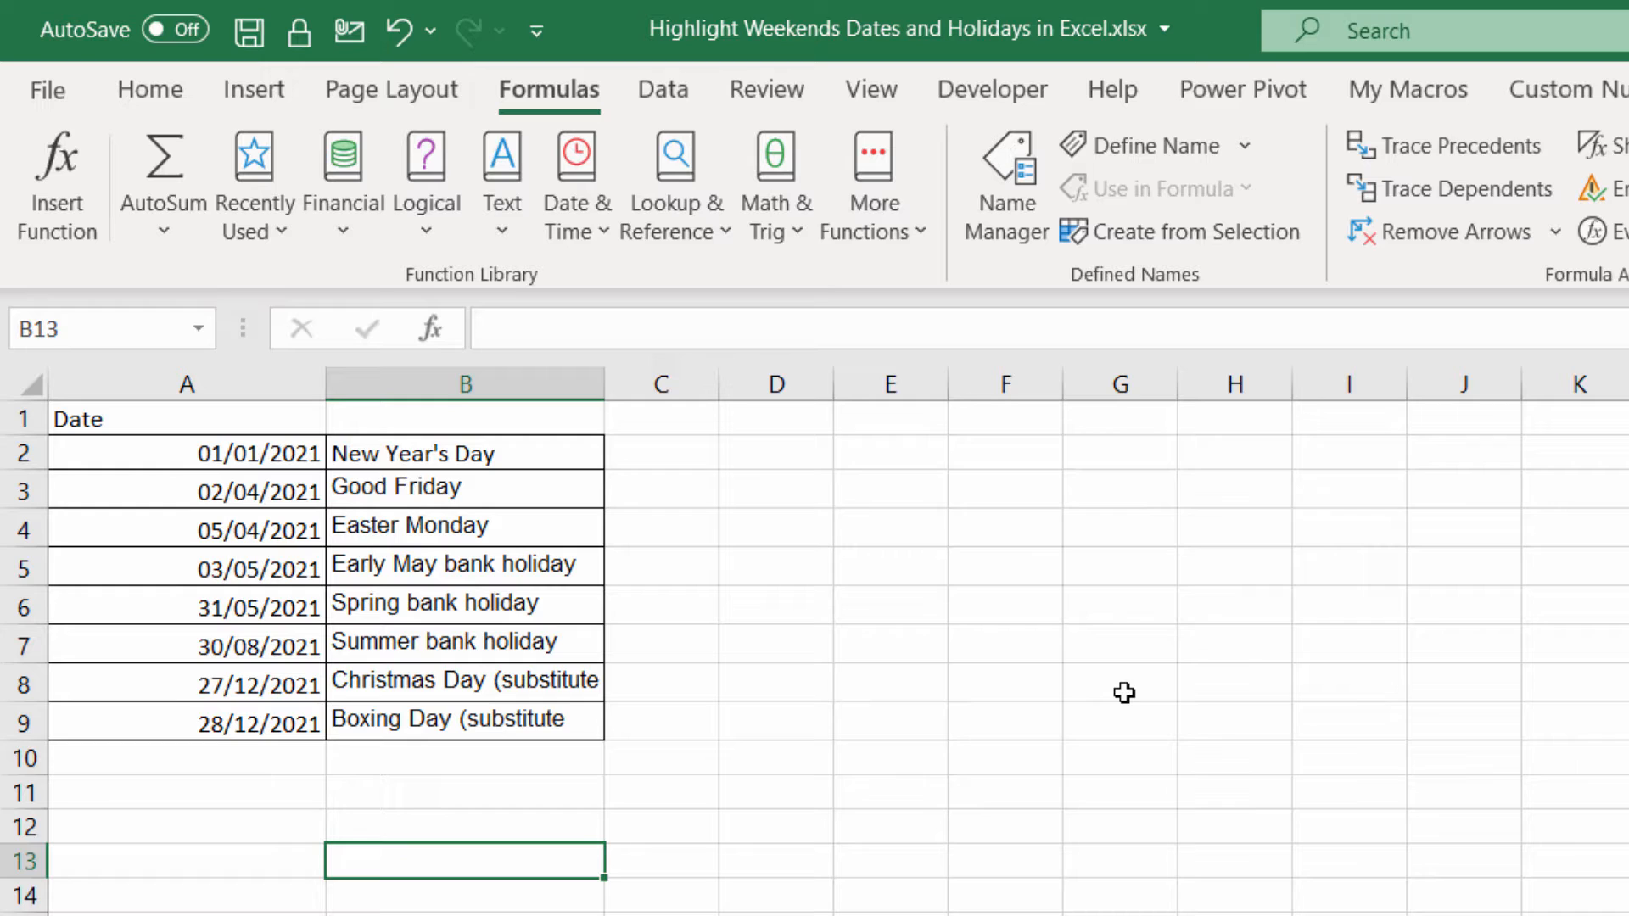
{"action": "mouse_move", "coordinate": [218, 450]}
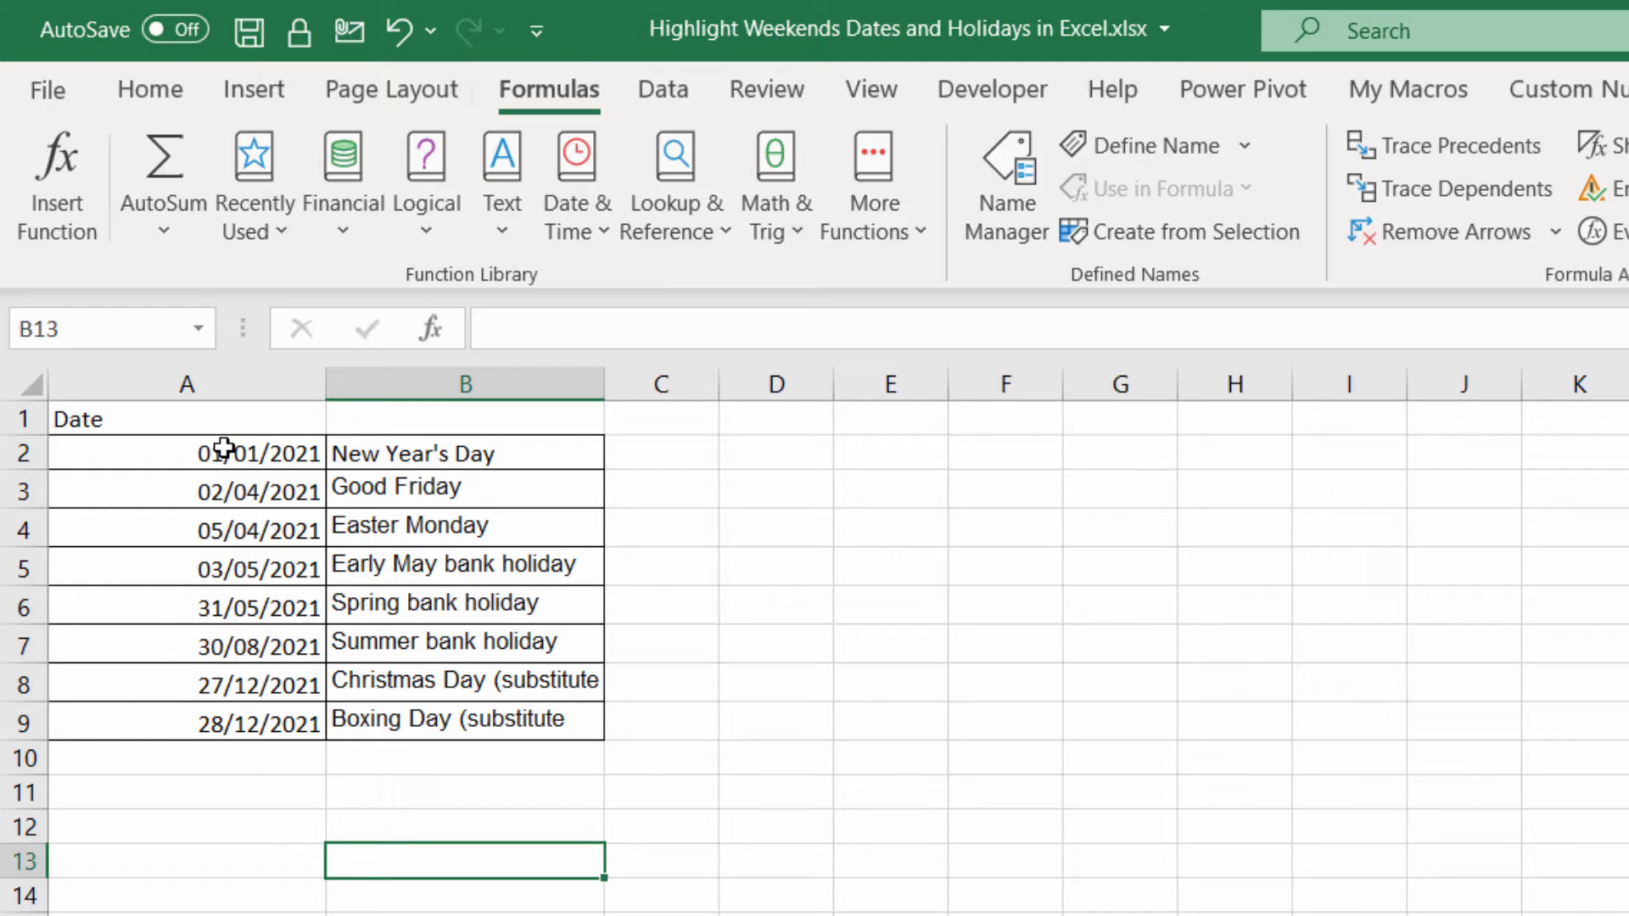
{"action": "left_click_drag", "start_coordinate": [187, 451], "coordinate": [187, 684]}
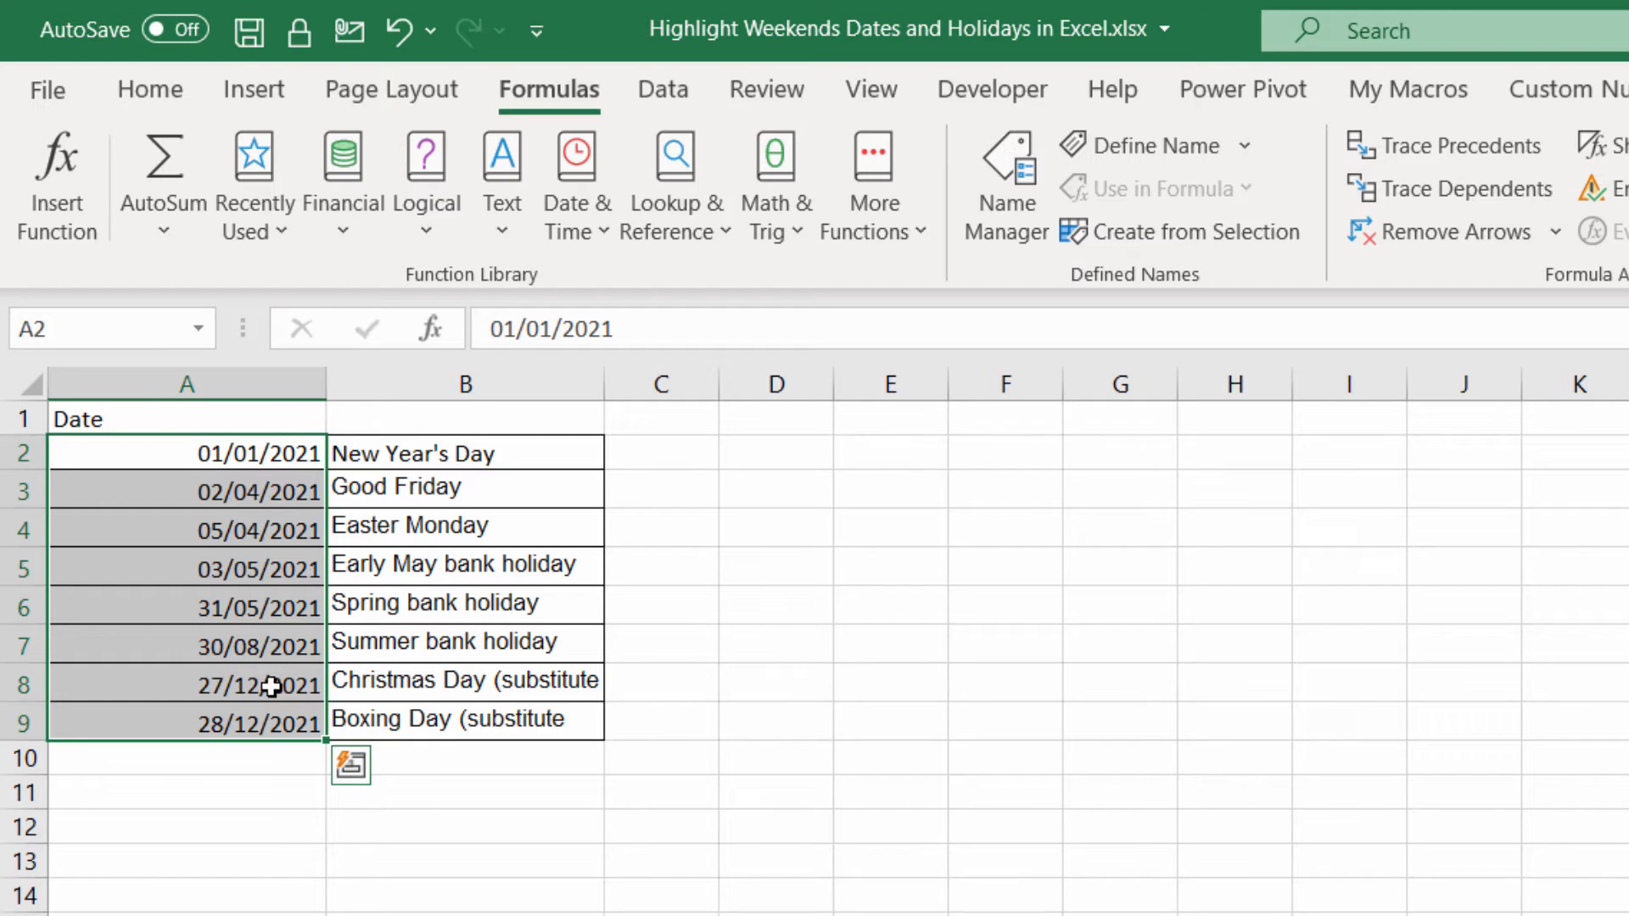
{"action": "left_click", "coordinate": [98, 327]}
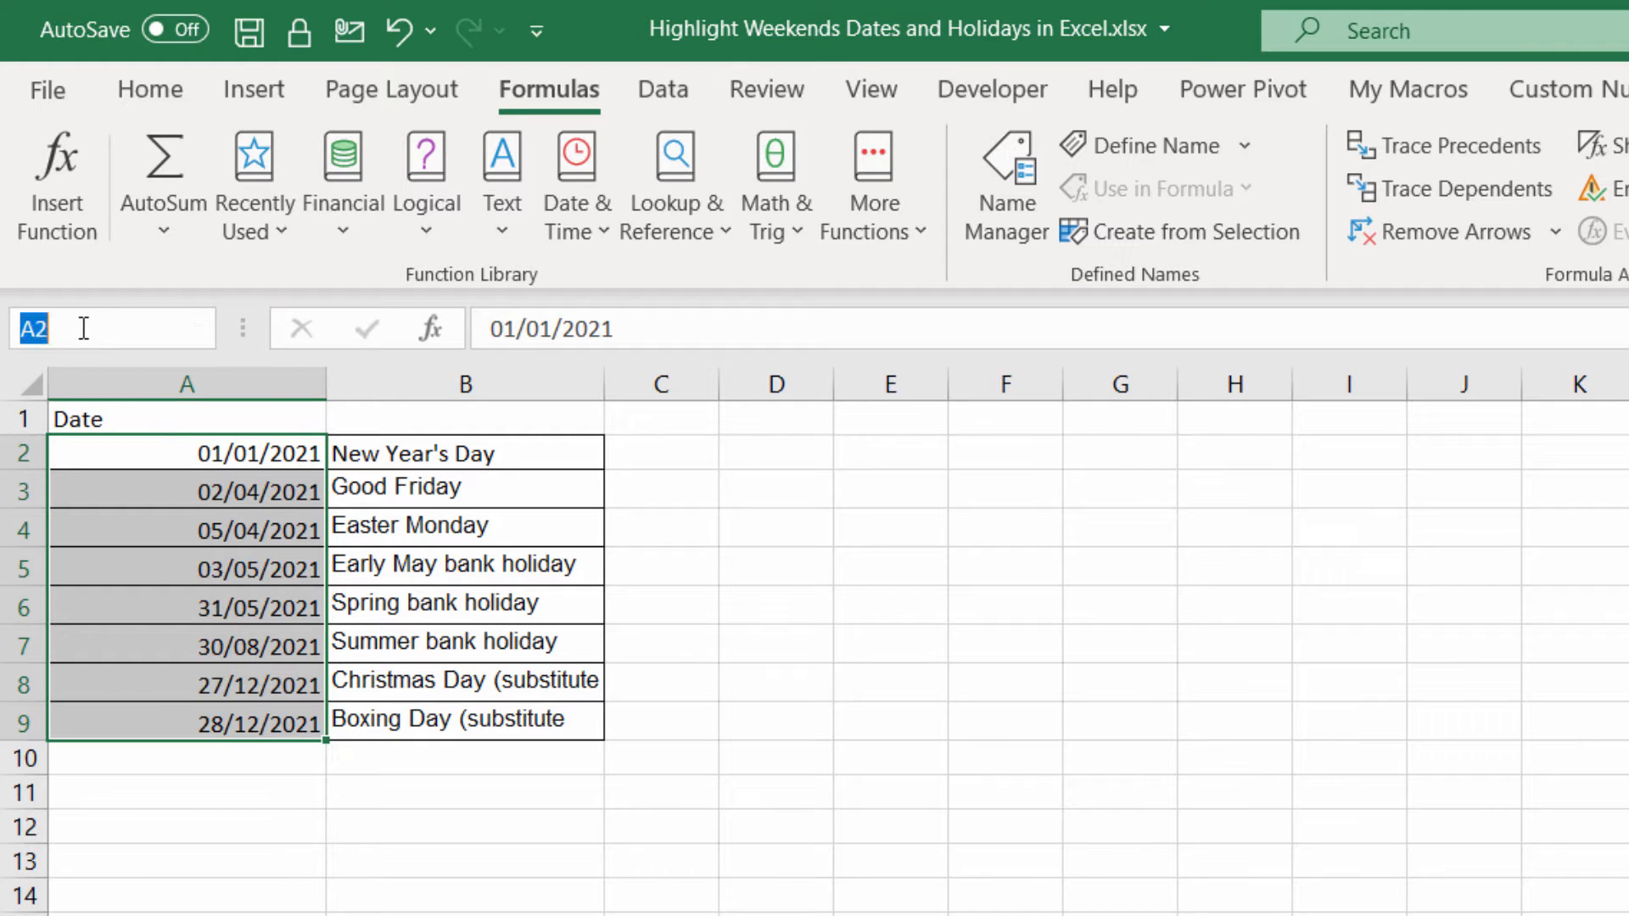
{"action": "type", "text": "Bank_holid"}
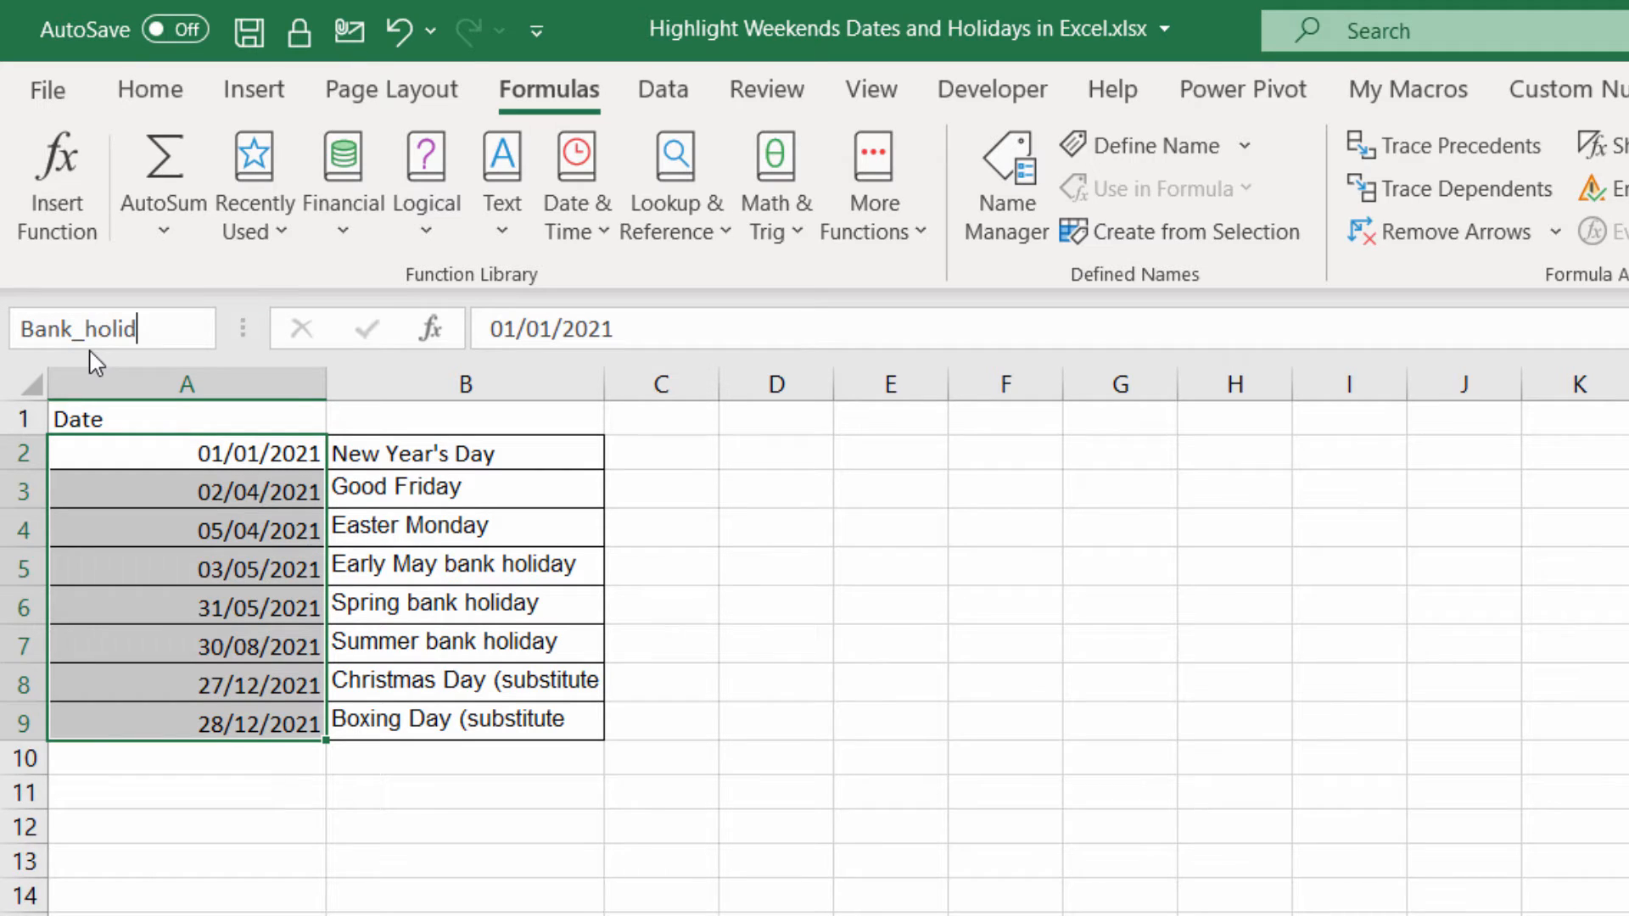
{"action": "type", "text": "ays"}
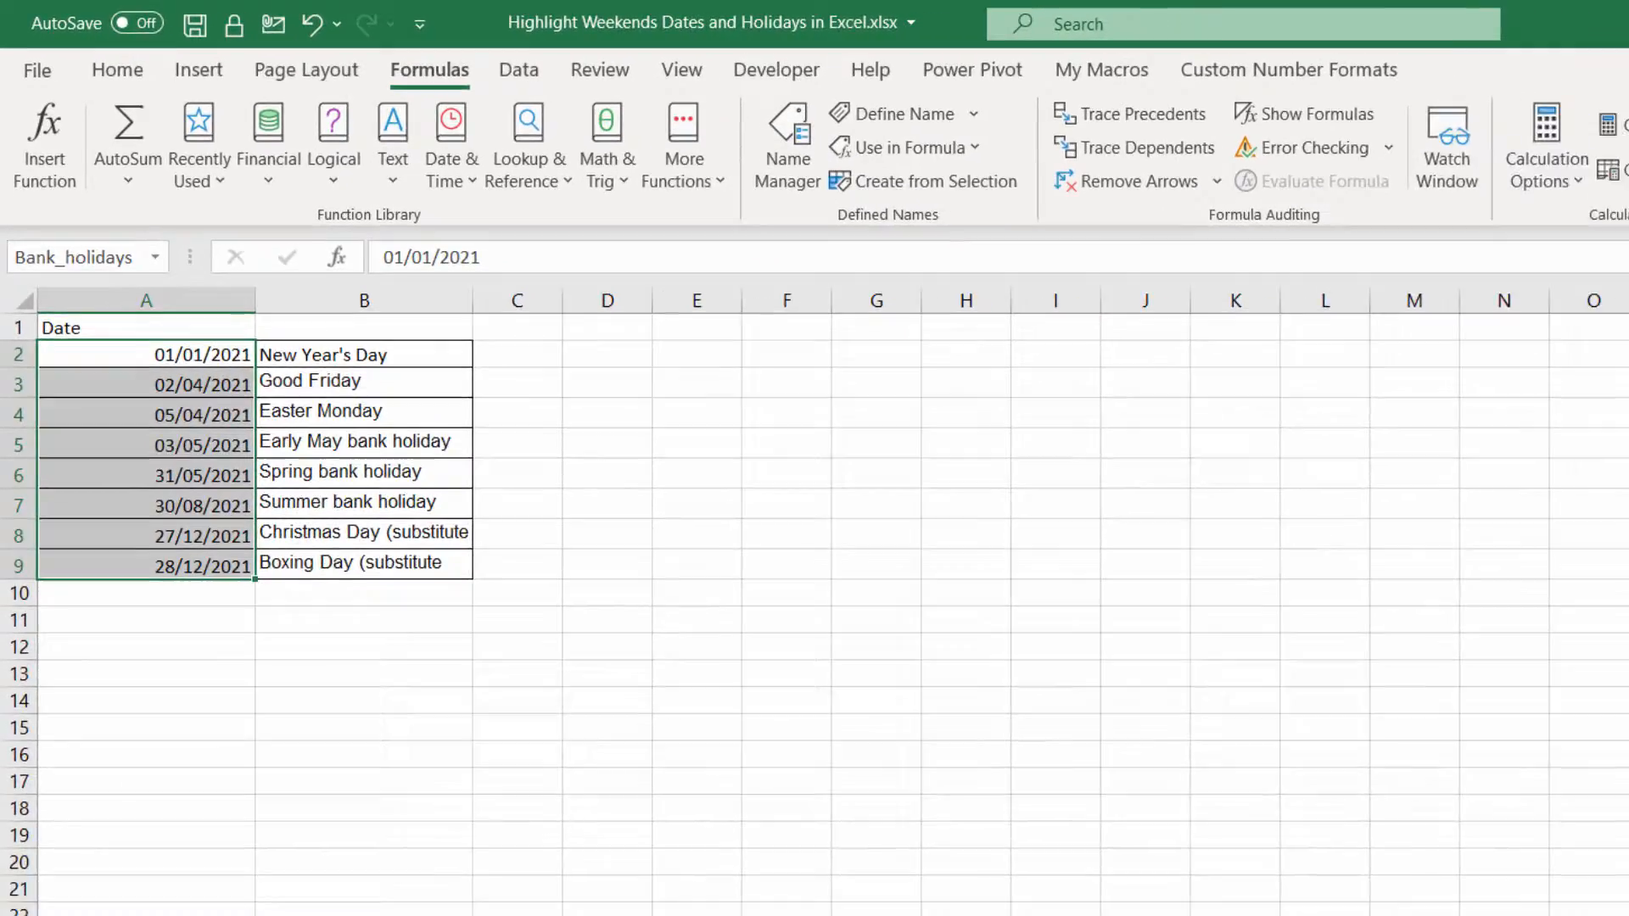
Step: Enter =VLOOKUP(A2,Bank_holidays,1,0) in the first Holiday? cell
{"action": "left_click", "coordinate": [132, 878]}
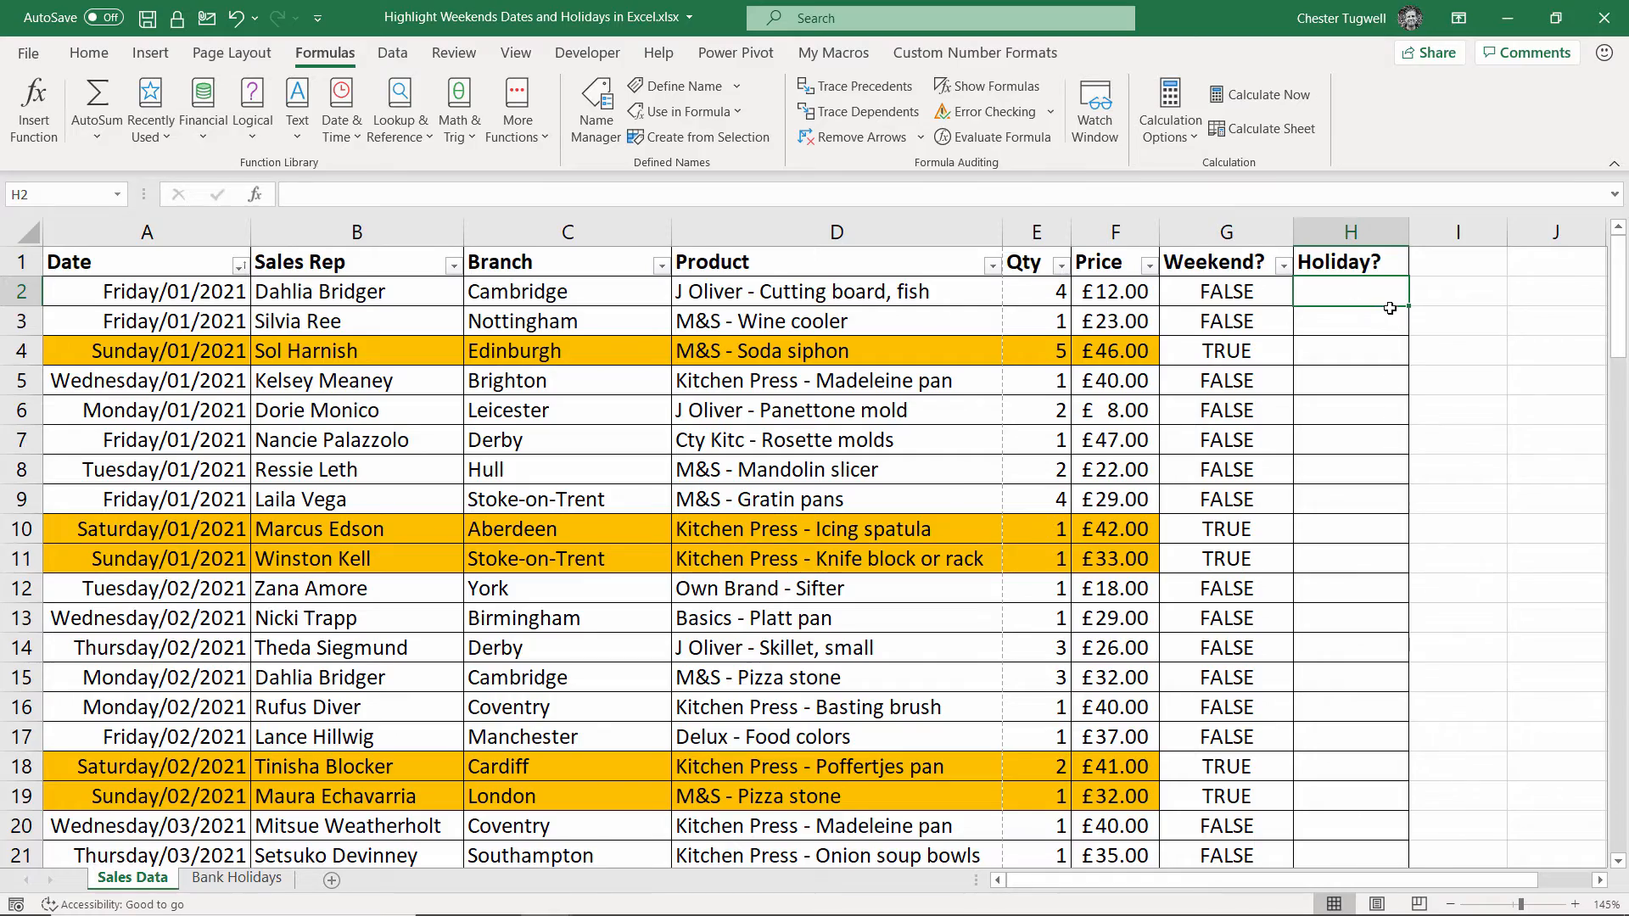
{"action": "type", "text": "=vl"}
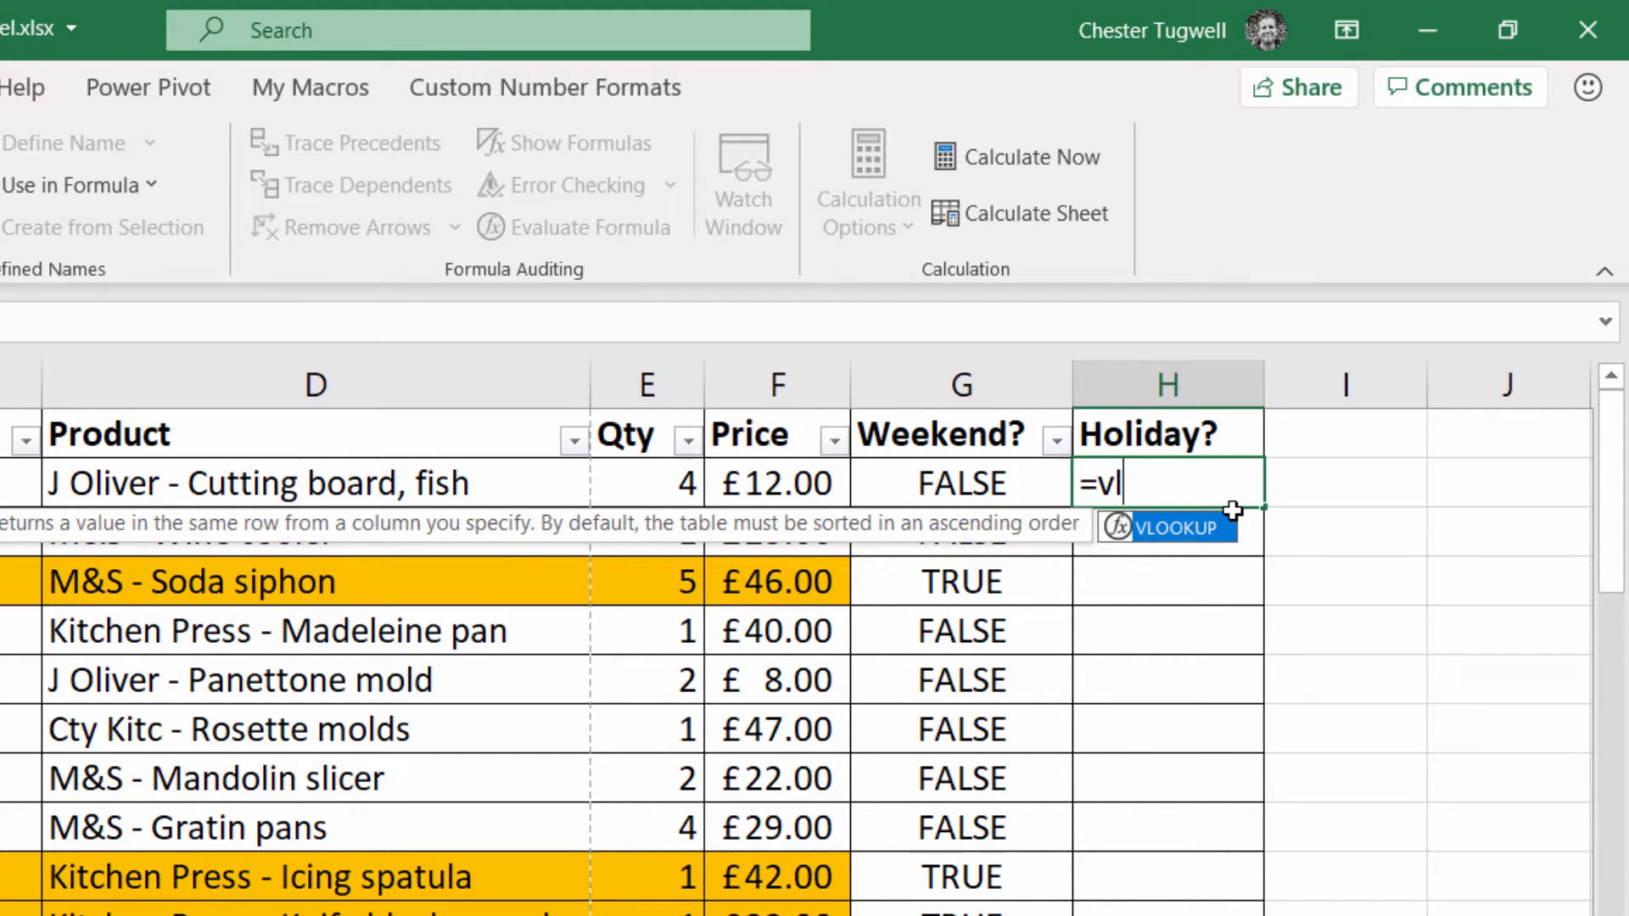
{"action": "type", "text": "OOKUP("}
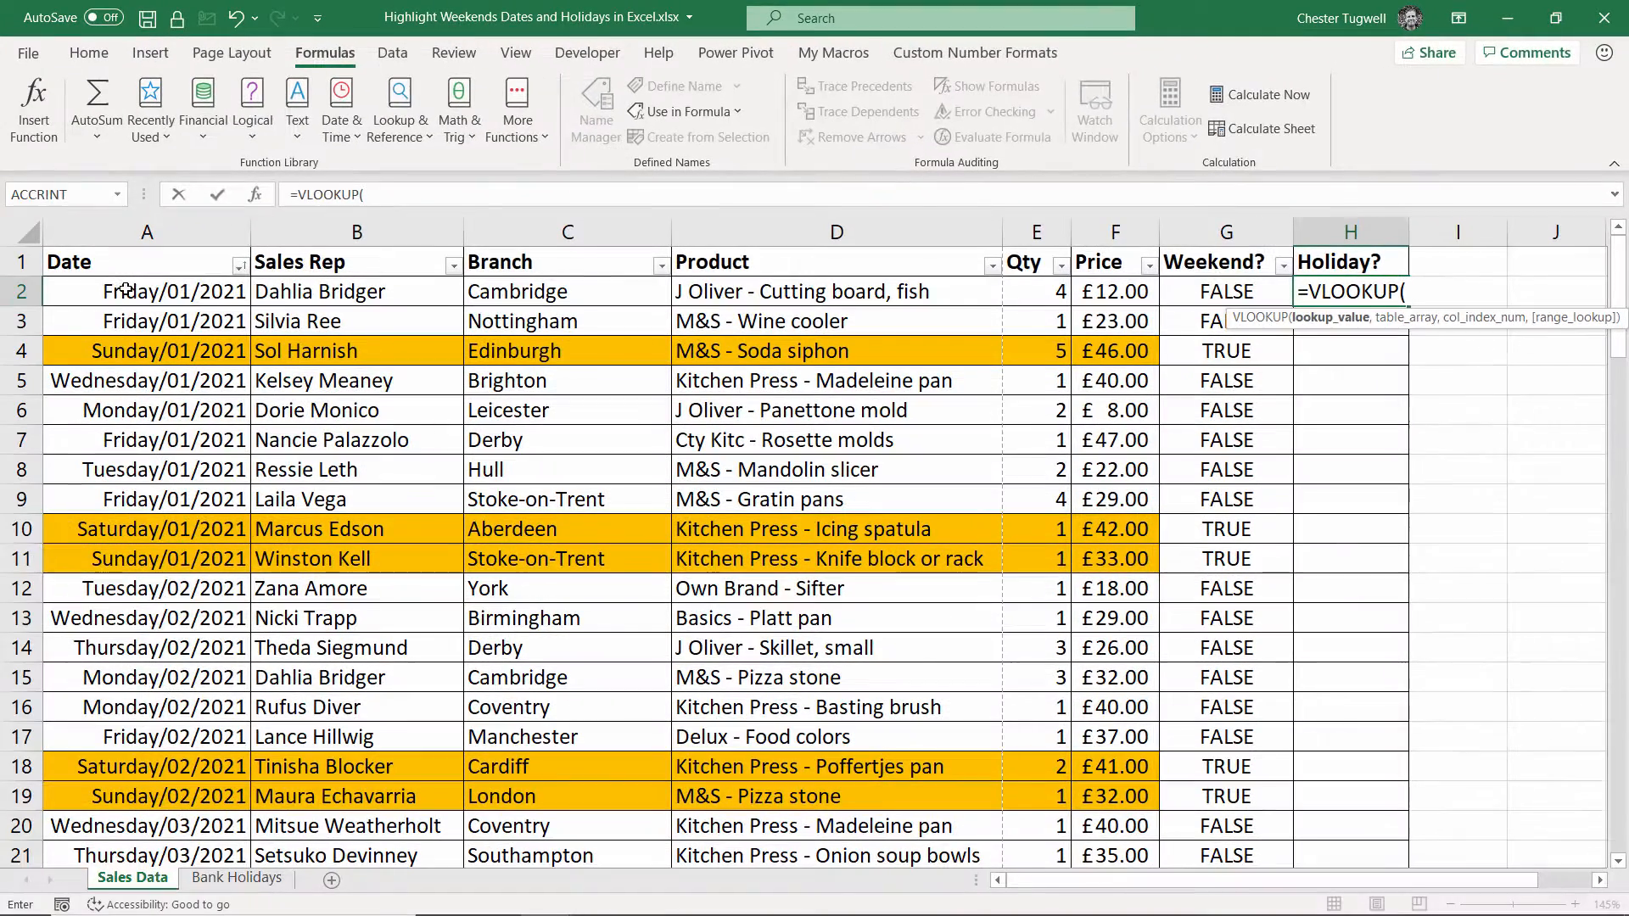
{"action": "left_click", "coordinate": [146, 290]}
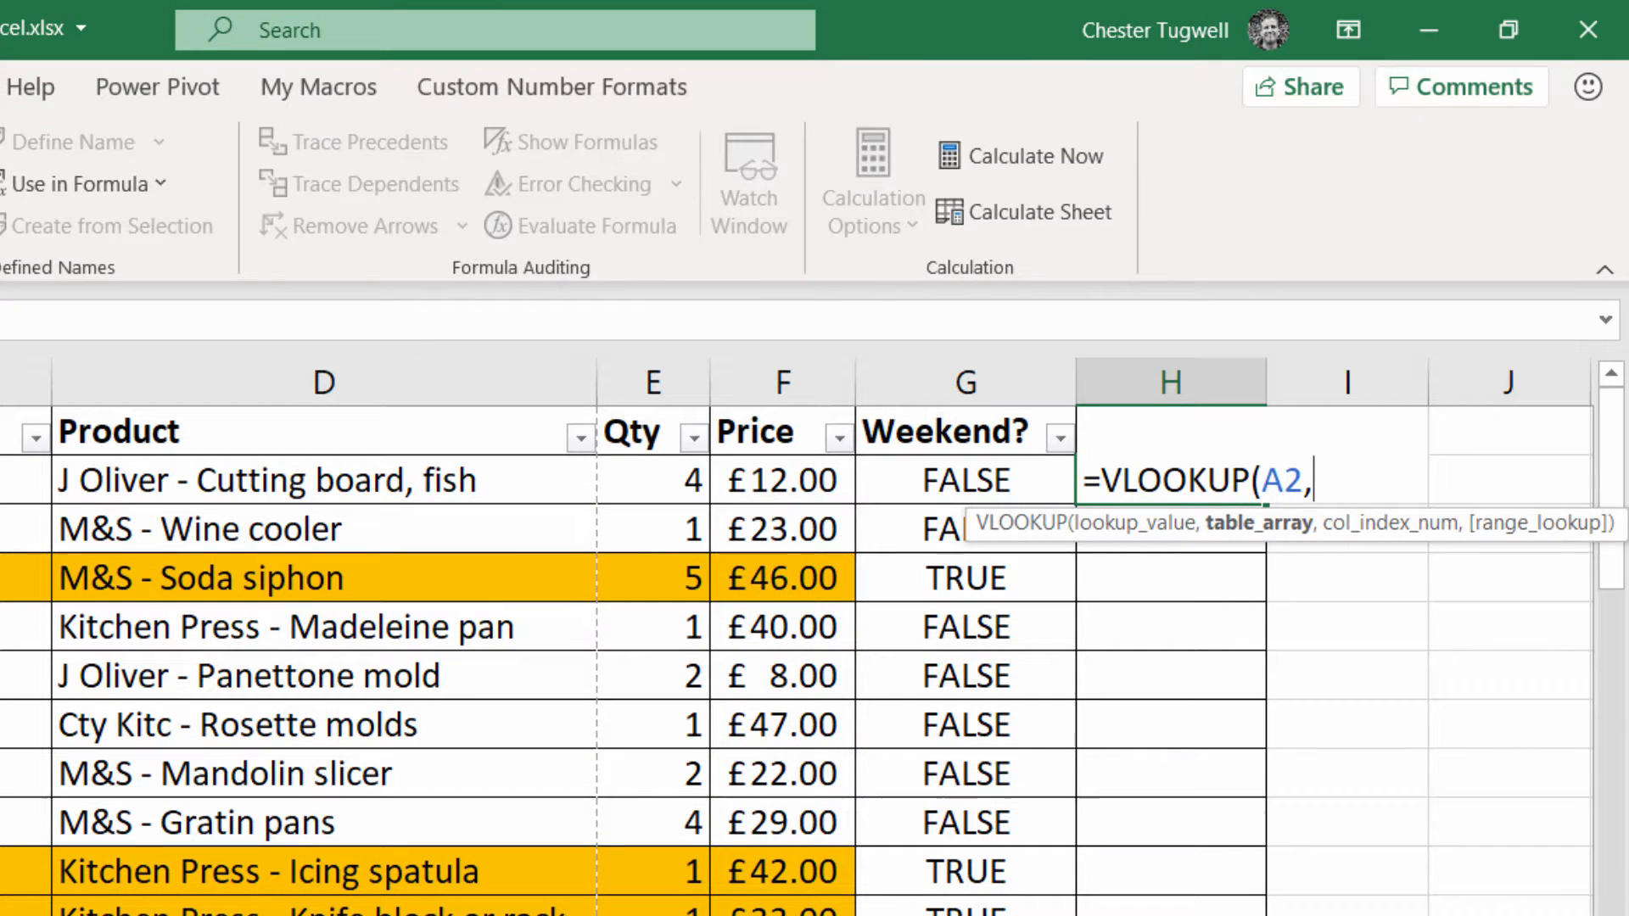
{"action": "type", "text": "b"}
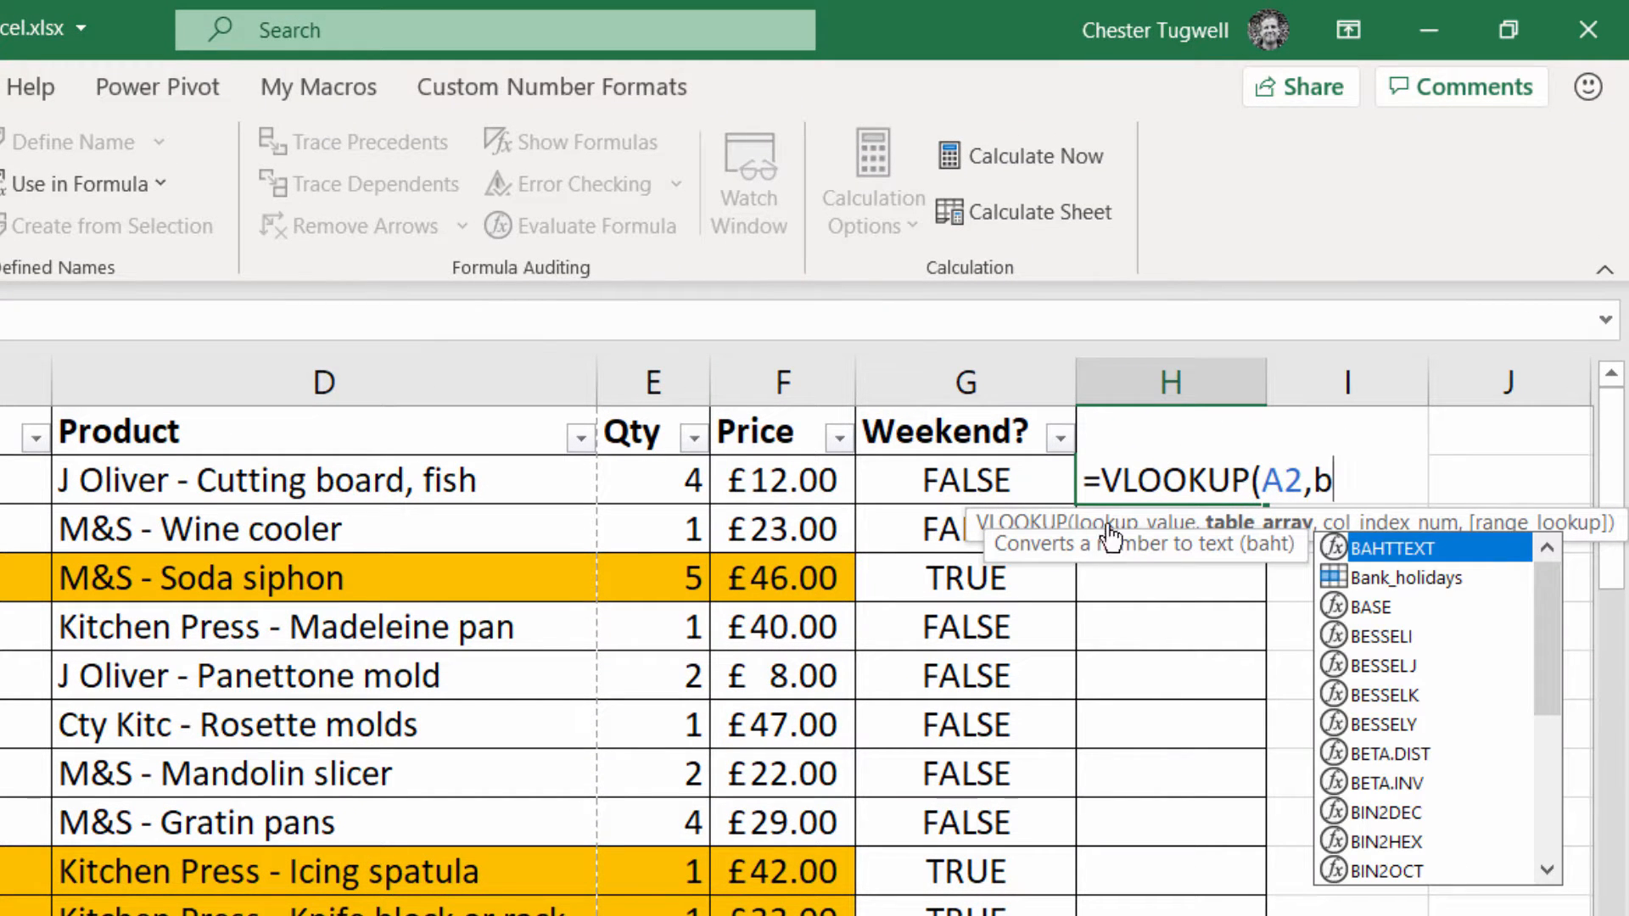
{"action": "type", "text": "ank_holidays"}
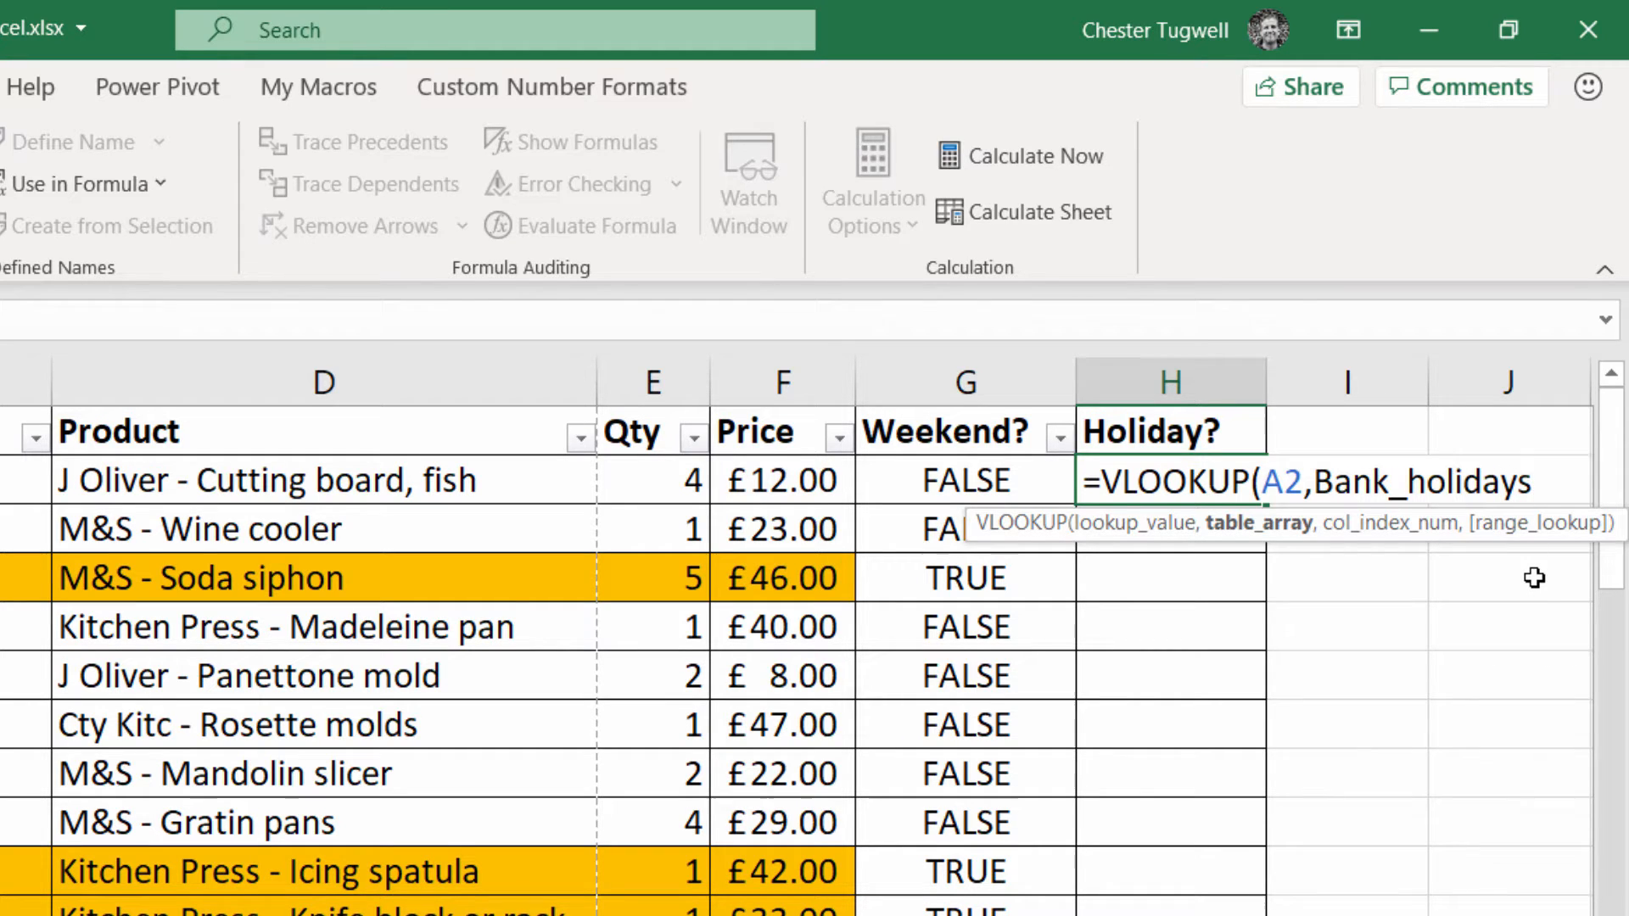
{"action": "type", "text": ",1"}
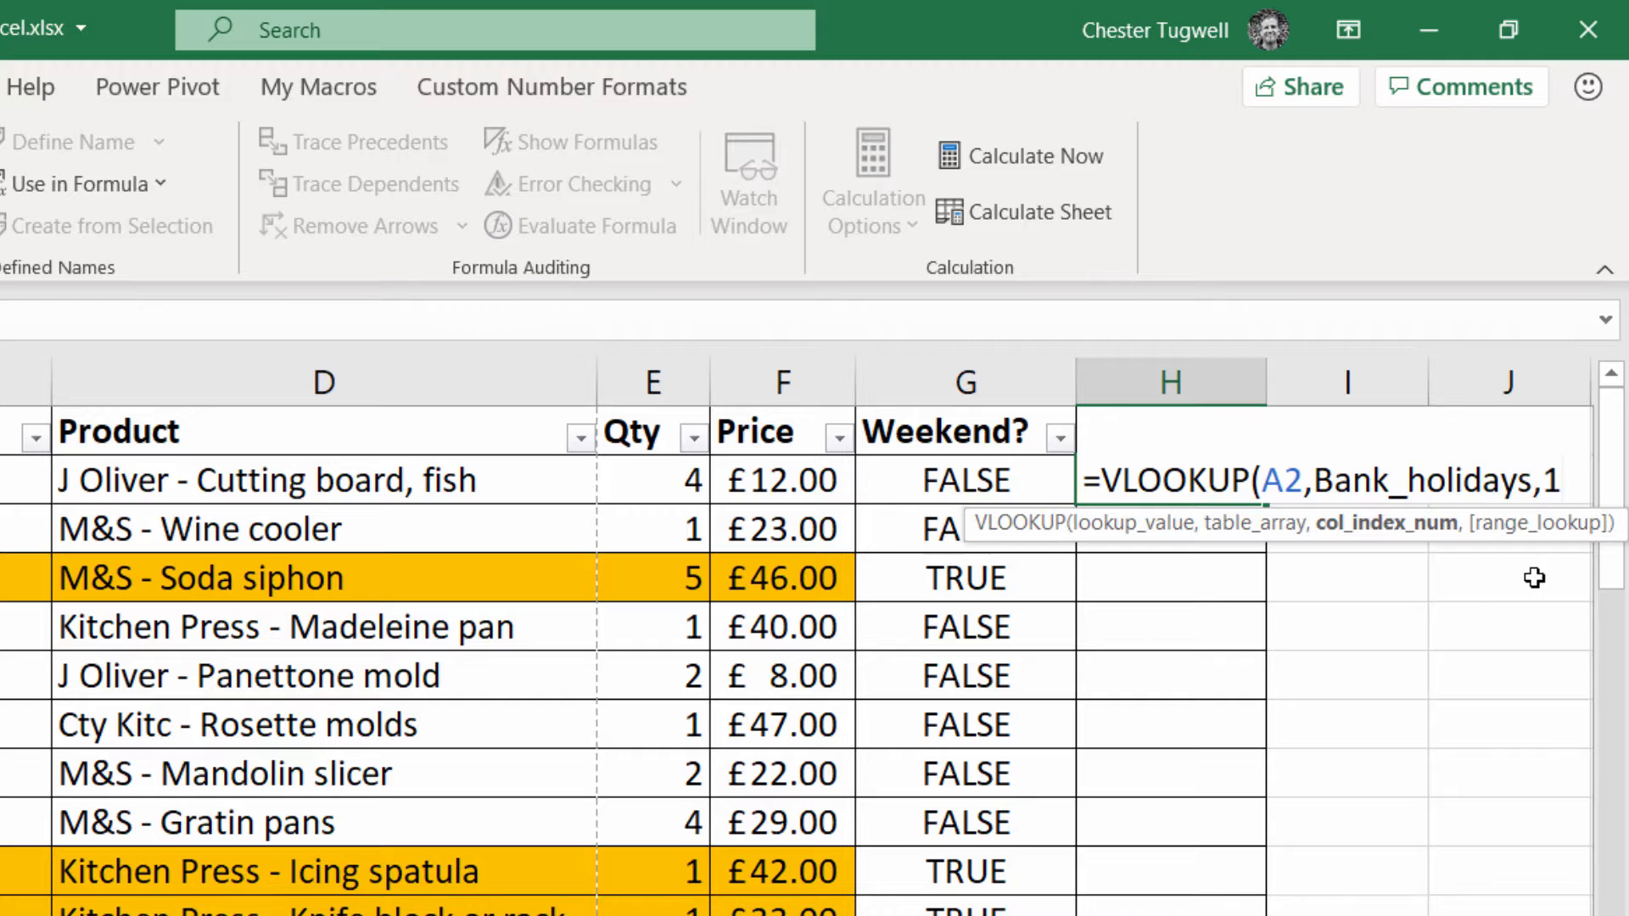
{"action": "type", "text": ",0)"}
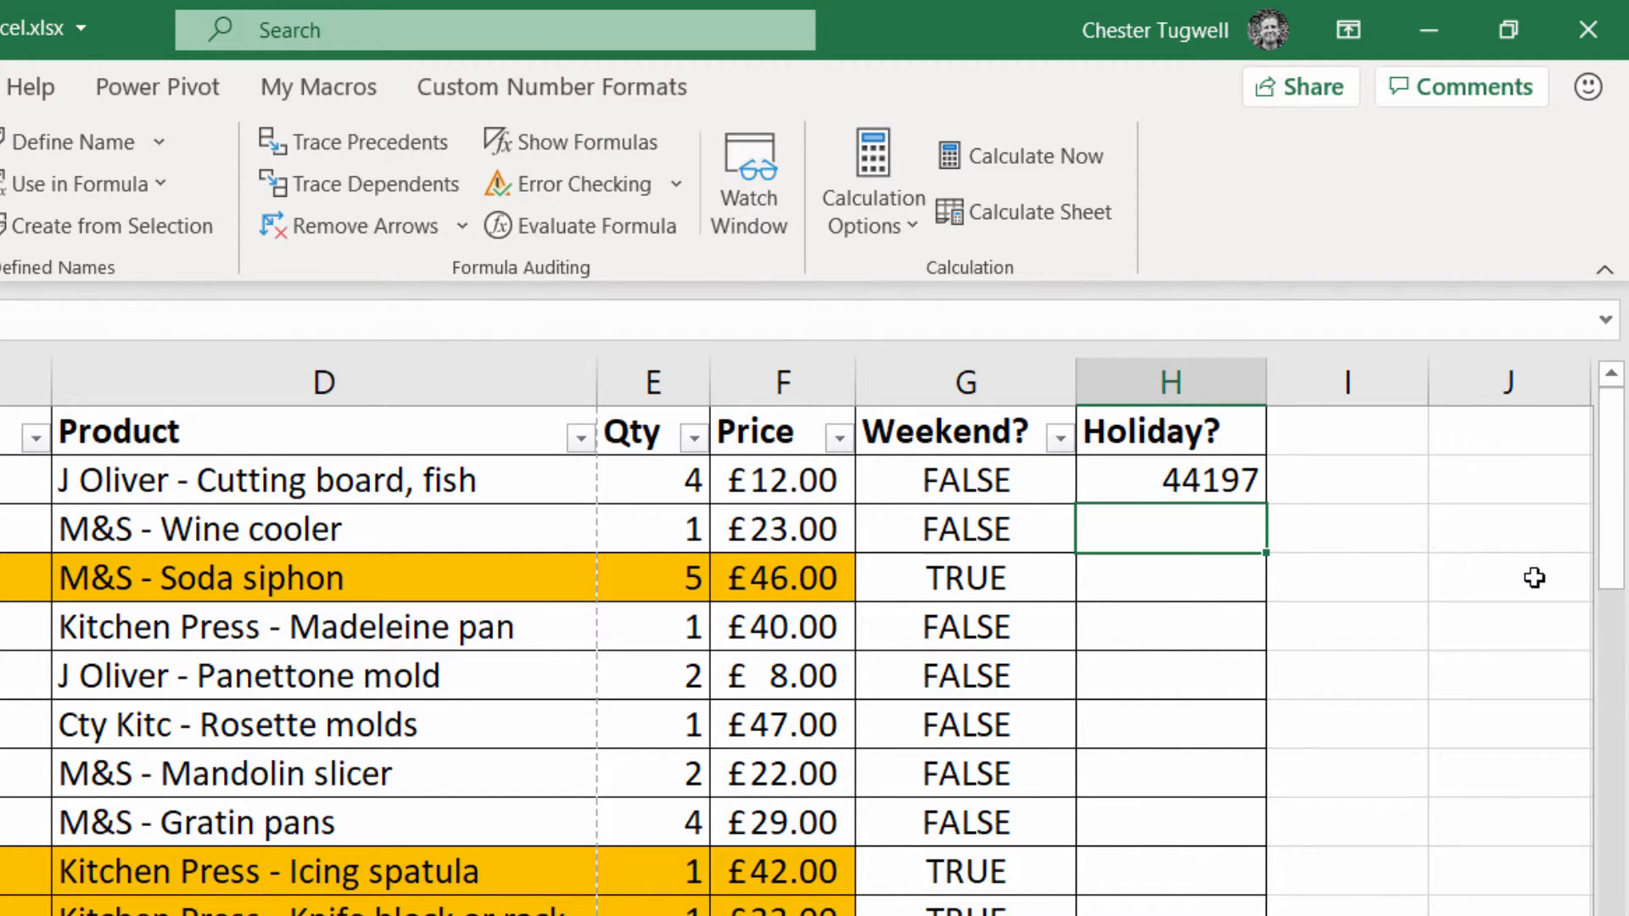
{"action": "mouse_move", "coordinate": [1237, 484]}
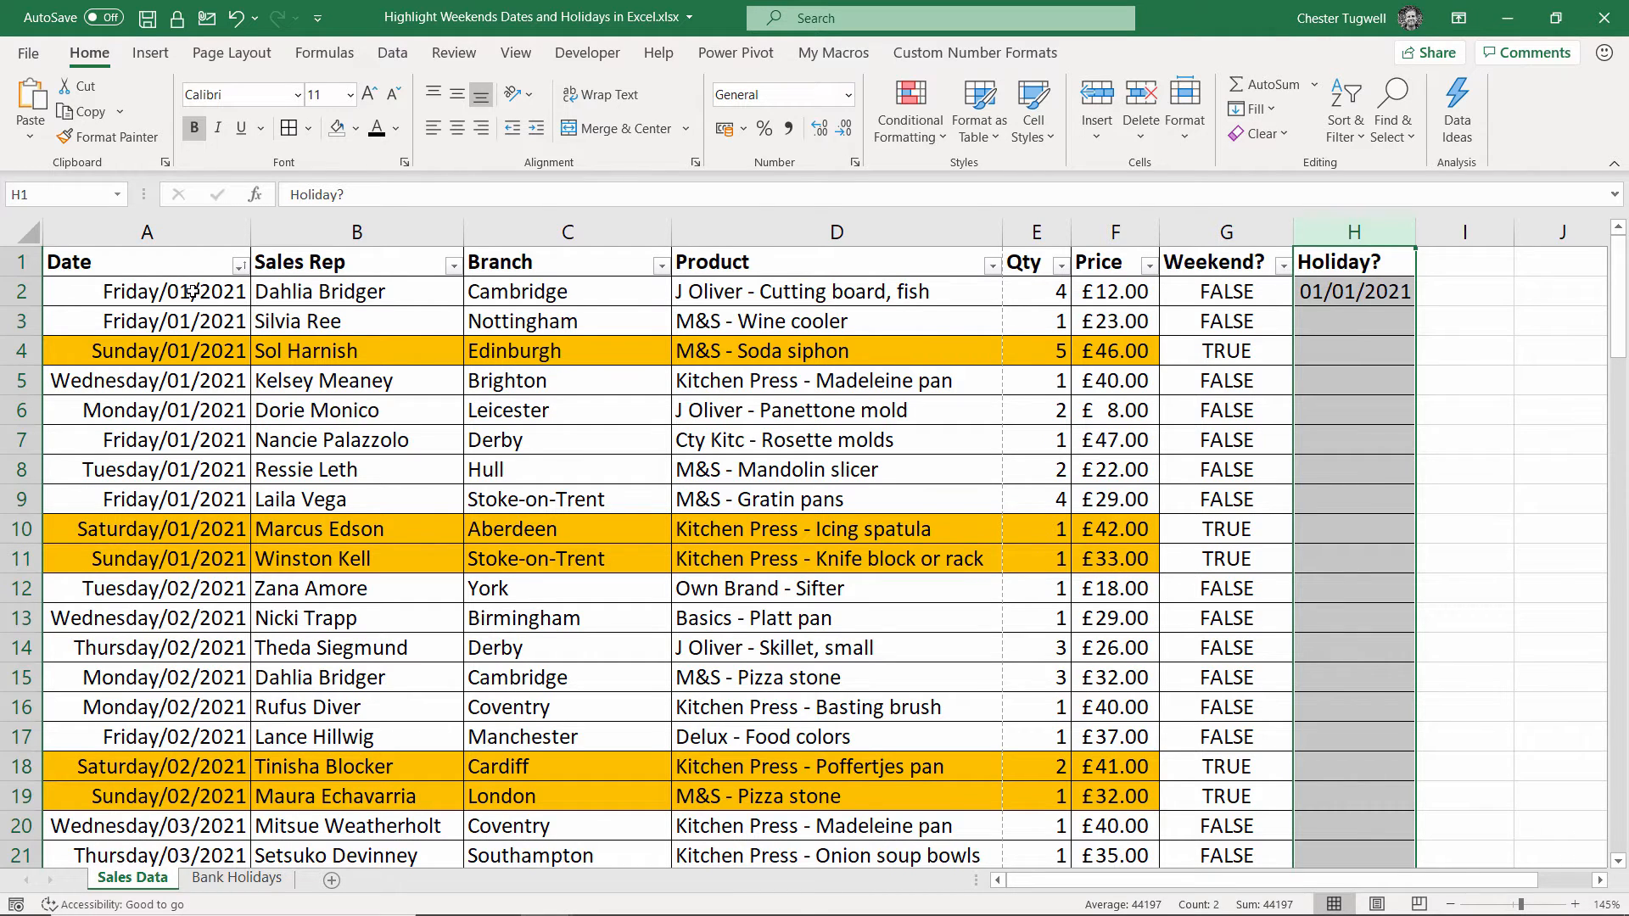
Step: Fill the VLOOKUP down Holiday? and check results against the Bank Holidays list
{"action": "left_click", "coordinate": [1354, 290]}
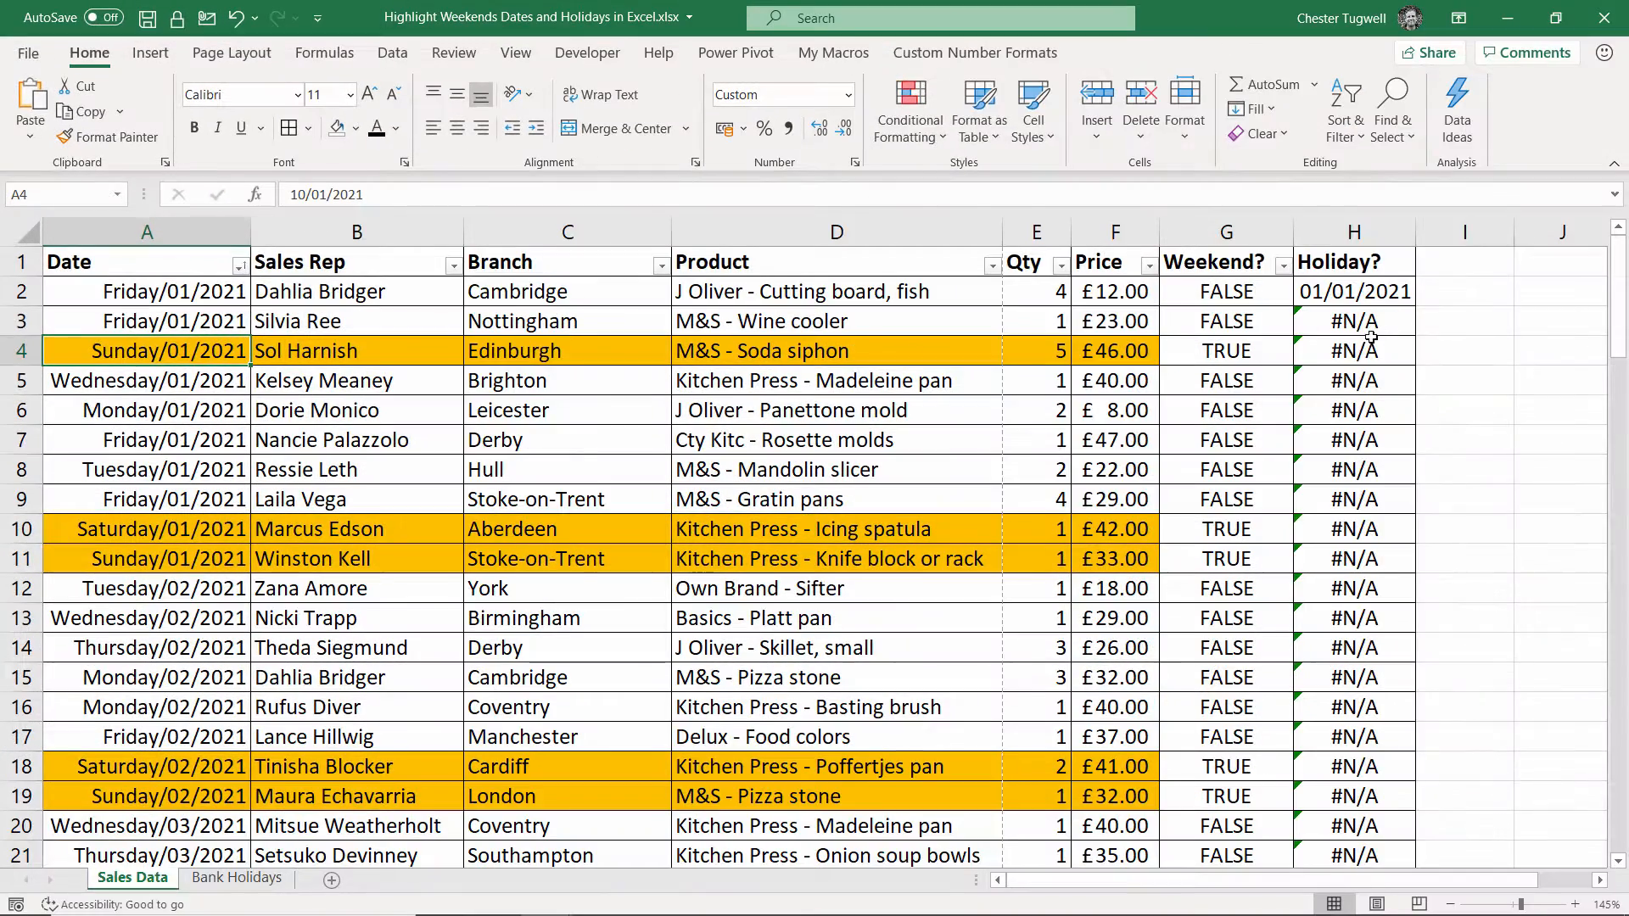
{"action": "scroll", "scroll_direction": "down", "scroll_amount": 3}
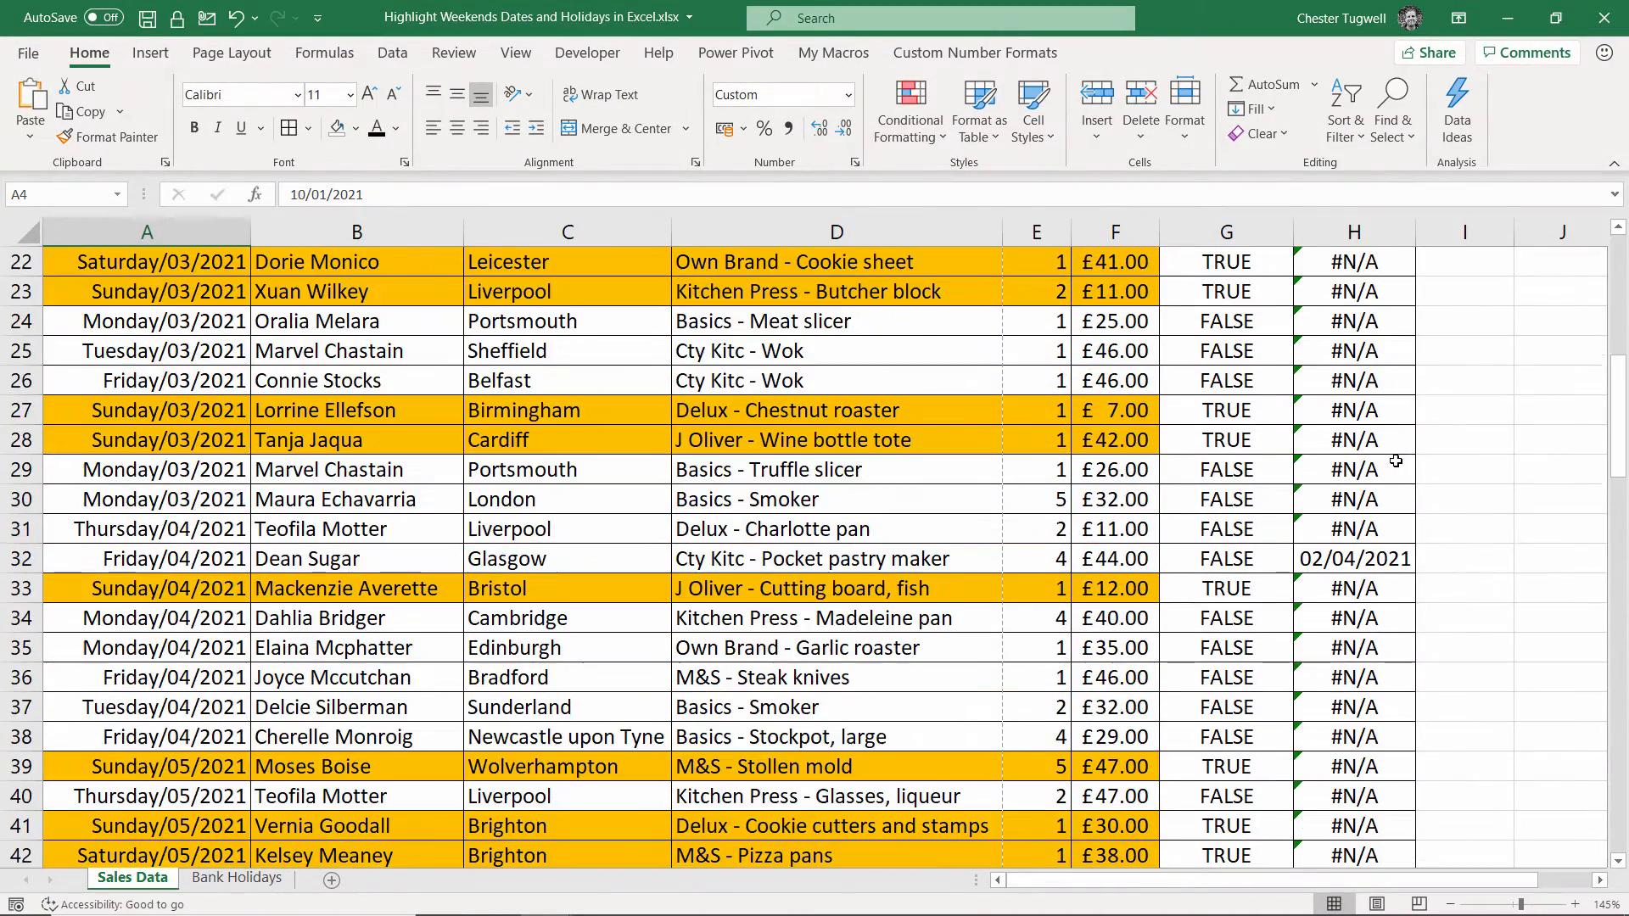
{"action": "mouse_move", "coordinate": [1341, 567]}
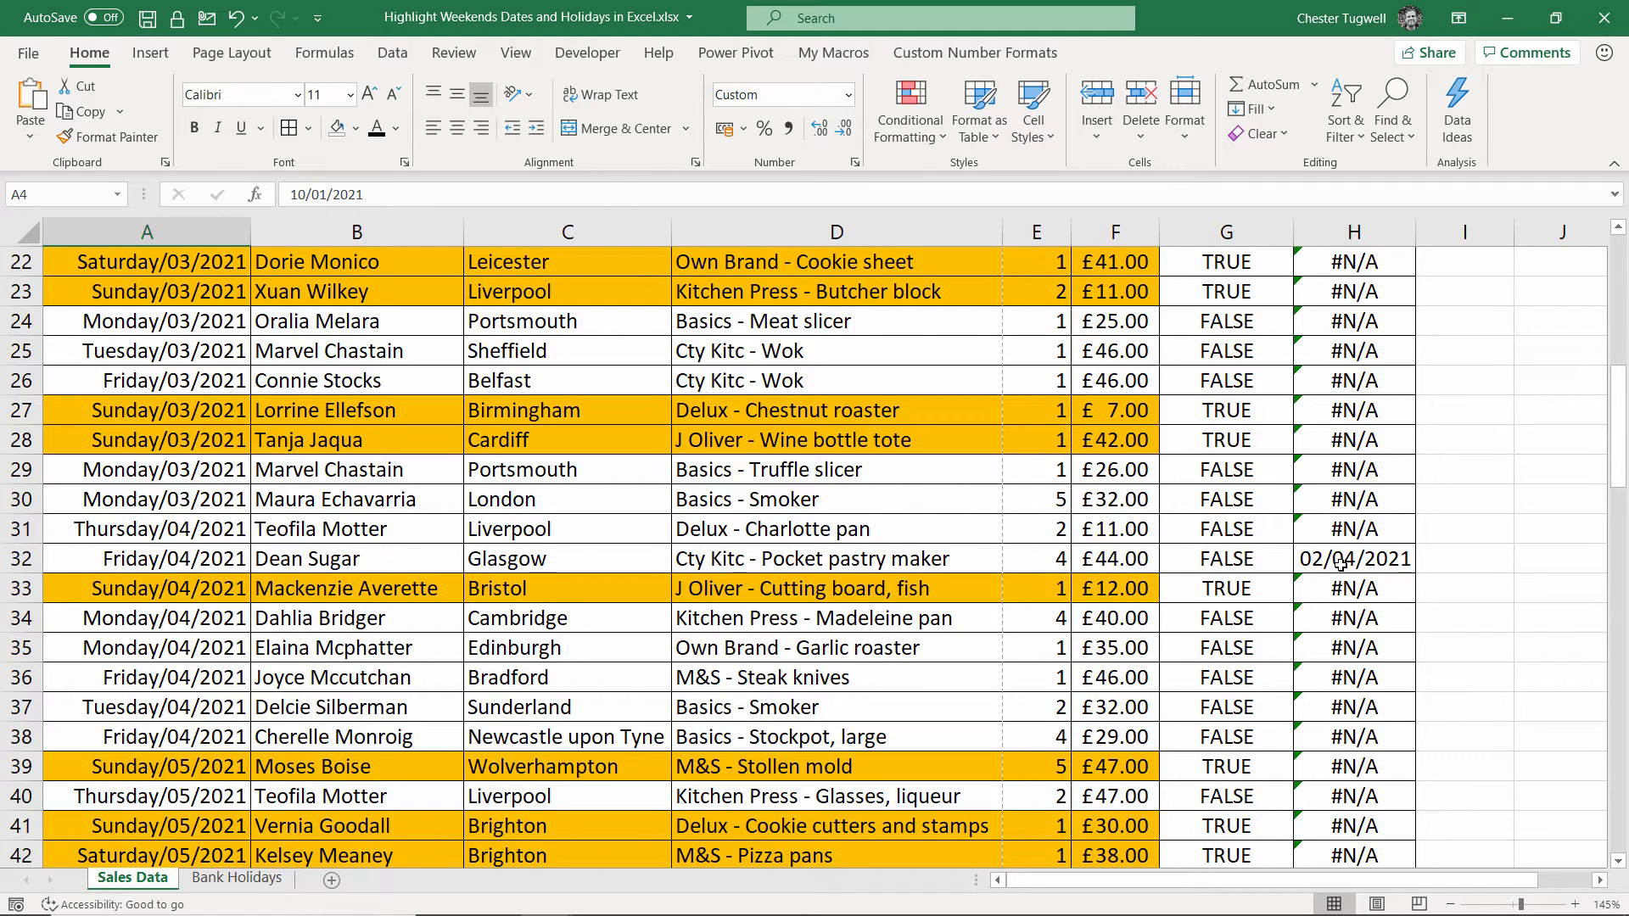
{"action": "left_click", "coordinate": [238, 877]}
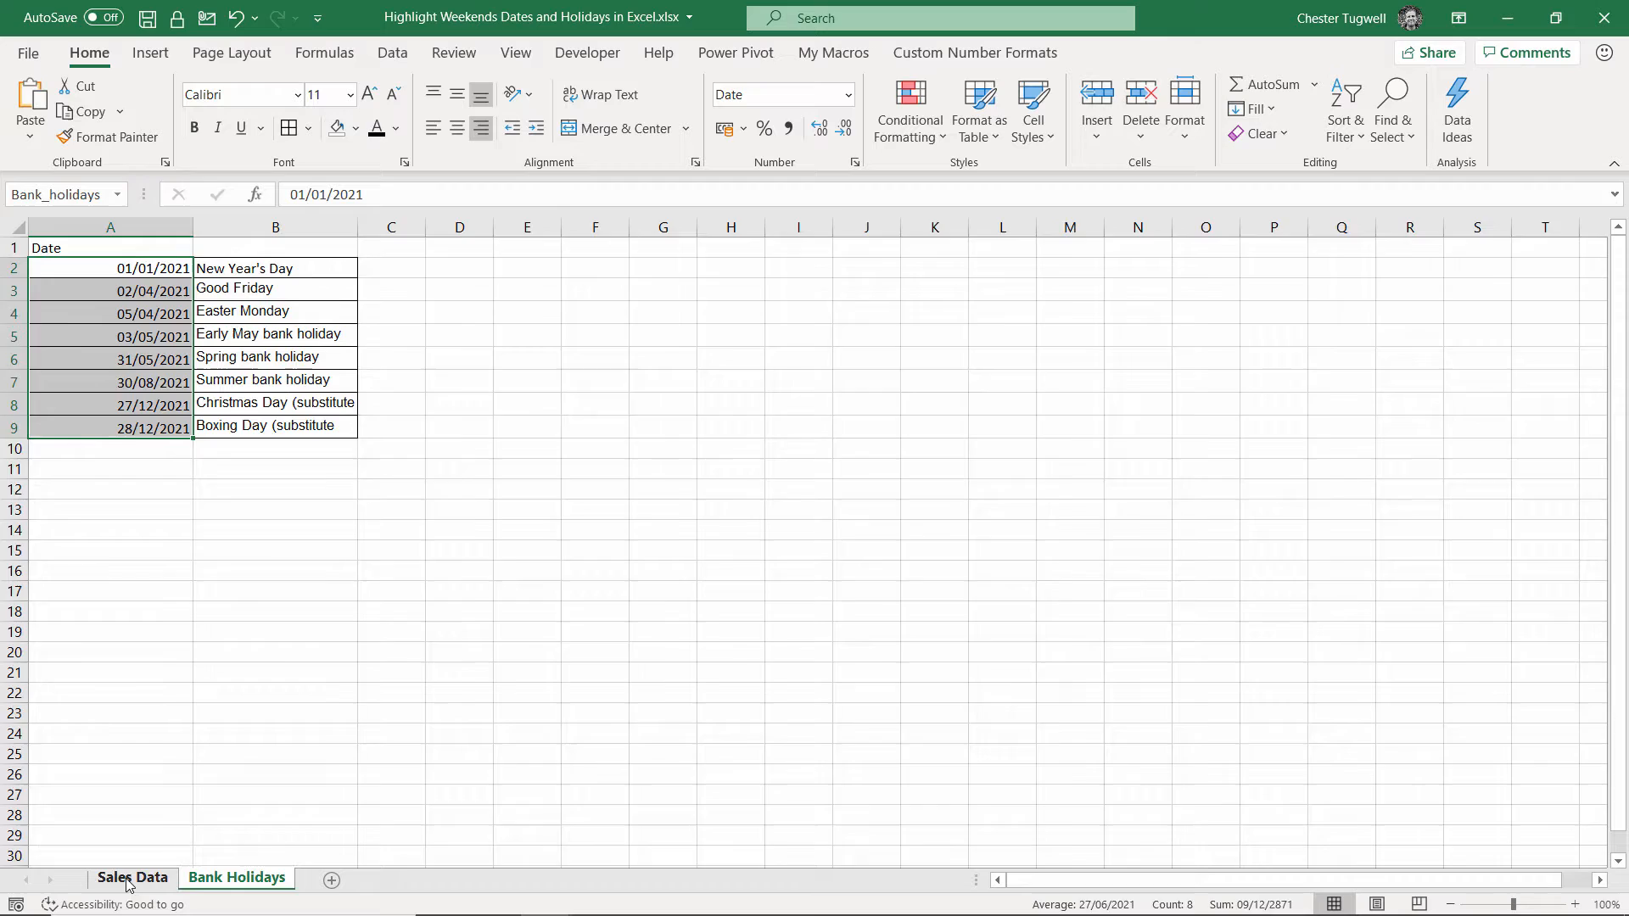
{"action": "left_click", "coordinate": [132, 877]}
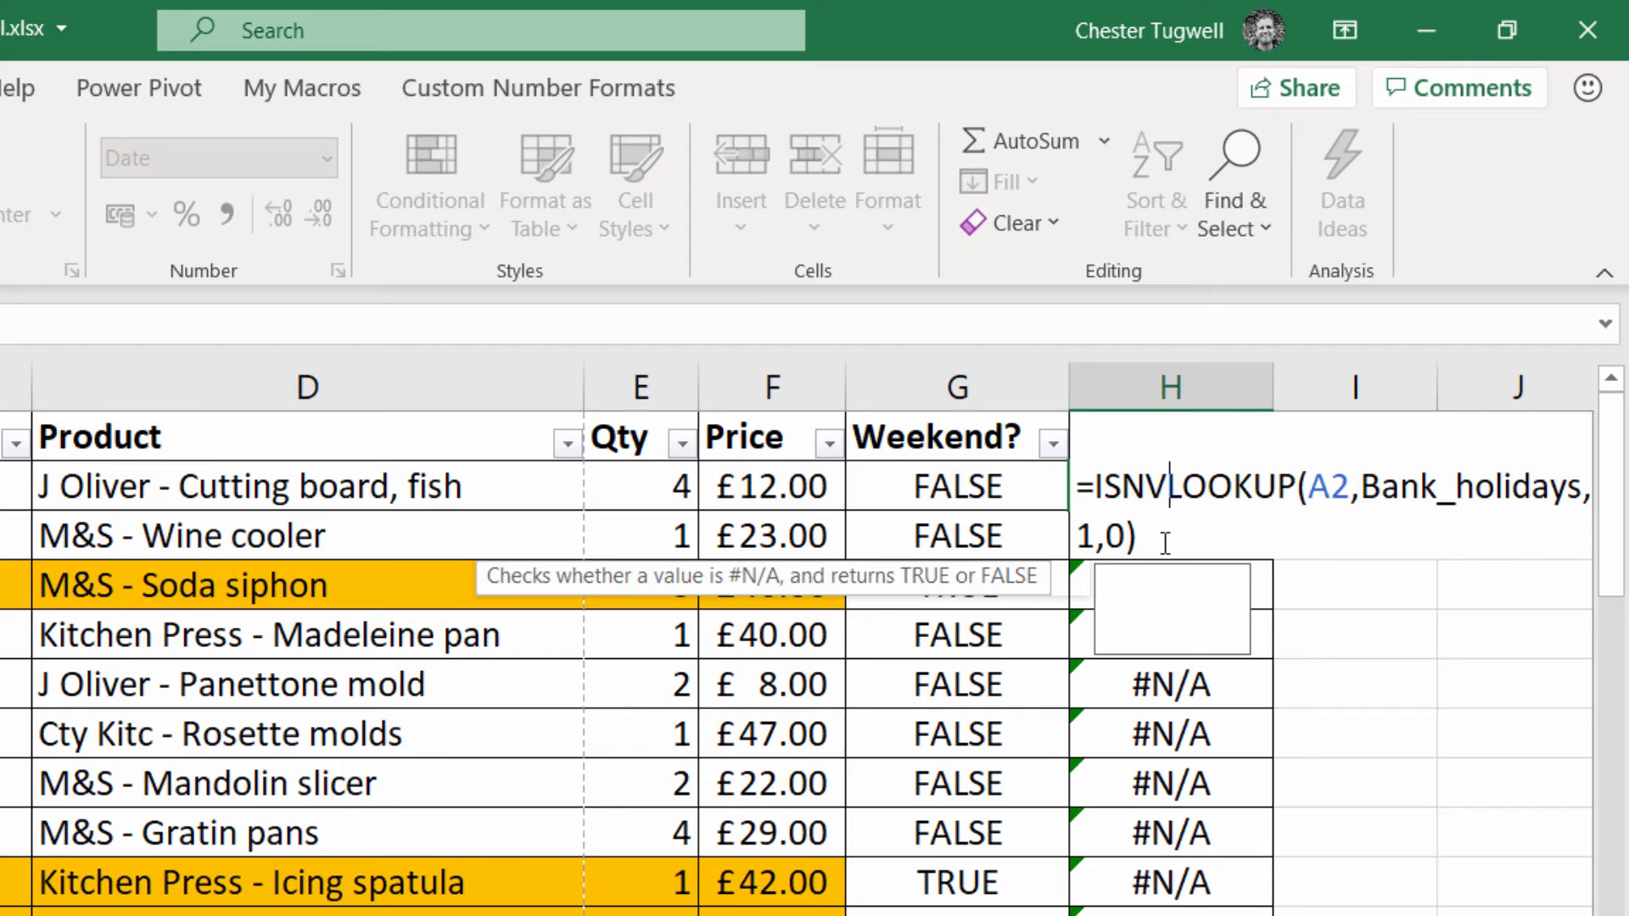
Step: Wrap the H2 VLOOKUP in ISNUMBER, fill down, and verify row 32 shows TRUE
{"action": "type", "text": "U"}
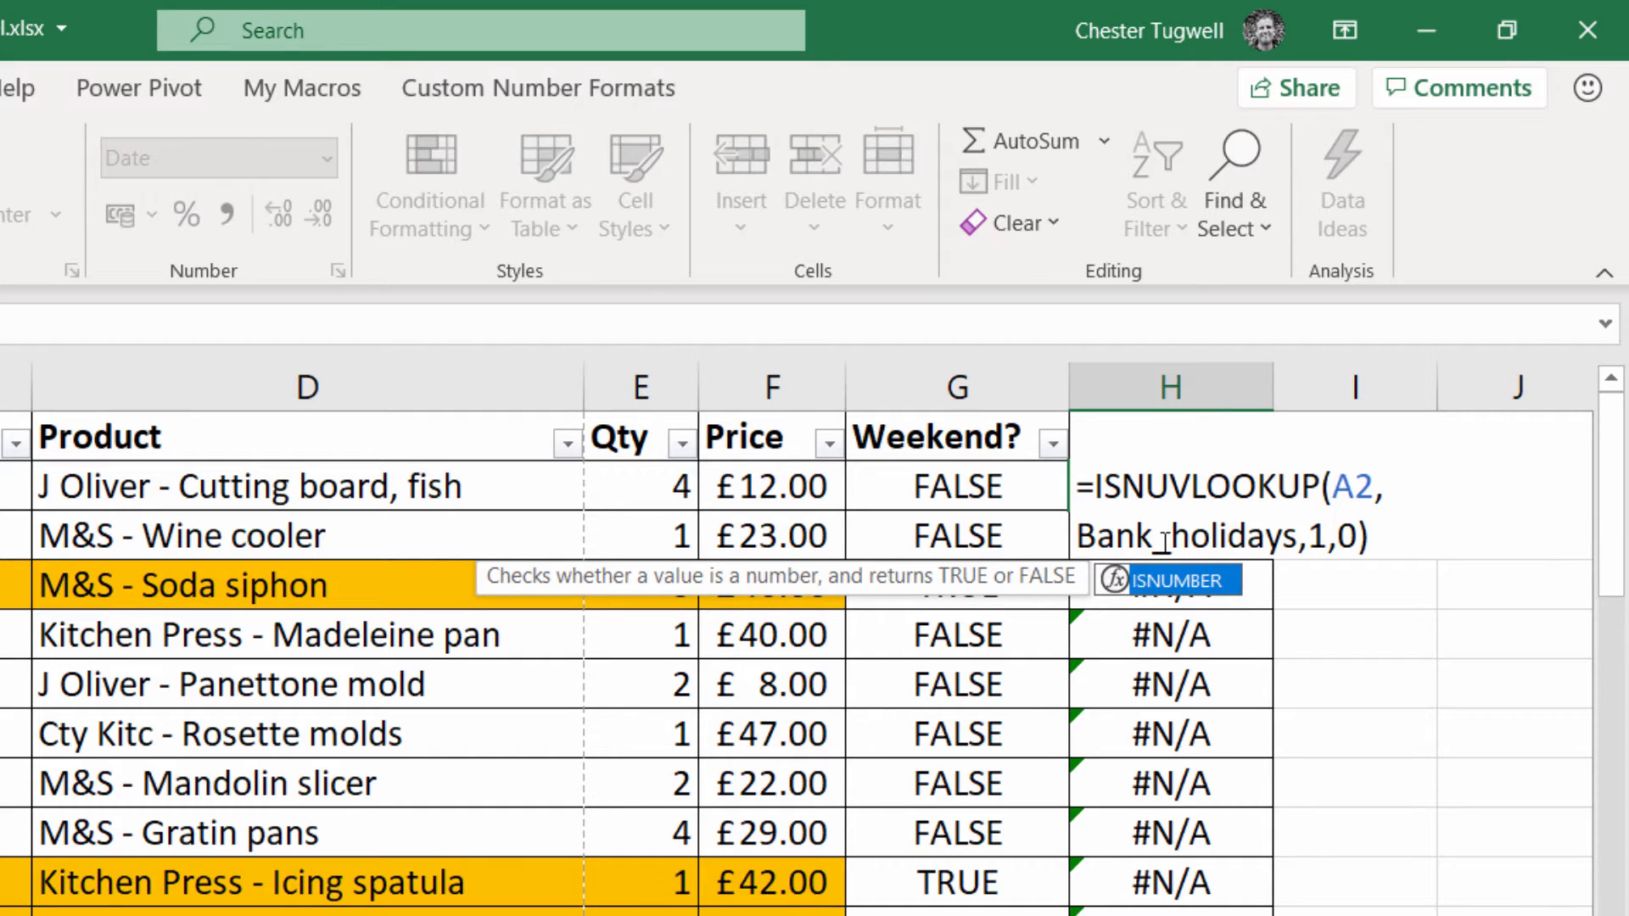
{"action": "type", "text": "MBE"}
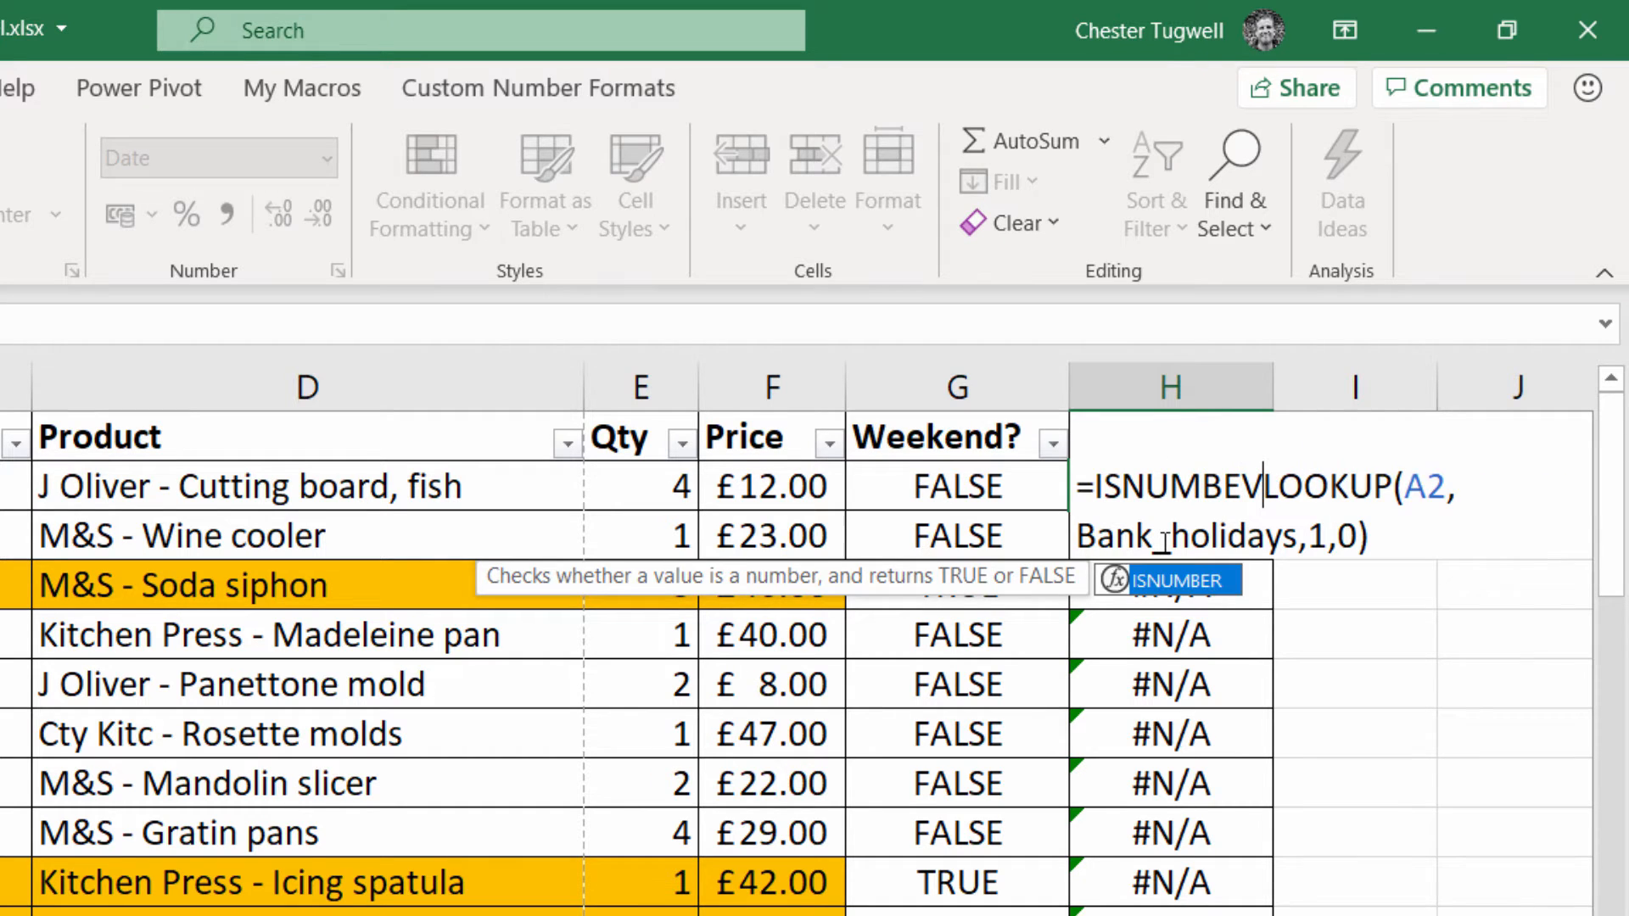
{"action": "type", "text": "R("}
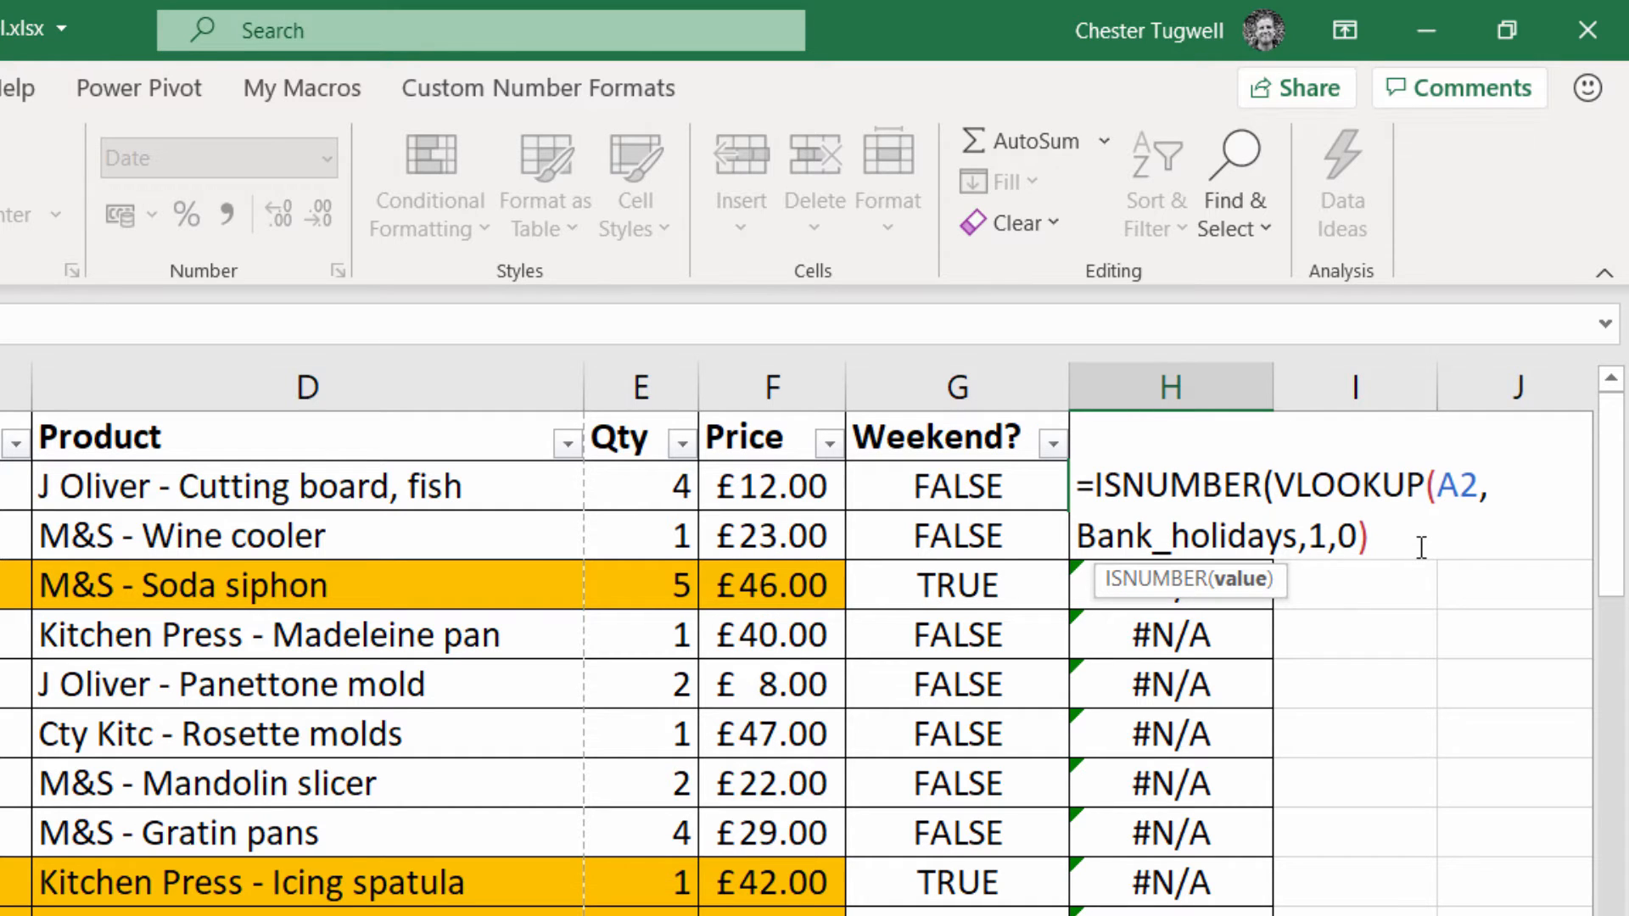
{"action": "type", "text": ")"}
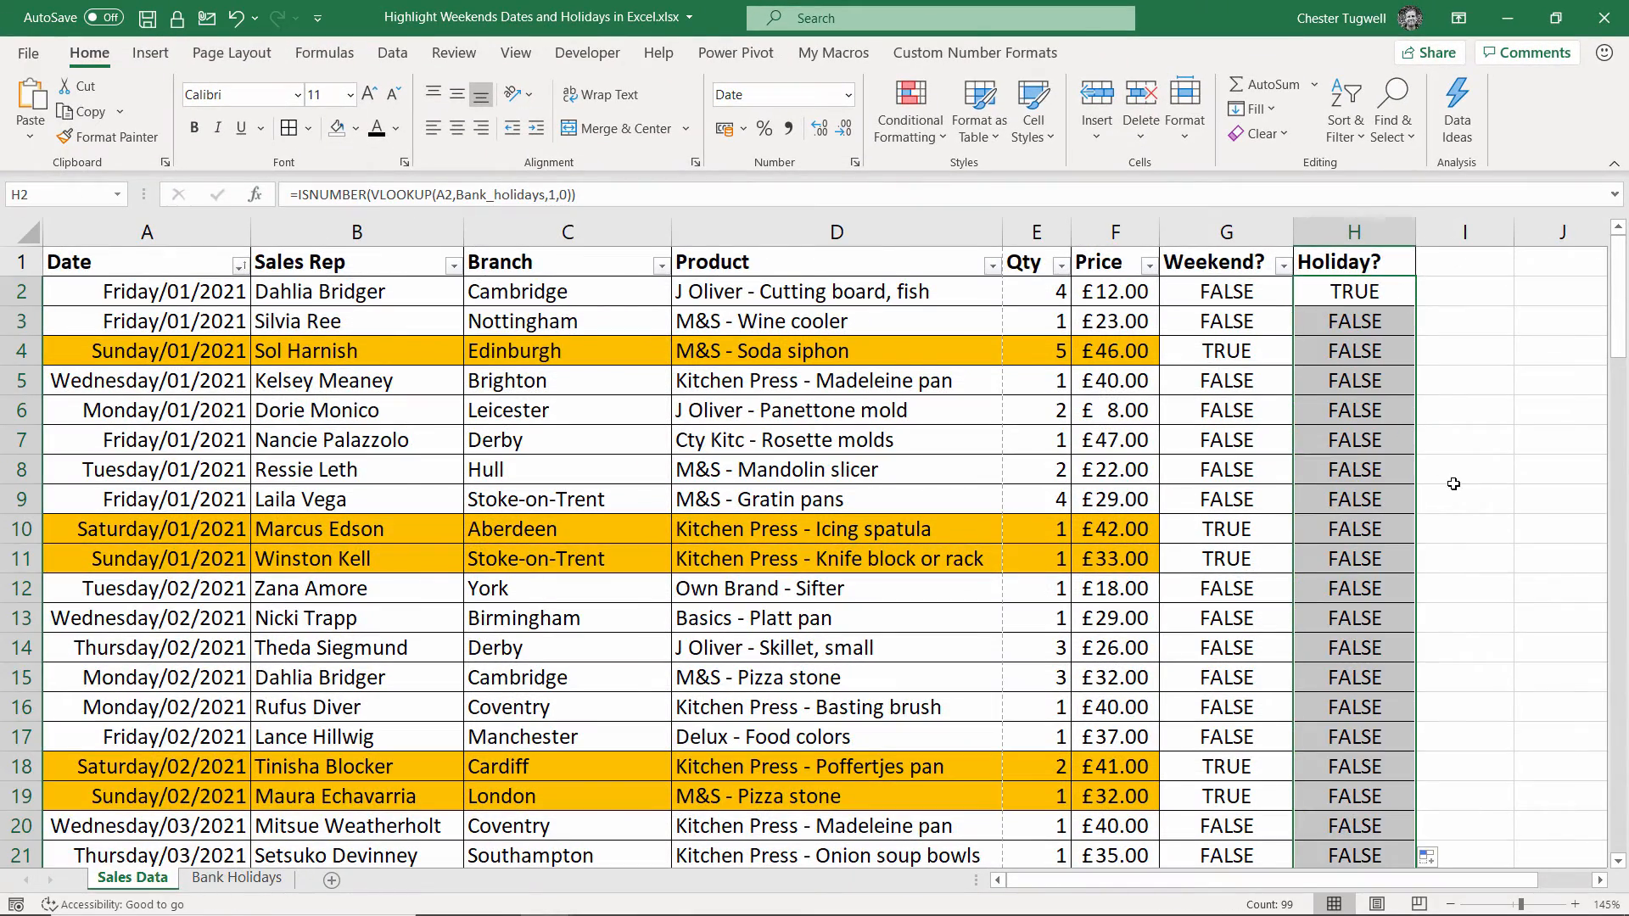
{"action": "scroll", "scroll_direction": "down", "scroll_amount": 3}
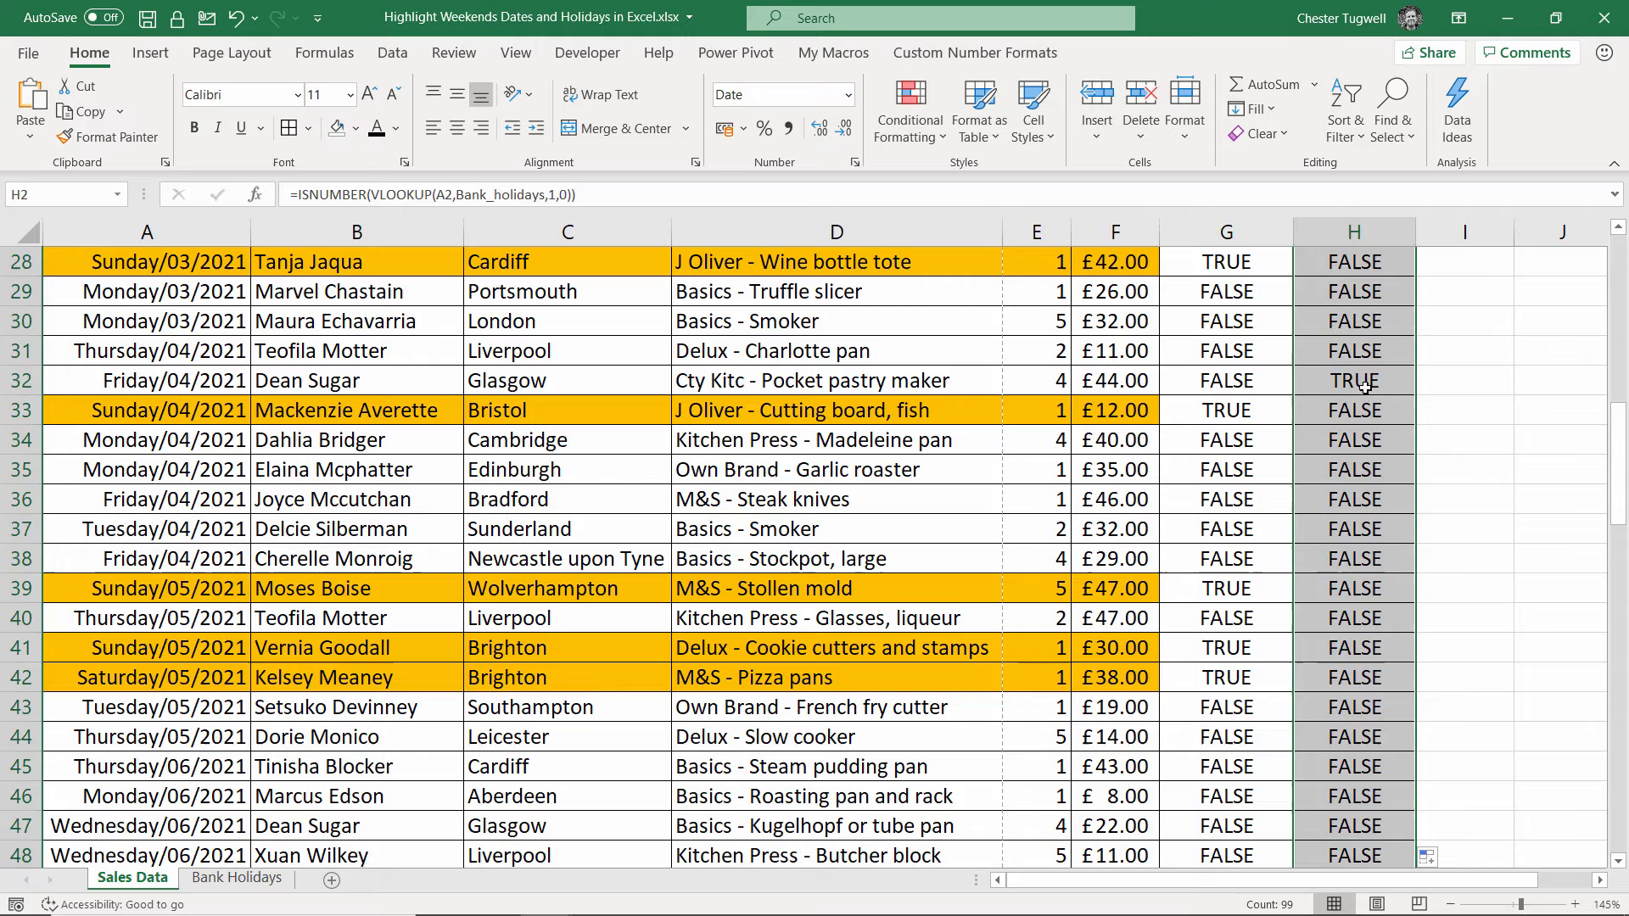
{"action": "left_click", "coordinate": [1353, 380]}
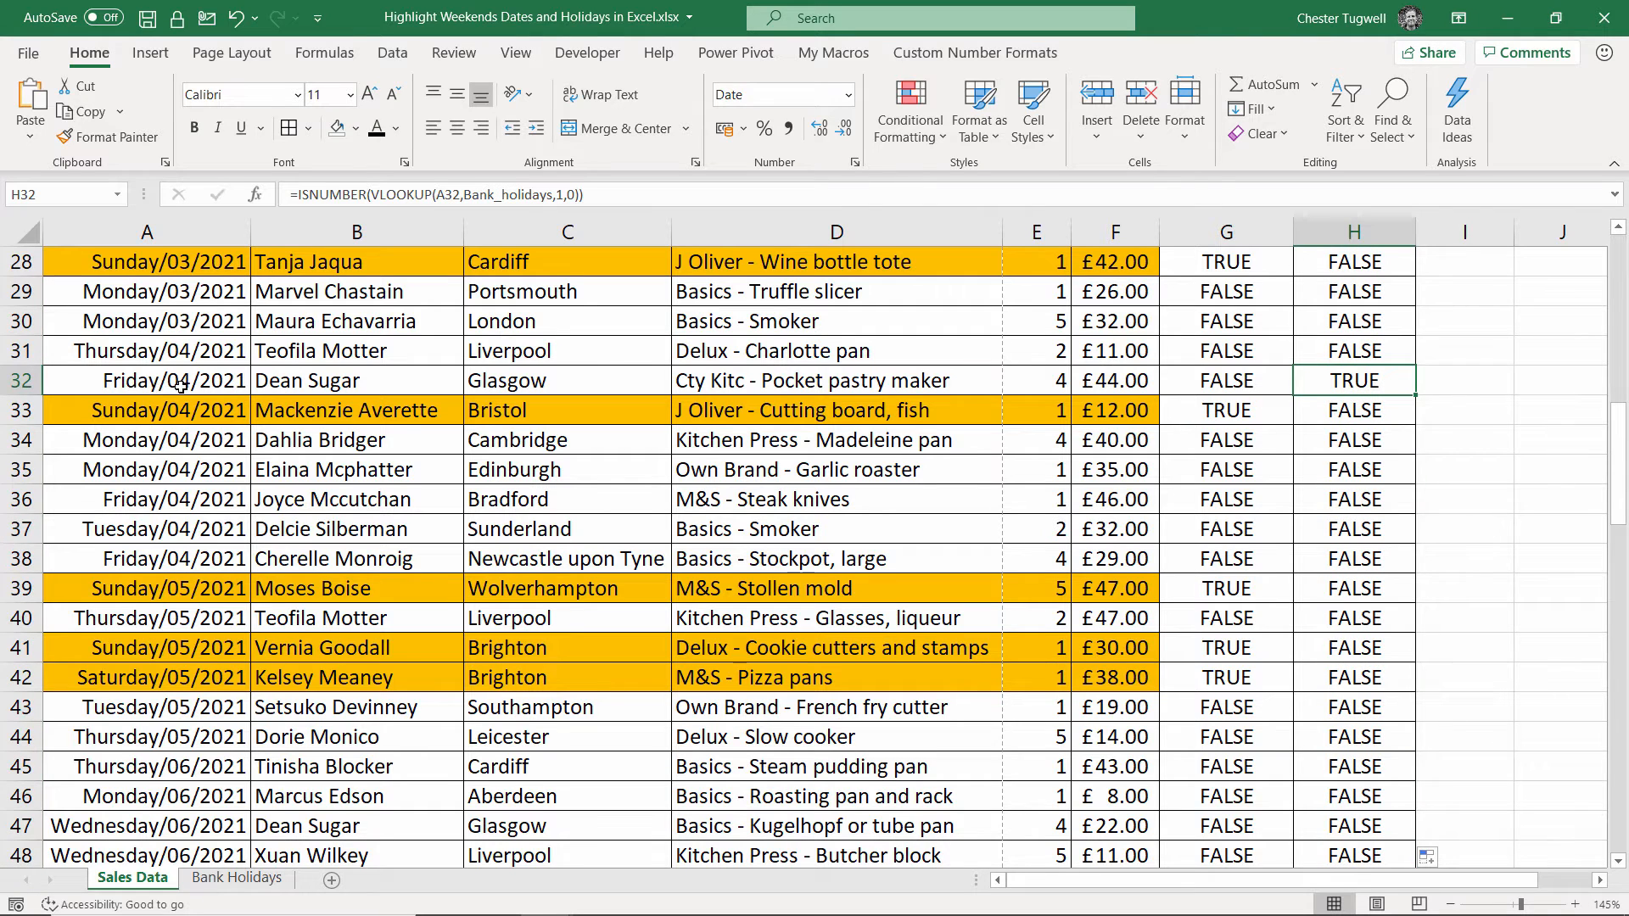
{"action": "mouse_move", "coordinate": [1497, 455]}
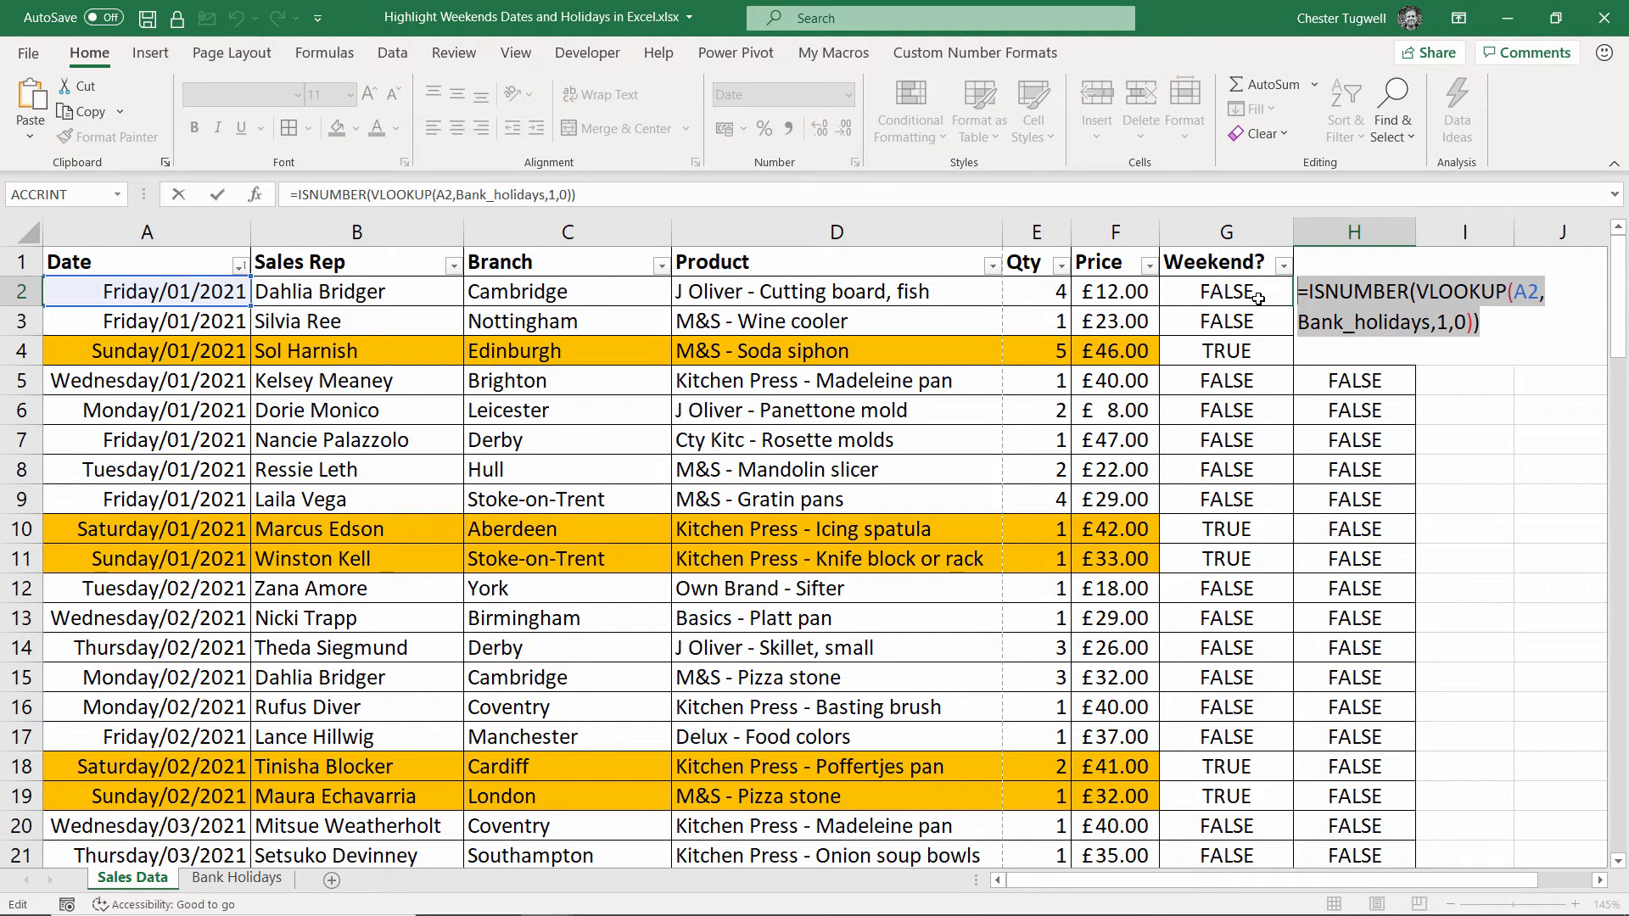
Step: Copy the H2 formula text and select the sales data rows A2:F for conditional formatting
{"action": "key", "text": "ctrl+c"}
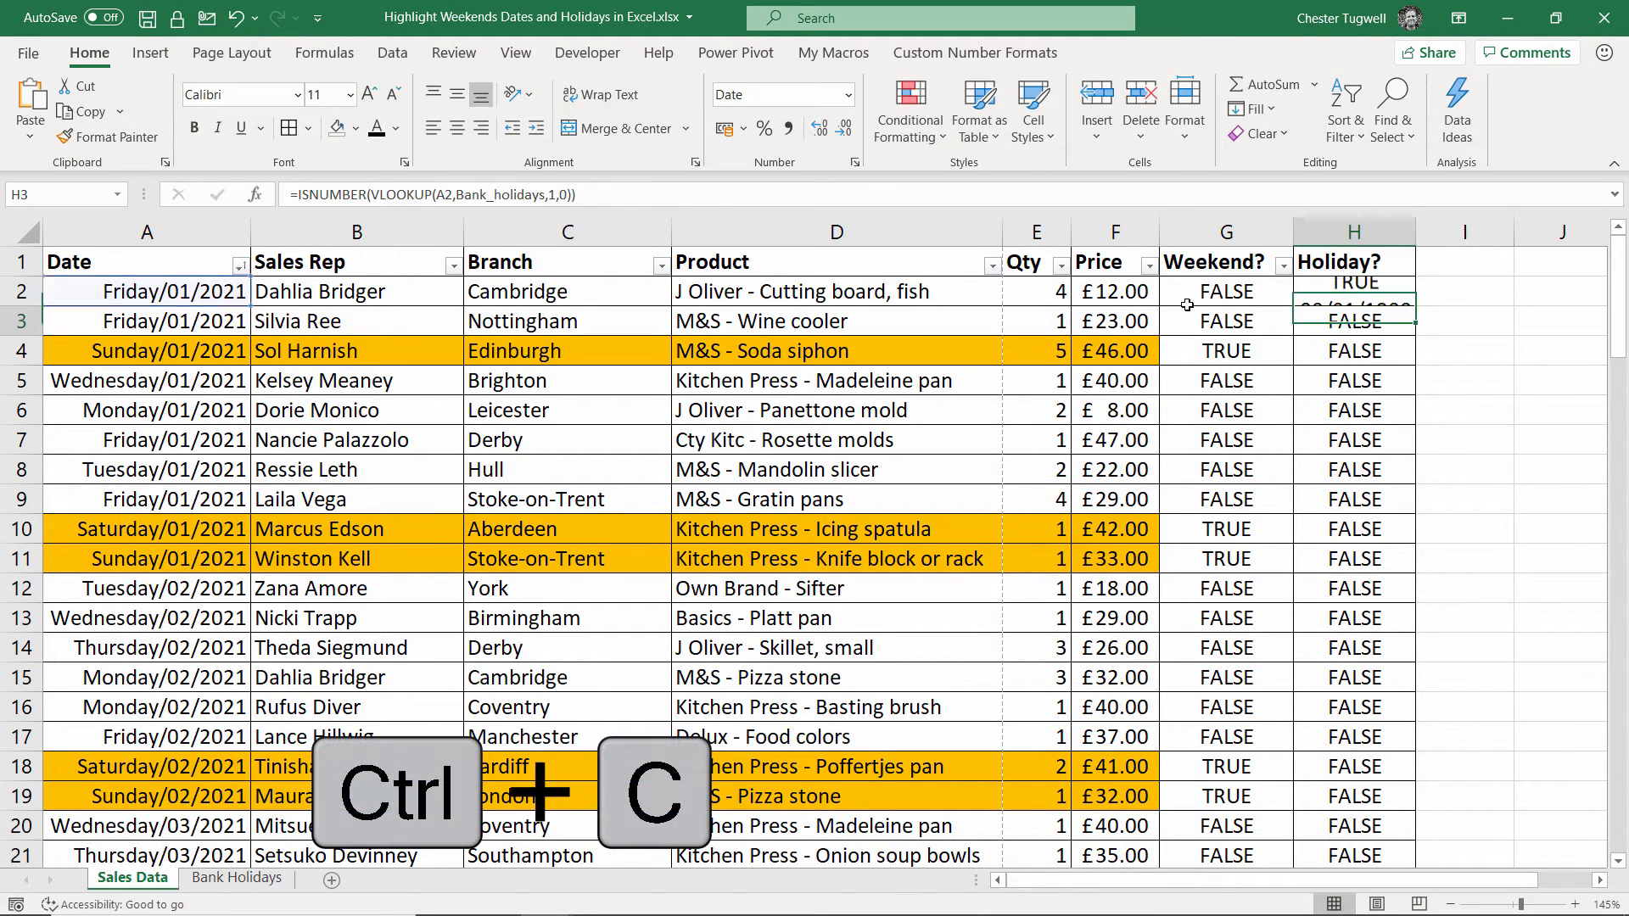
{"action": "left_click", "coordinate": [146, 290]}
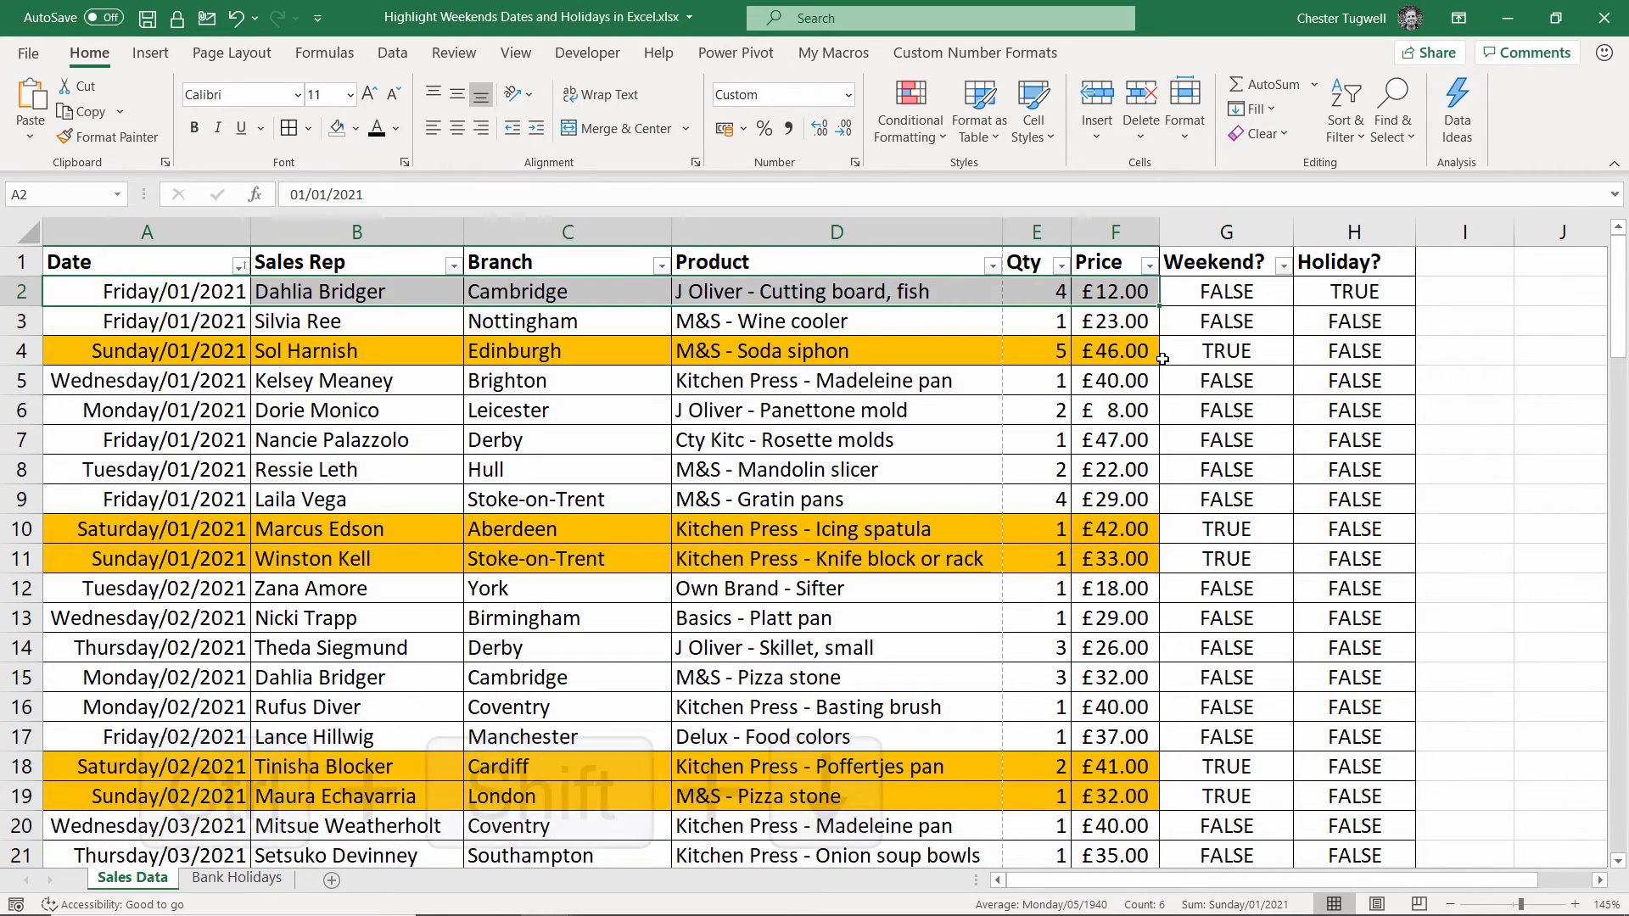
{"action": "scroll", "scroll_direction": "down", "scroll_amount": 3}
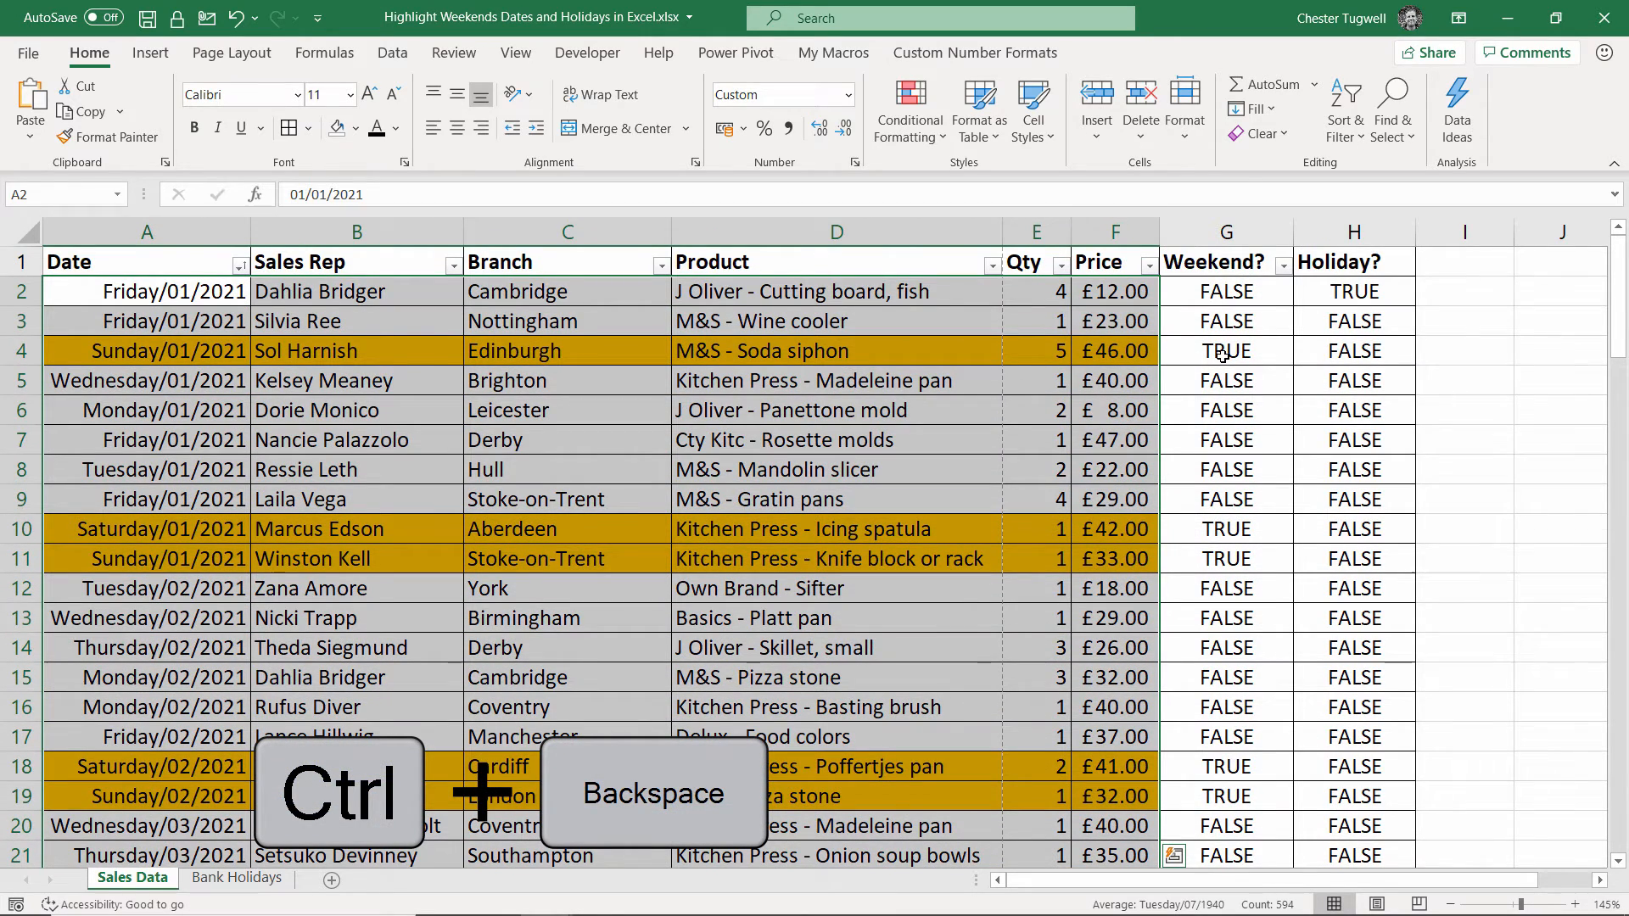
{"action": "left_click", "coordinate": [910, 109]}
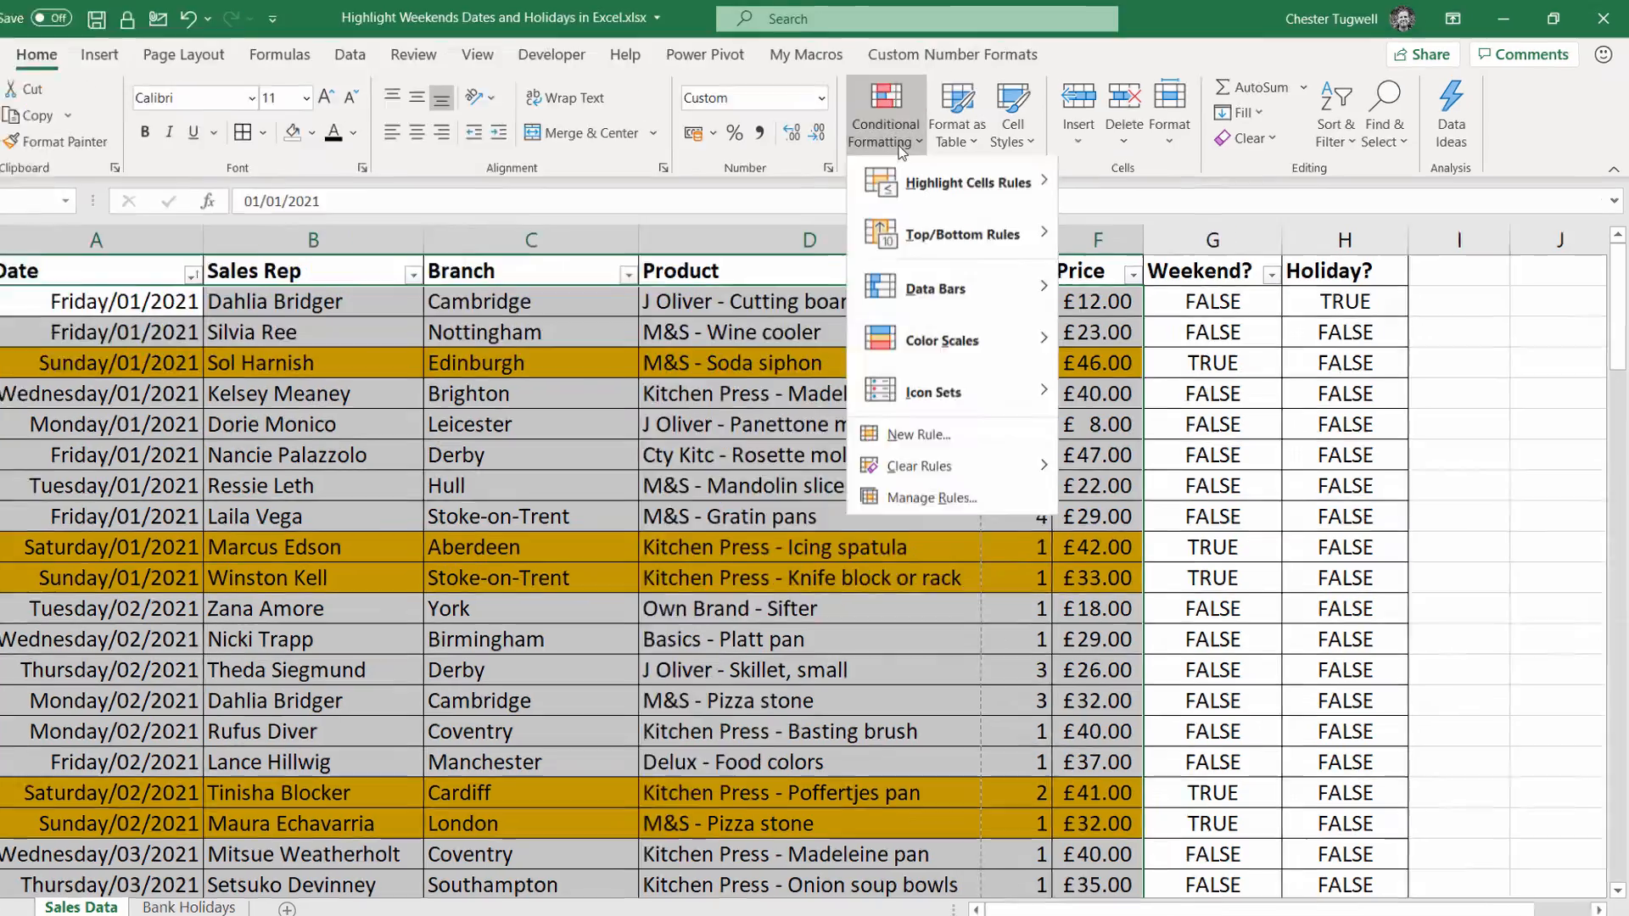
Step: Create a formula rule =ISNUMBER(VLOOKUP(A2,Bank_holidays,1,0)) for the selected rows
{"action": "left_click", "coordinate": [918, 434]}
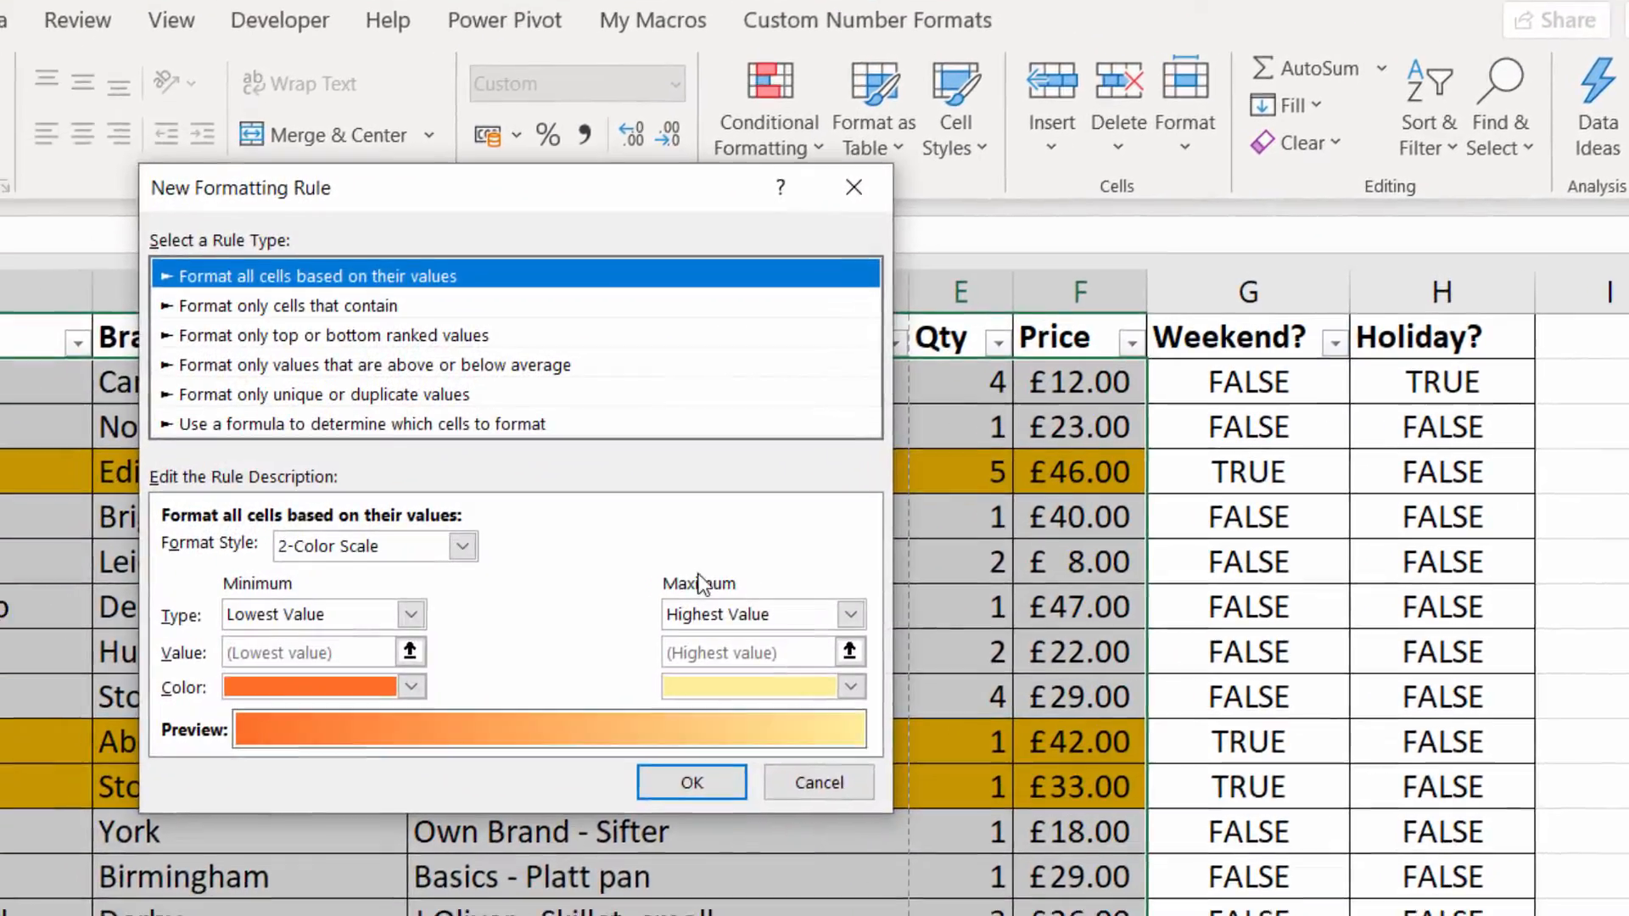
{"action": "left_click", "coordinate": [360, 424]}
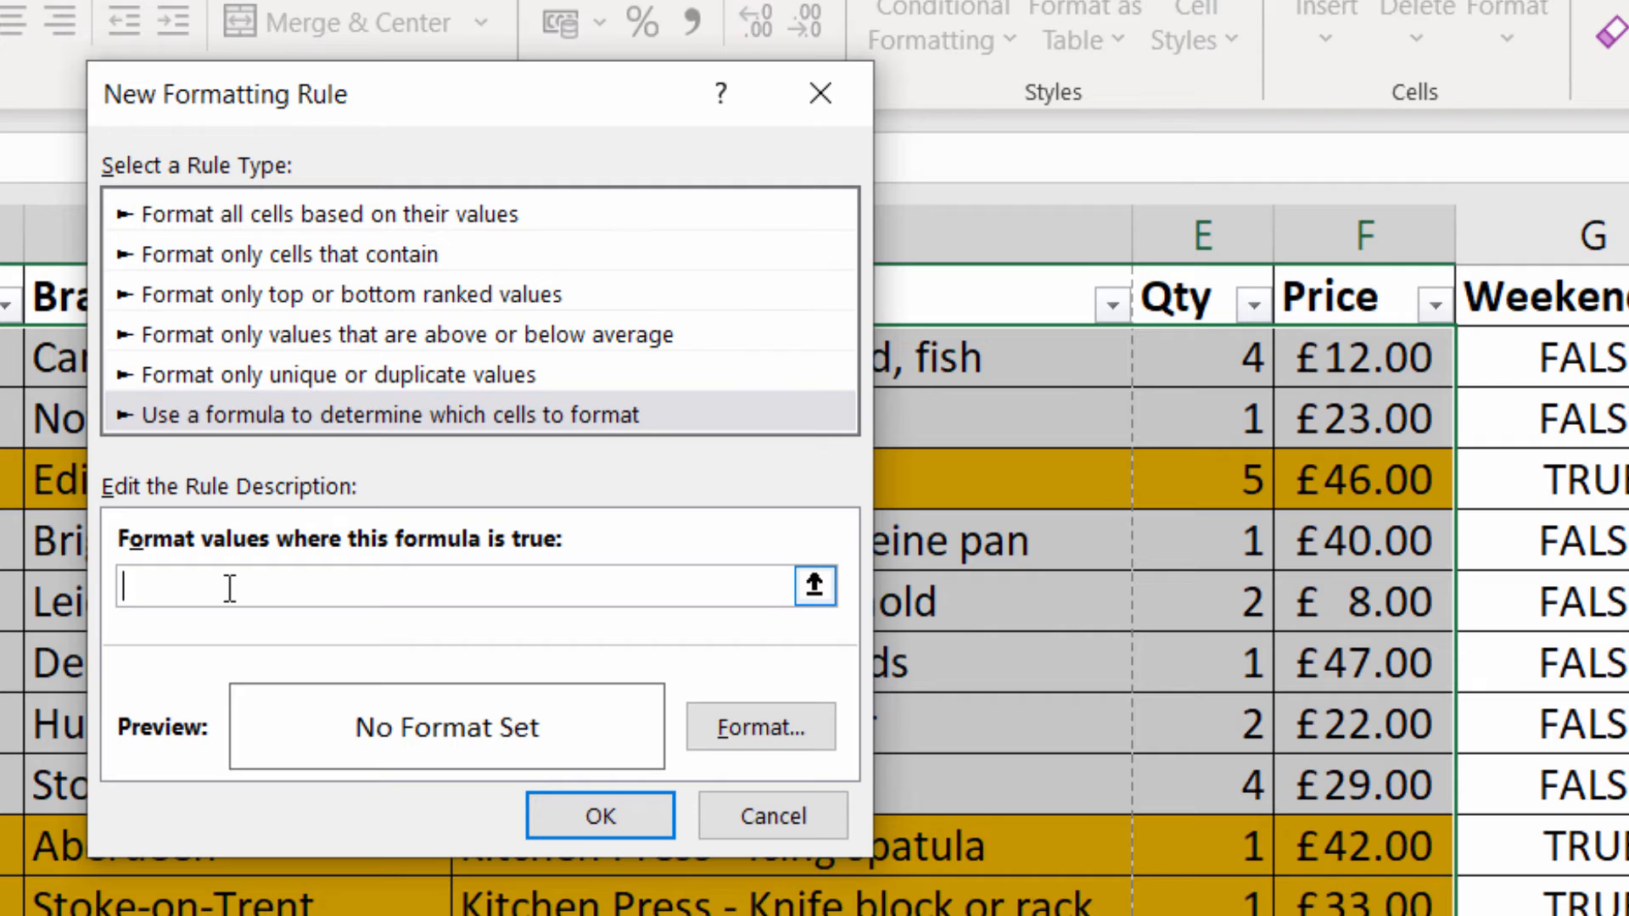
{"action": "type", "text": "=ISNUMBER(VLOOKUP(A2,Bank_holidays,1,0))"}
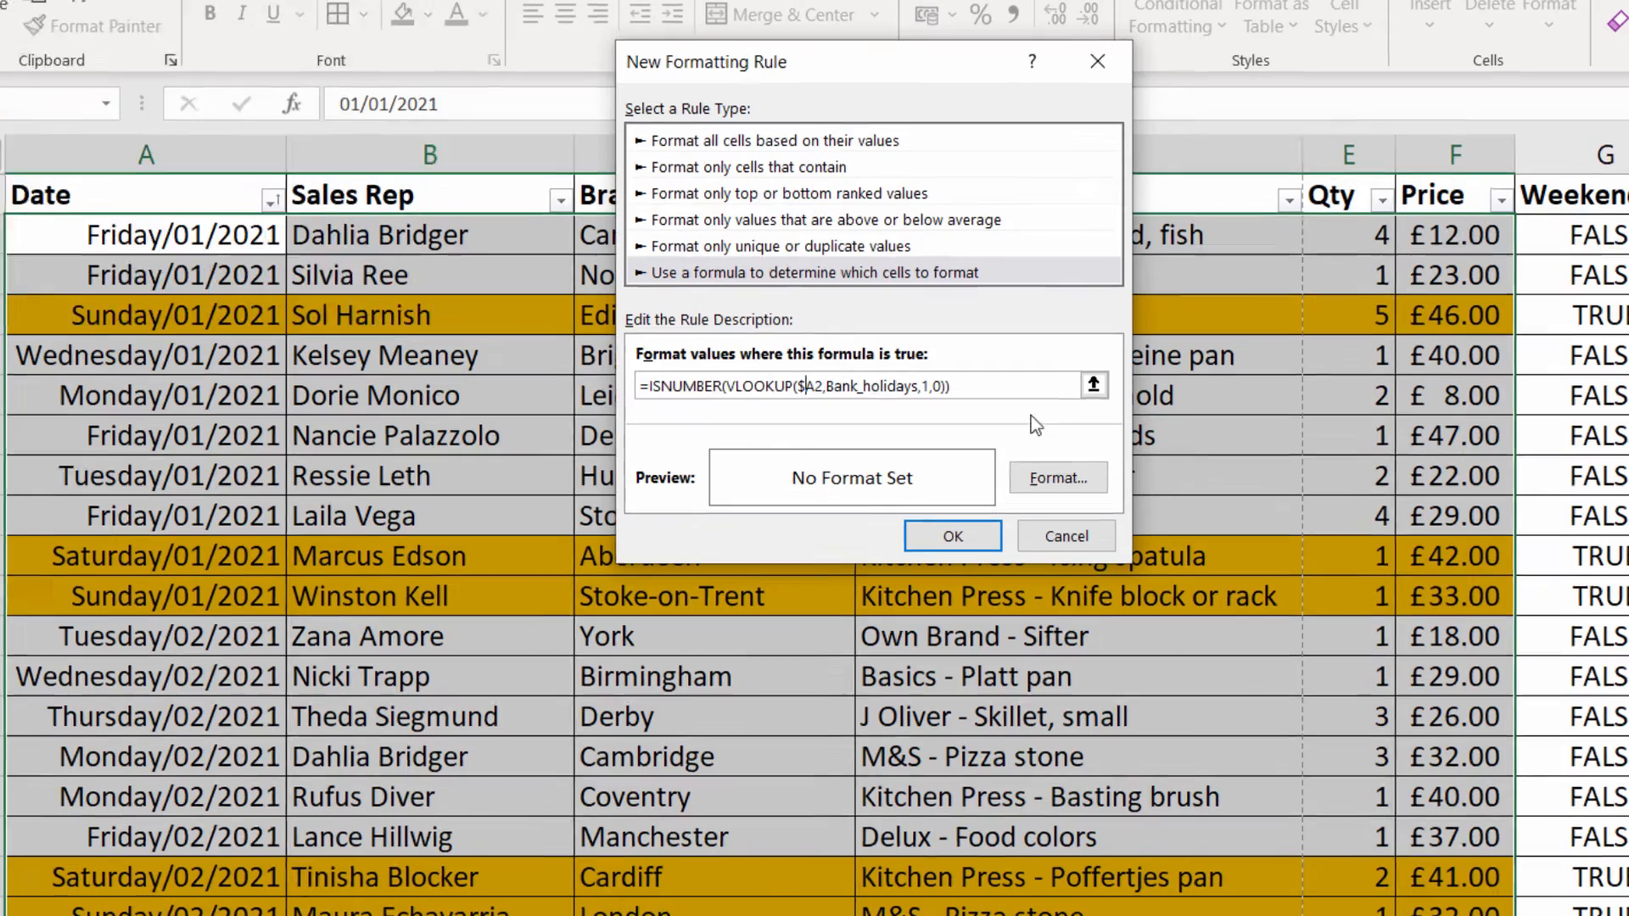
Step: Choose a blue fill as the format for matching bank holiday rows
{"action": "left_click", "coordinate": [1058, 478]}
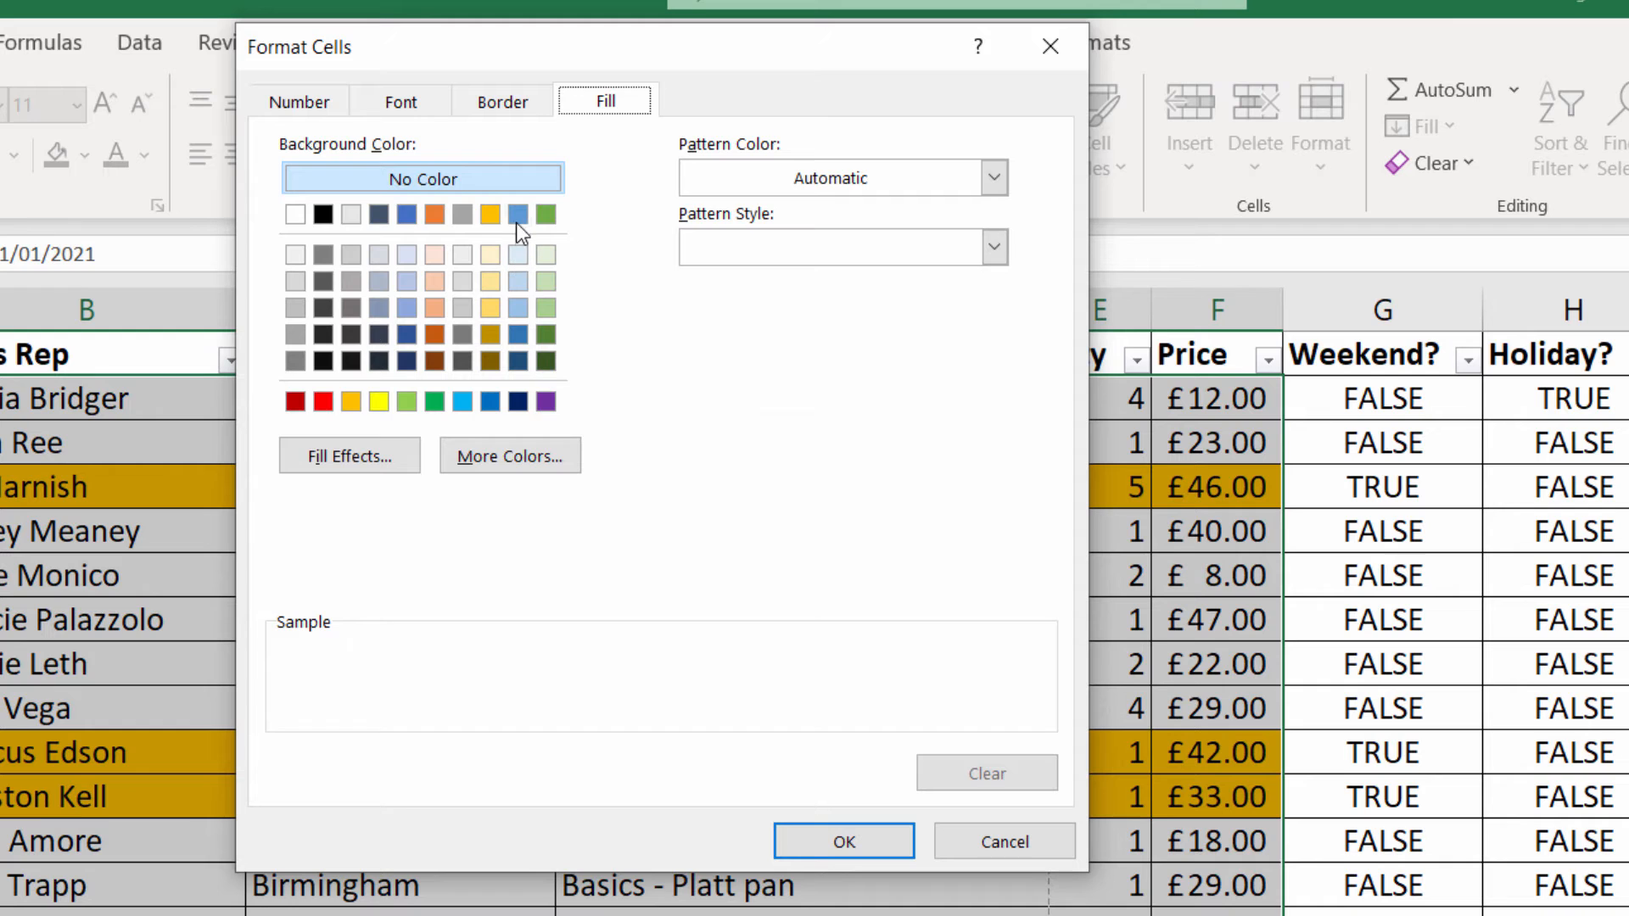
{"action": "left_click", "coordinate": [518, 216]}
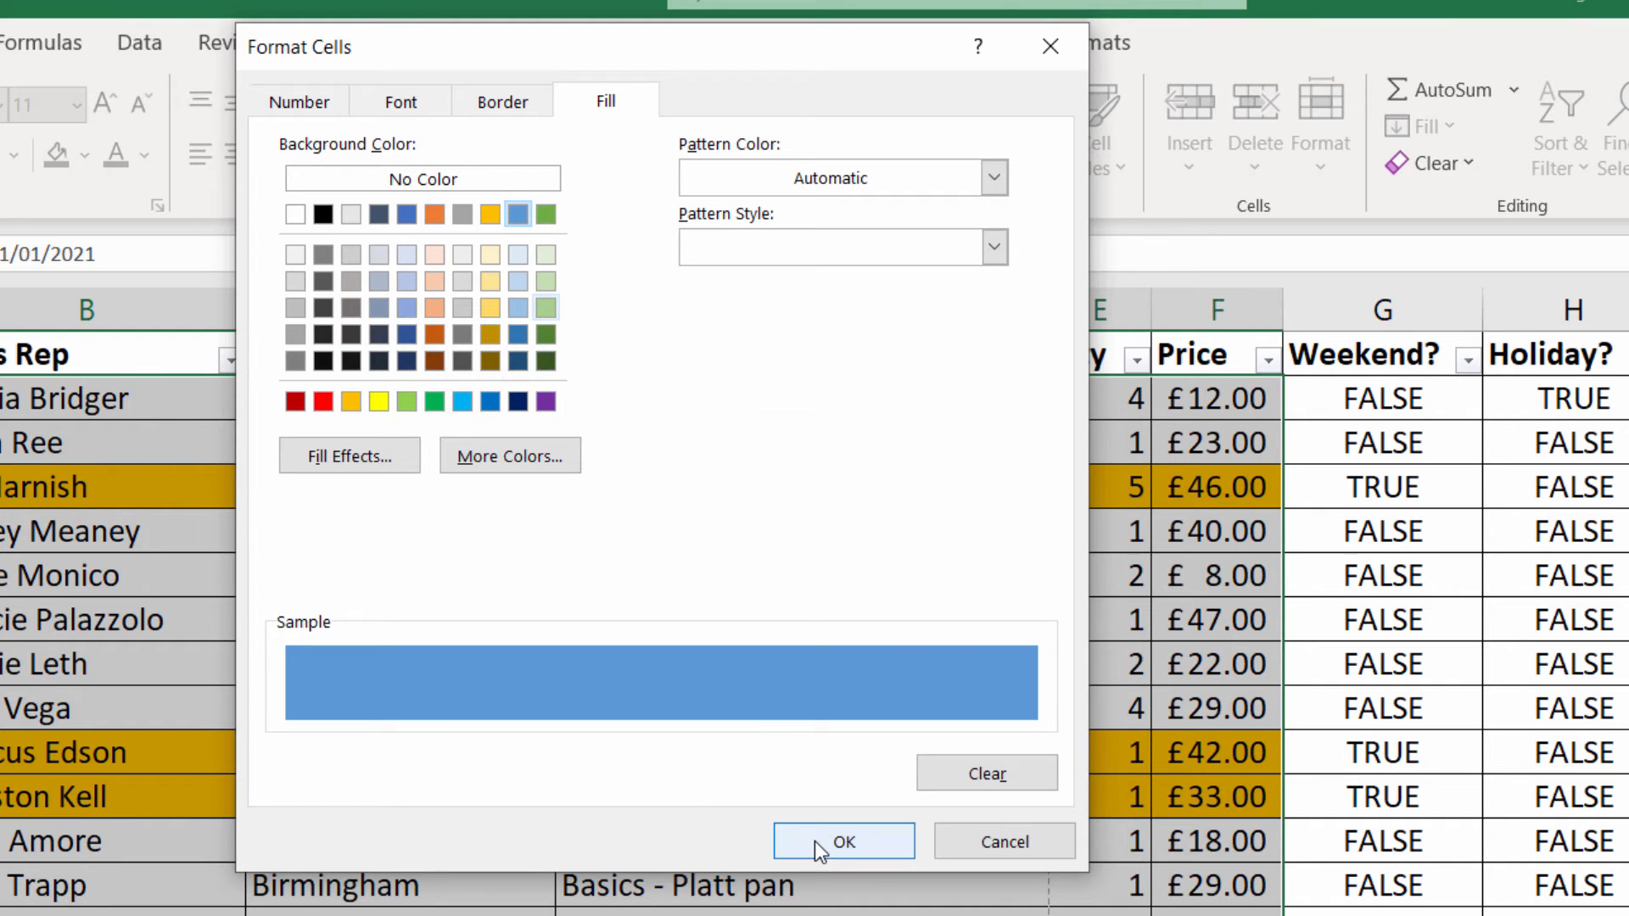
{"action": "left_click", "coordinate": [843, 842]}
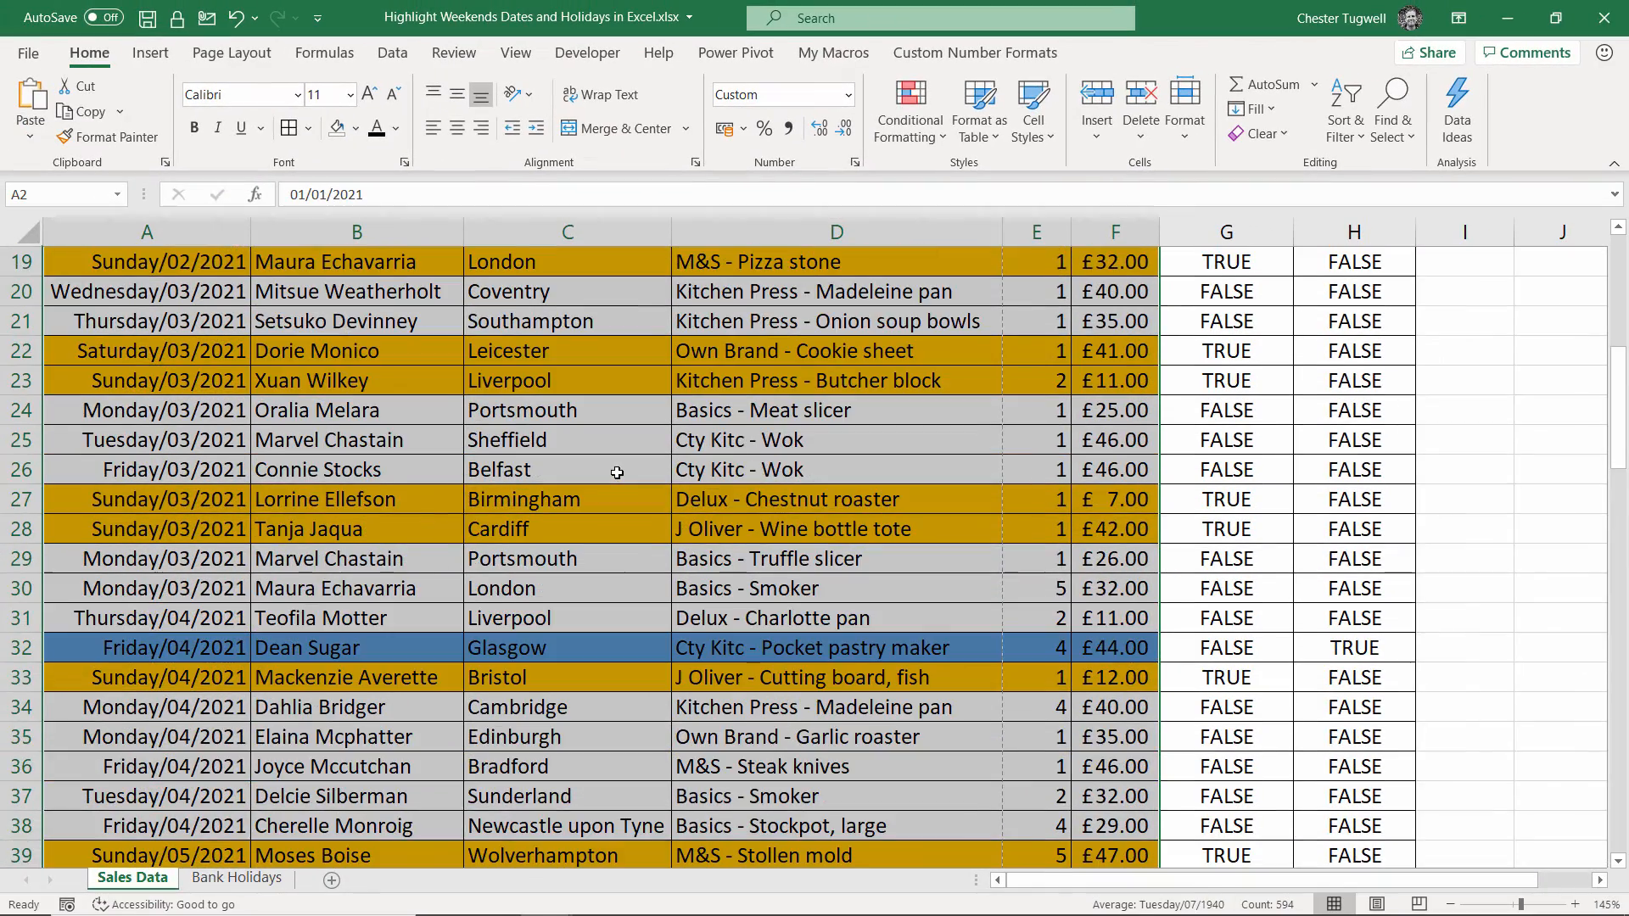
Step: Scroll down to confirm the 02/04/2021 row 32 is filled blue among gold weekend rows
{"action": "scroll", "scroll_direction": "down", "scroll_amount": 3}
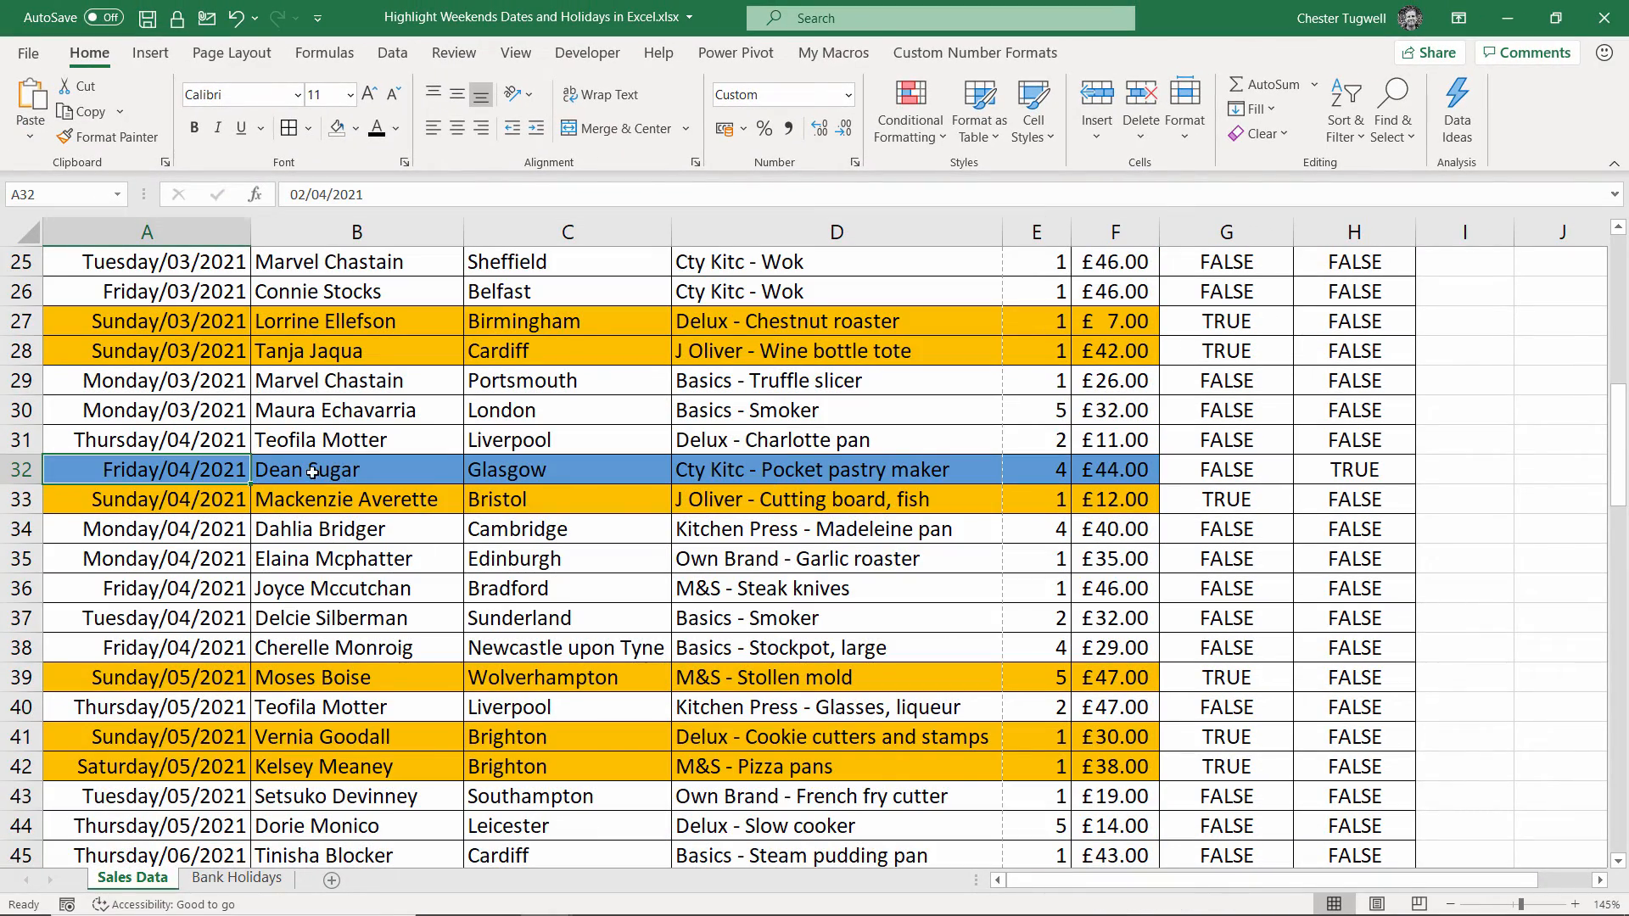